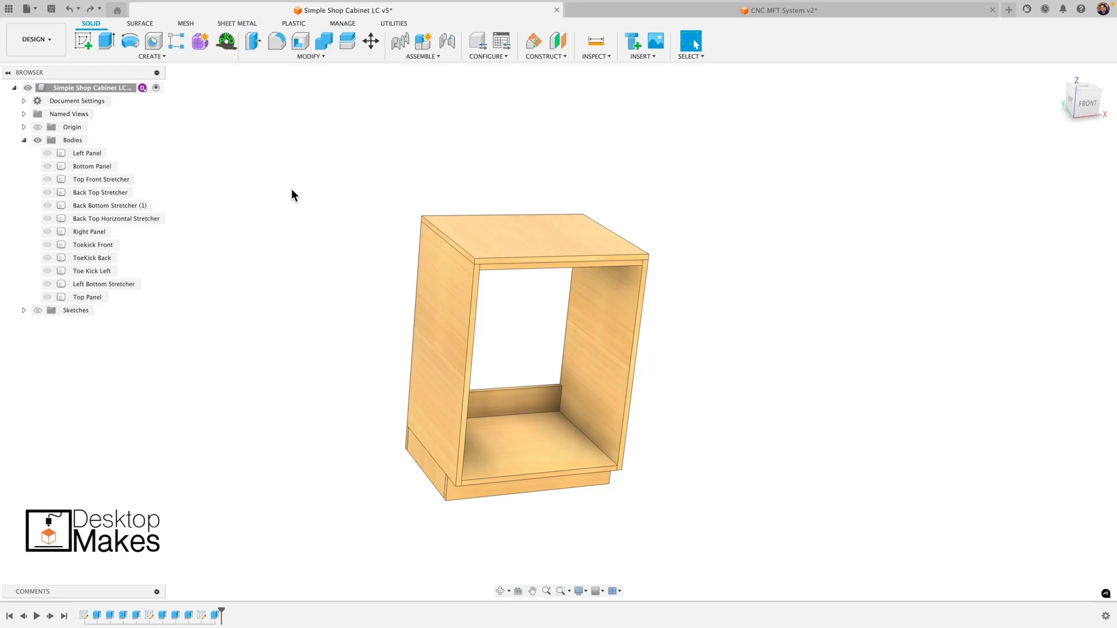
{"action": "mouse_move", "coordinate": [278, 210]}
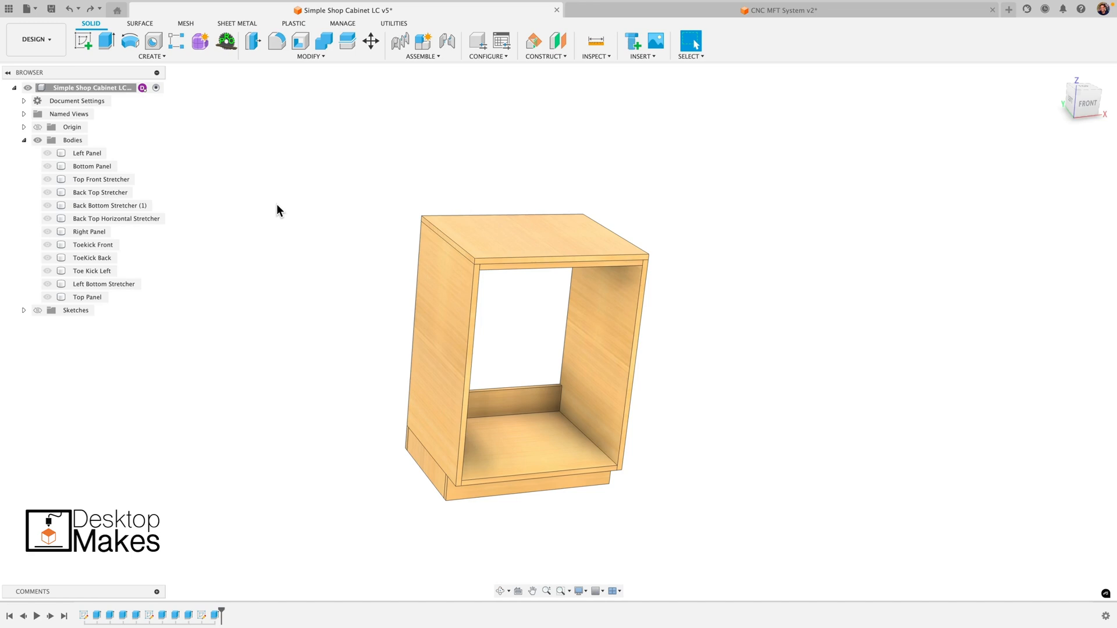
{"action": "mouse_move", "coordinate": [224, 41]}
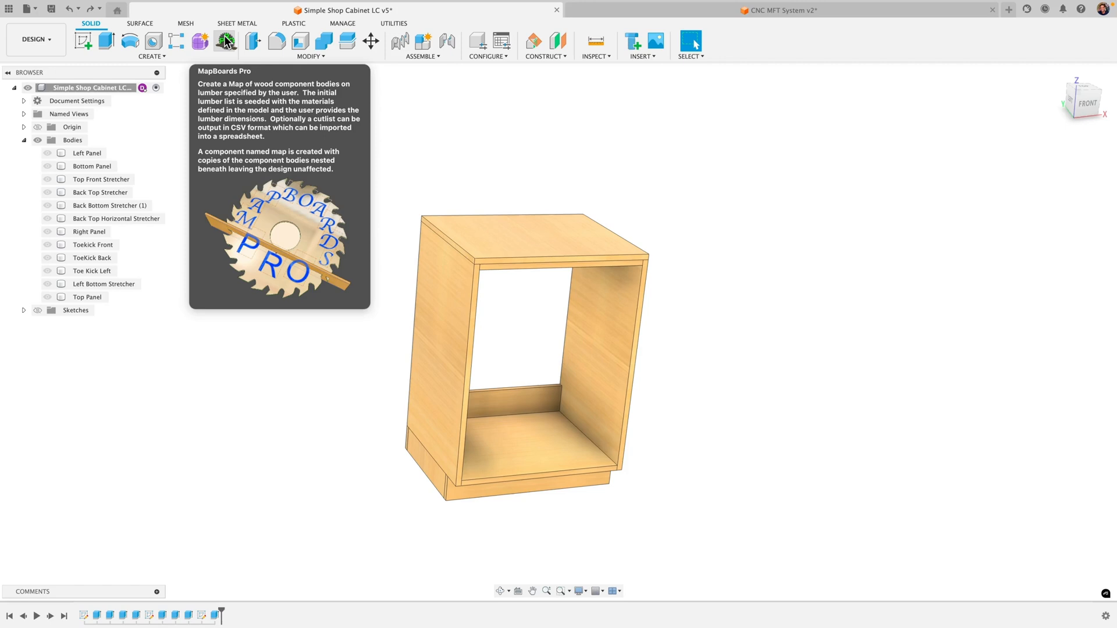
{"action": "mouse_move", "coordinate": [703, 395]}
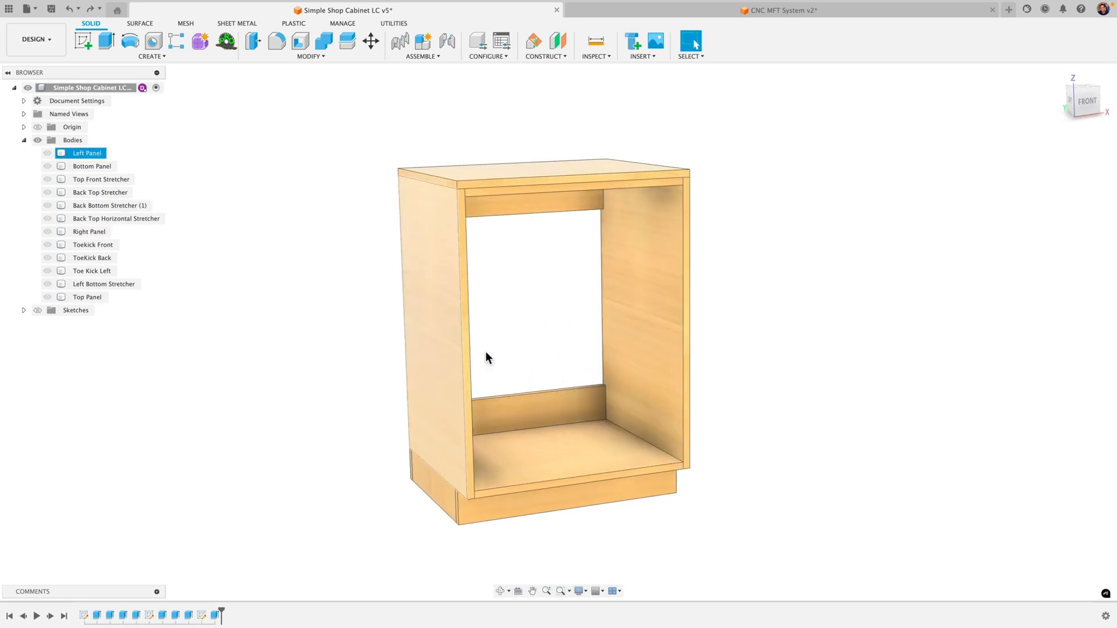
- Search the Fusion App Store for 'mapboards' and open the MapBoards Pro product page
{"action": "left_click", "coordinate": [637, 358]}
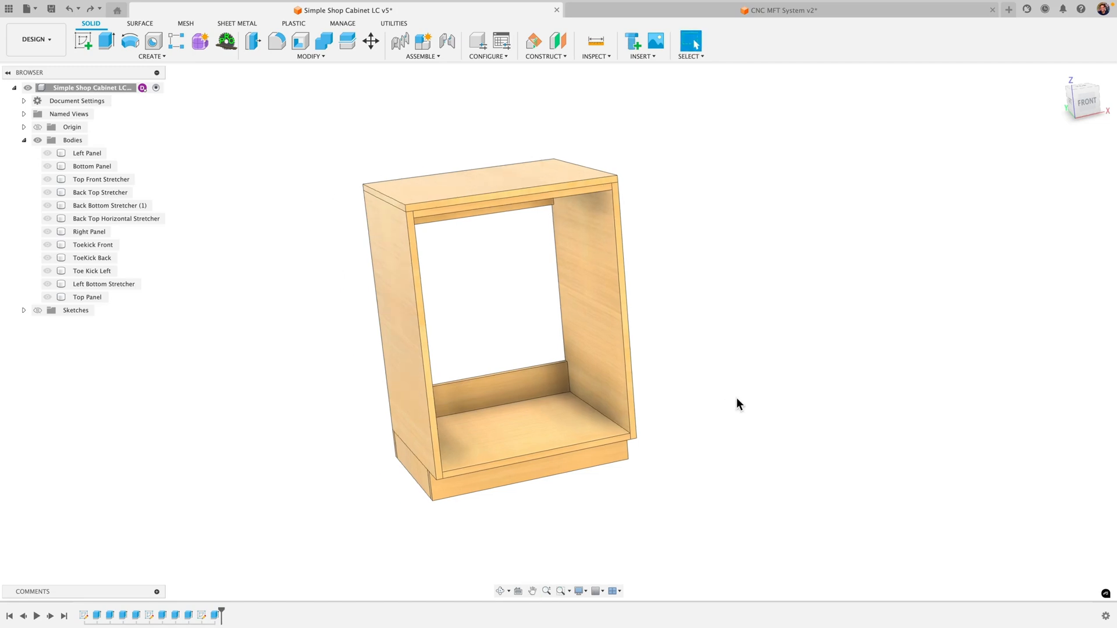
{"action": "mouse_move", "coordinate": [722, 399]}
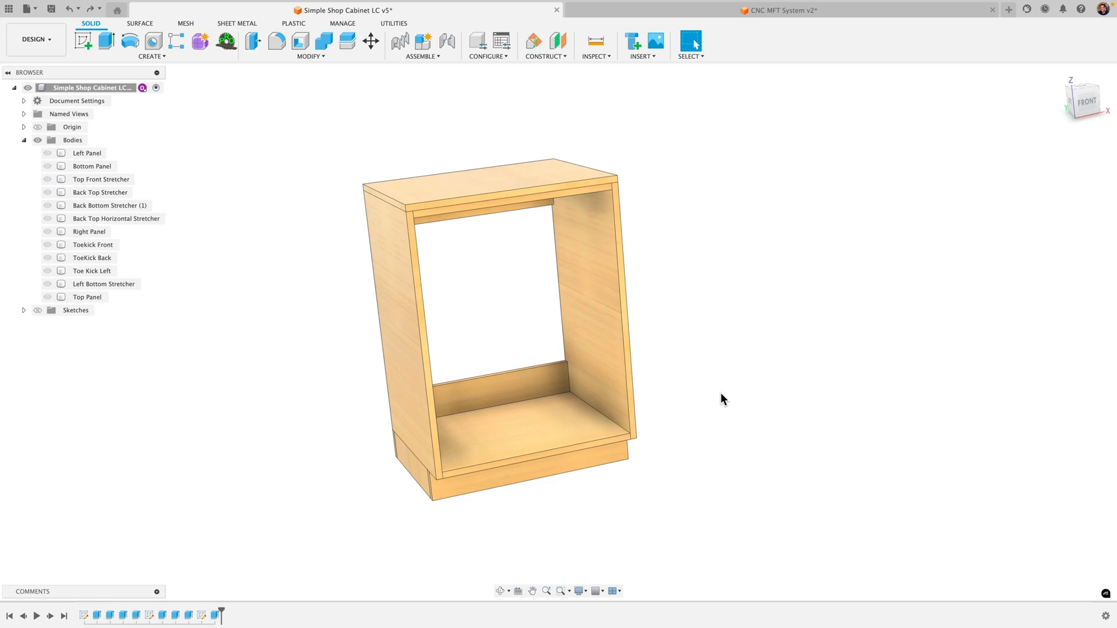
{"action": "mouse_move", "coordinate": [285, 264]}
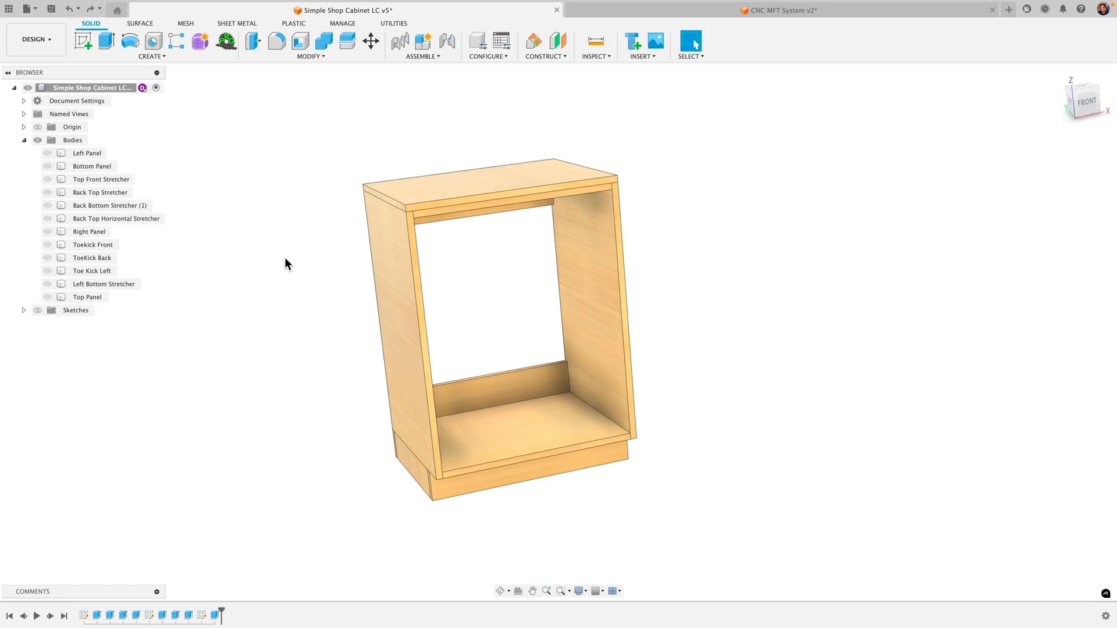
{"action": "mouse_move", "coordinate": [225, 40]}
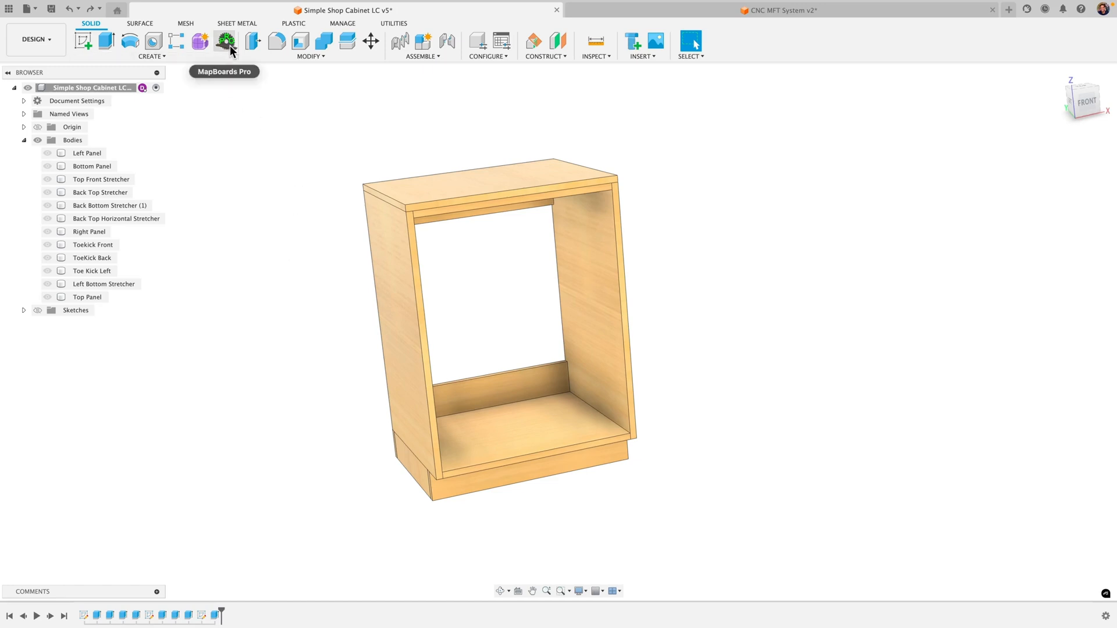
{"action": "mouse_move", "coordinate": [275, 194]}
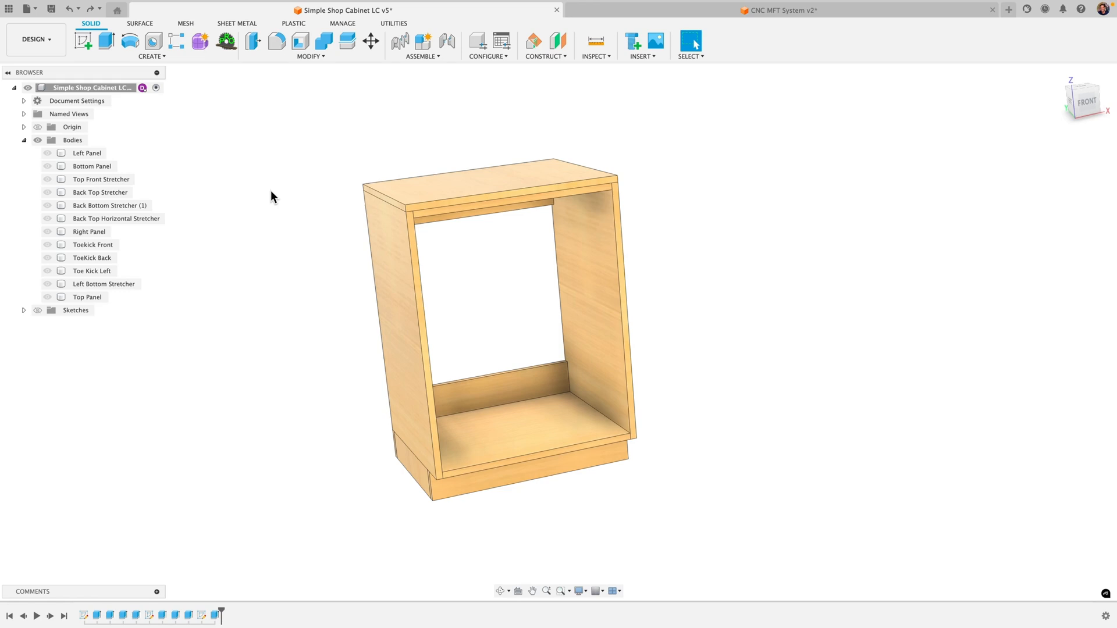
{"action": "mouse_move", "coordinate": [202, 279]}
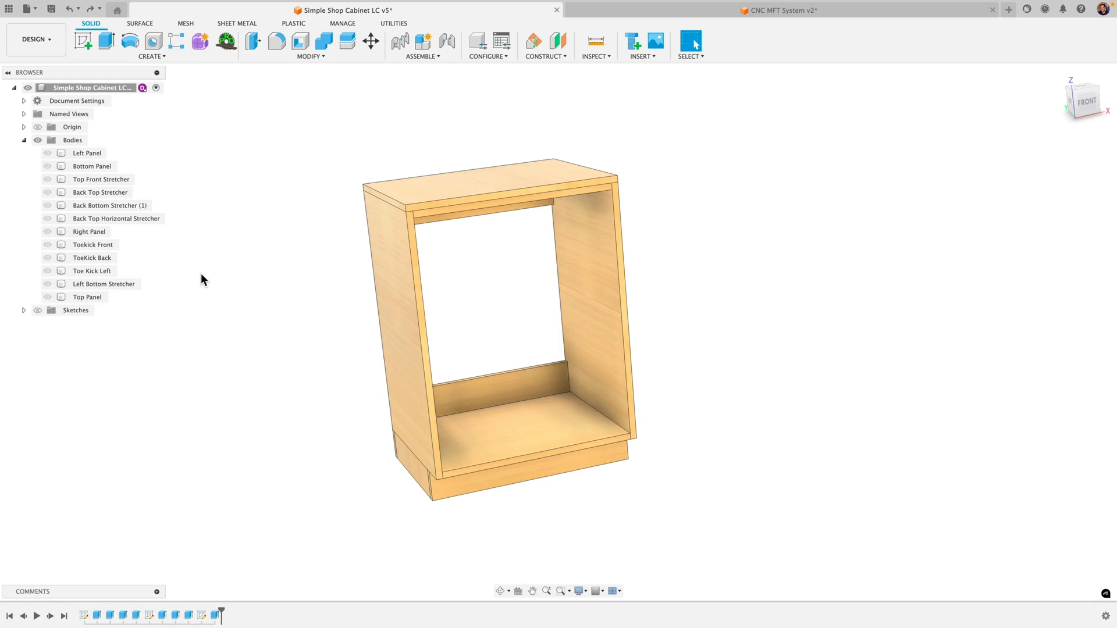
{"action": "mouse_move", "coordinate": [174, 83]}
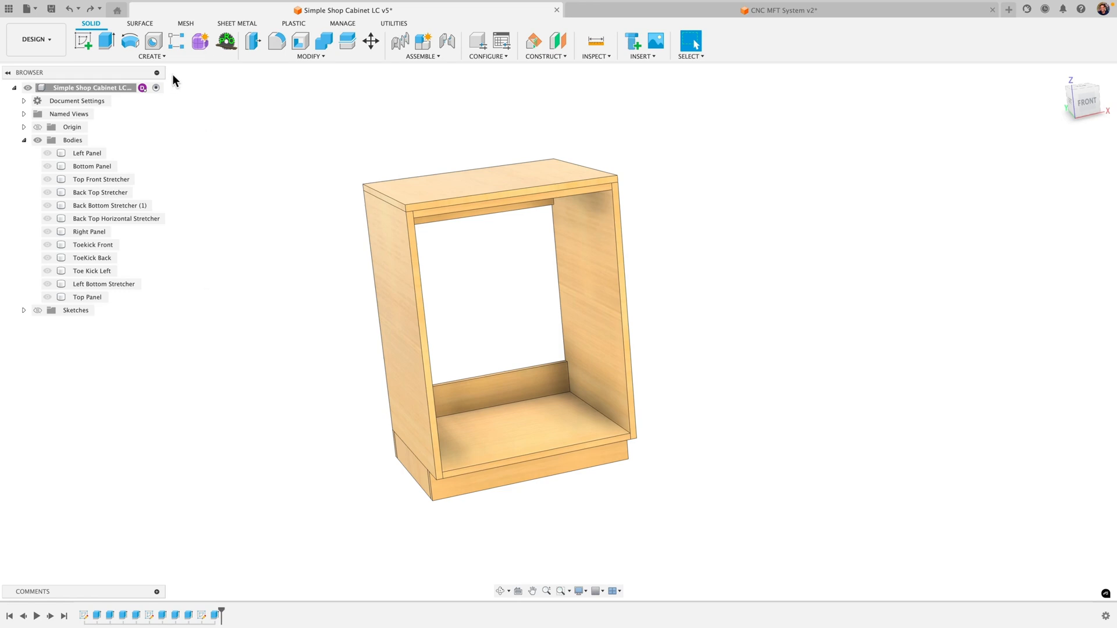
{"action": "mouse_move", "coordinate": [370, 41]}
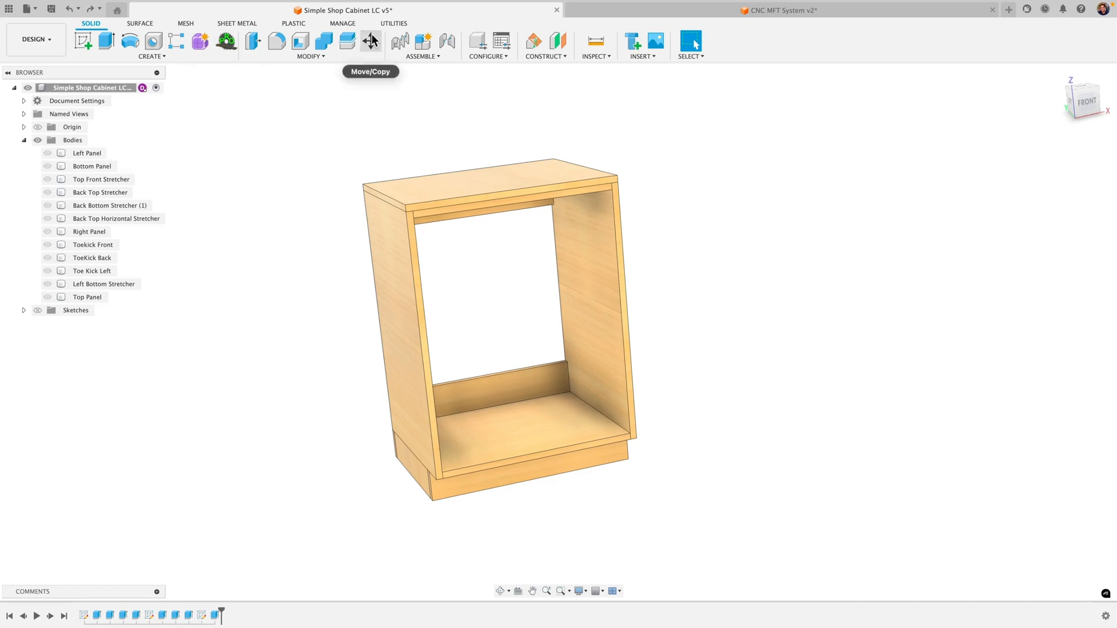
{"action": "left_click", "coordinate": [392, 23]}
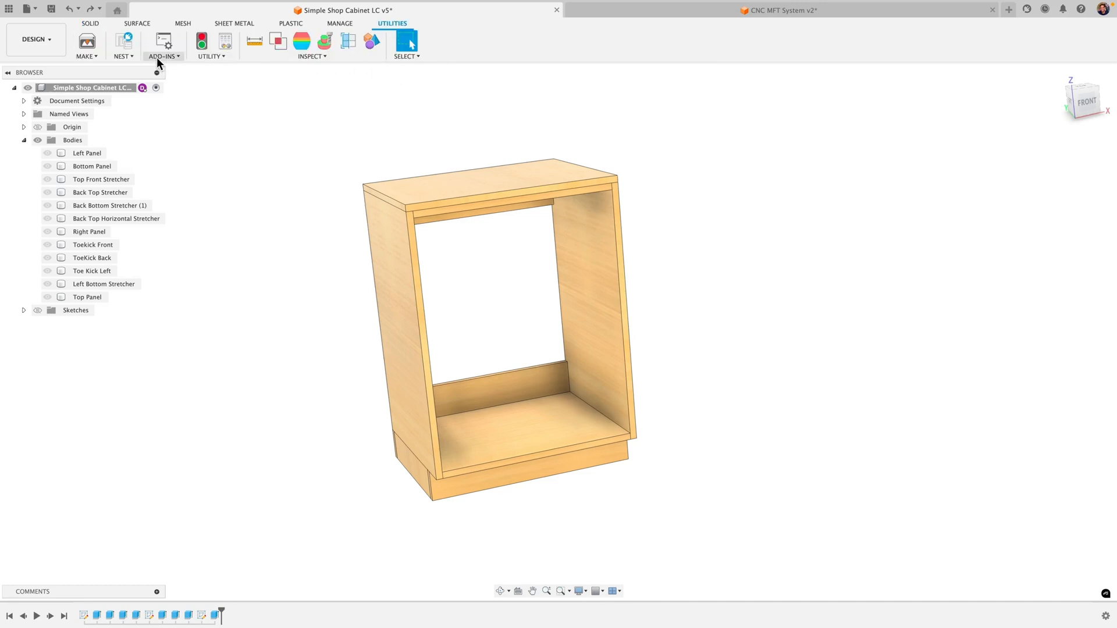
{"action": "mouse_move", "coordinate": [362, 148]}
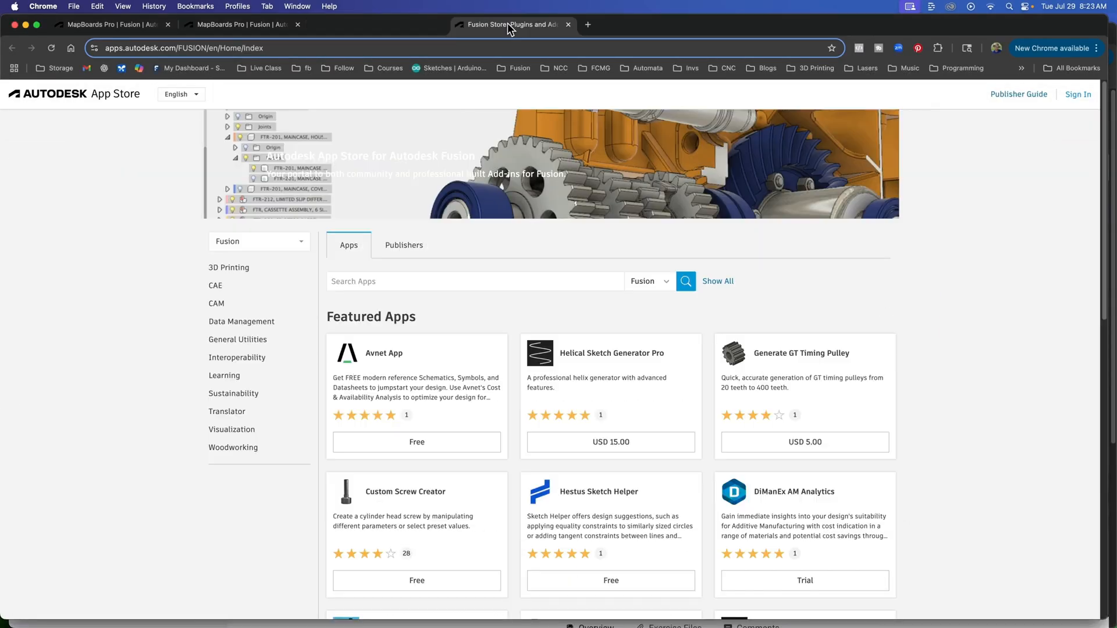
{"action": "left_click", "coordinate": [475, 281]}
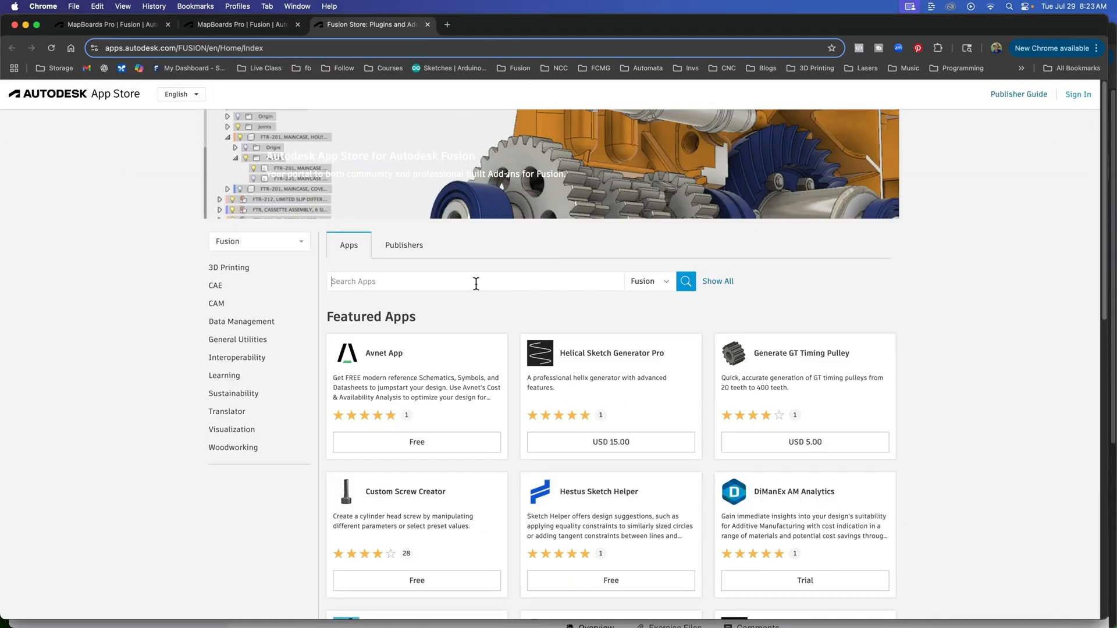
{"action": "type", "text": "mapboards"}
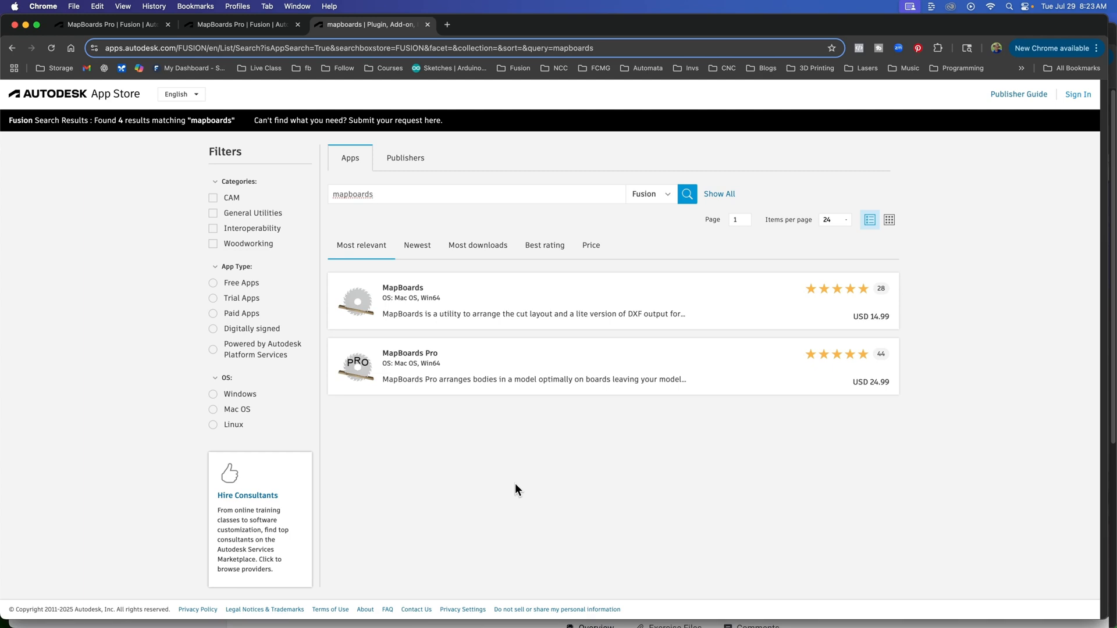
{"action": "left_click", "coordinate": [470, 385]}
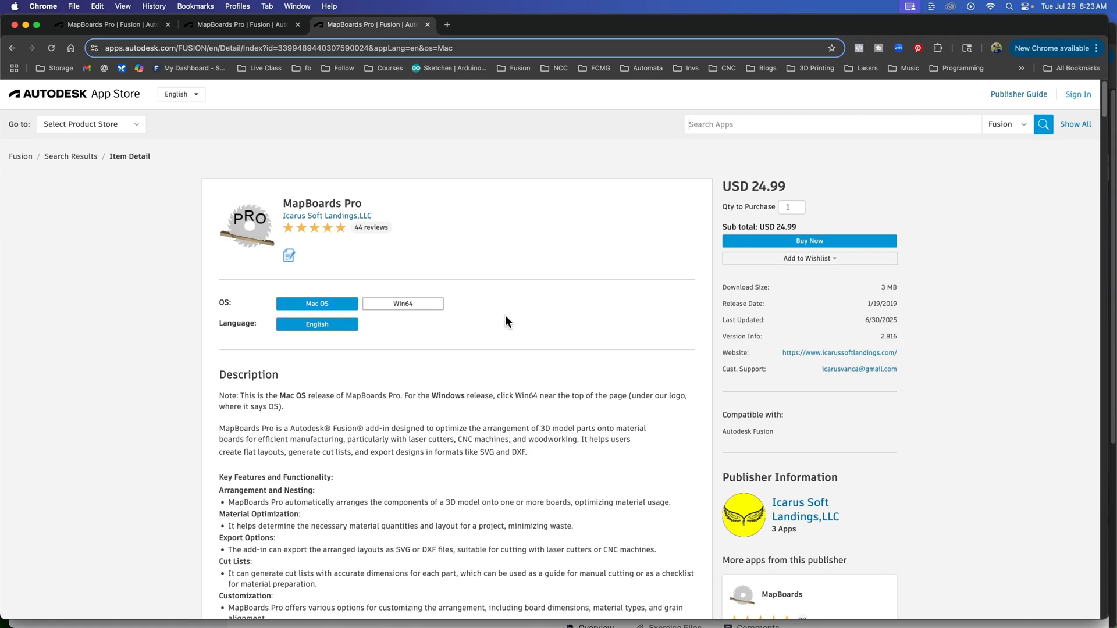
{"action": "mouse_move", "coordinate": [737, 249]}
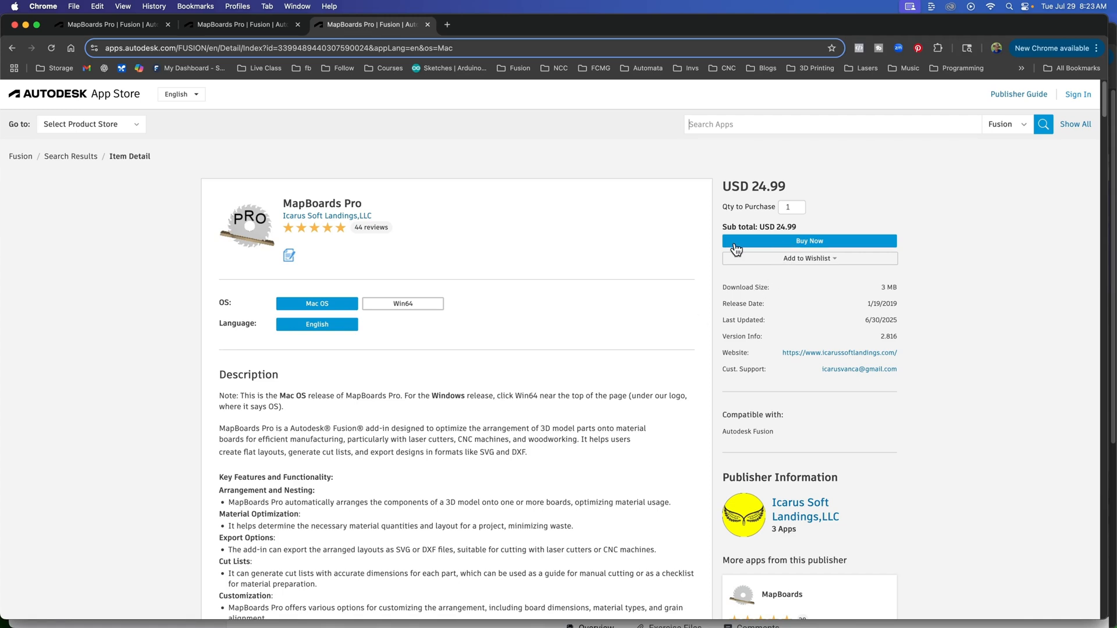
{"action": "mouse_move", "coordinate": [565, 238]}
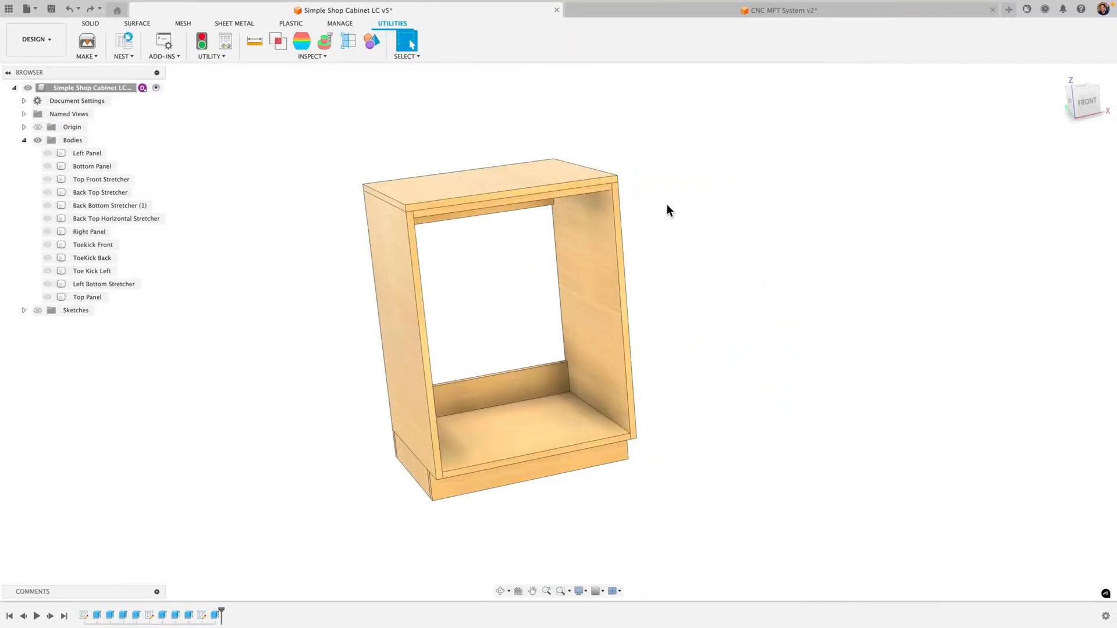
{"action": "mouse_move", "coordinate": [224, 176]}
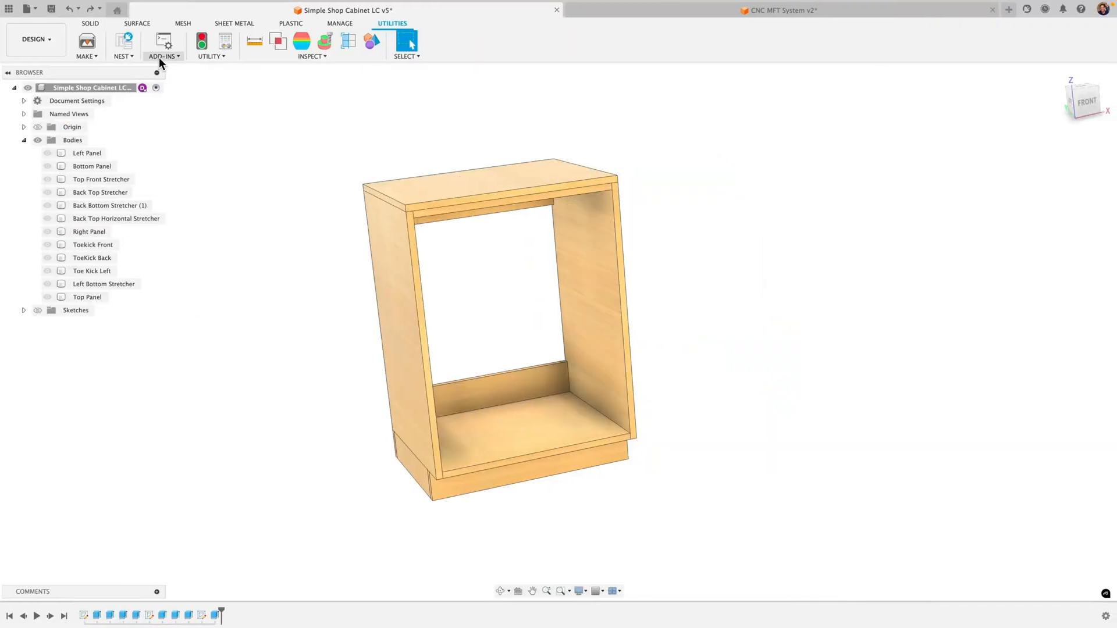
{"action": "left_click", "coordinate": [162, 56]}
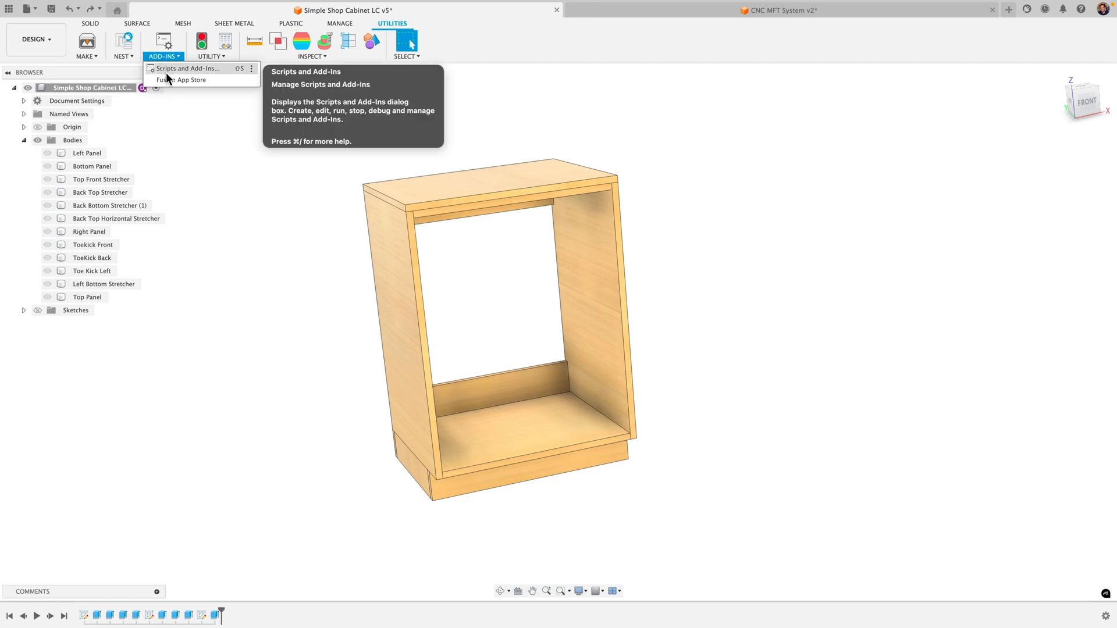
{"action": "left_click", "coordinate": [211, 55]}
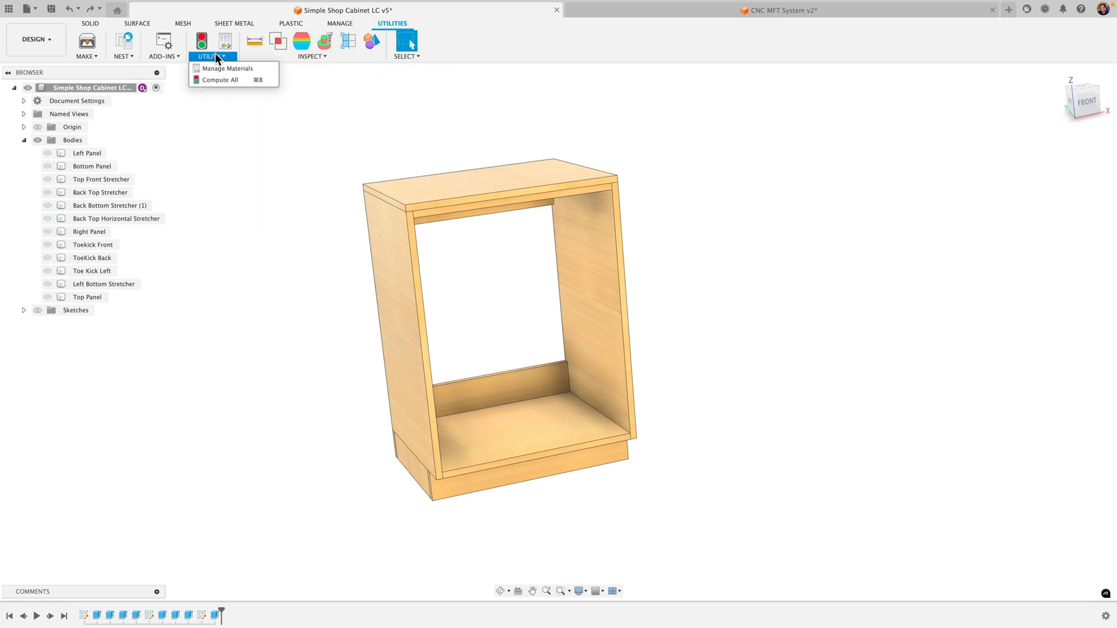
{"action": "mouse_move", "coordinate": [164, 62]}
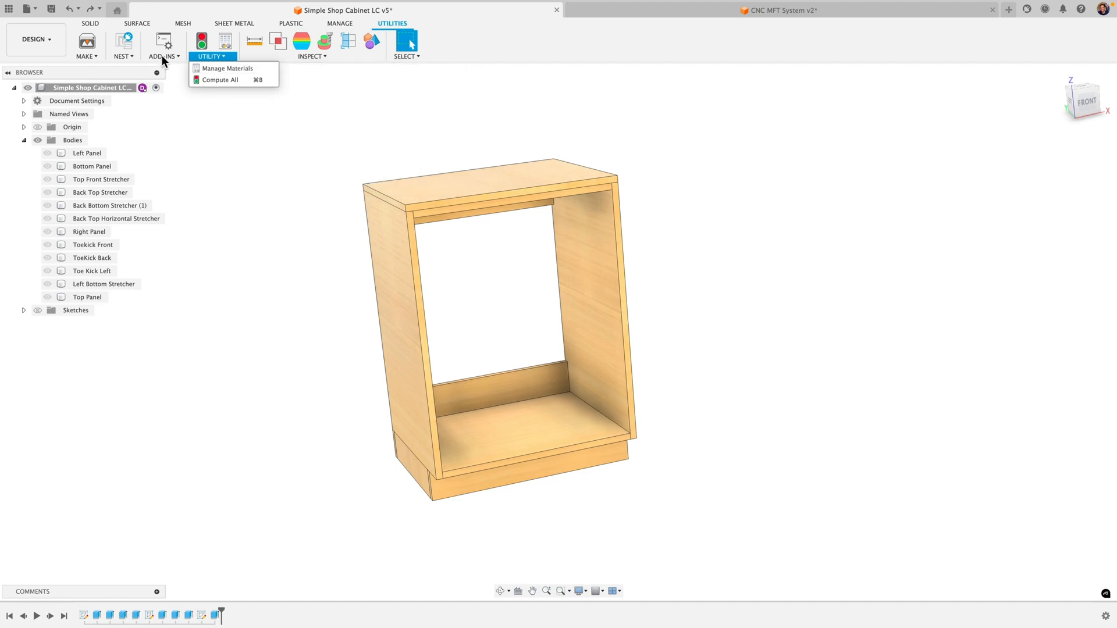
{"action": "left_click", "coordinate": [162, 56]}
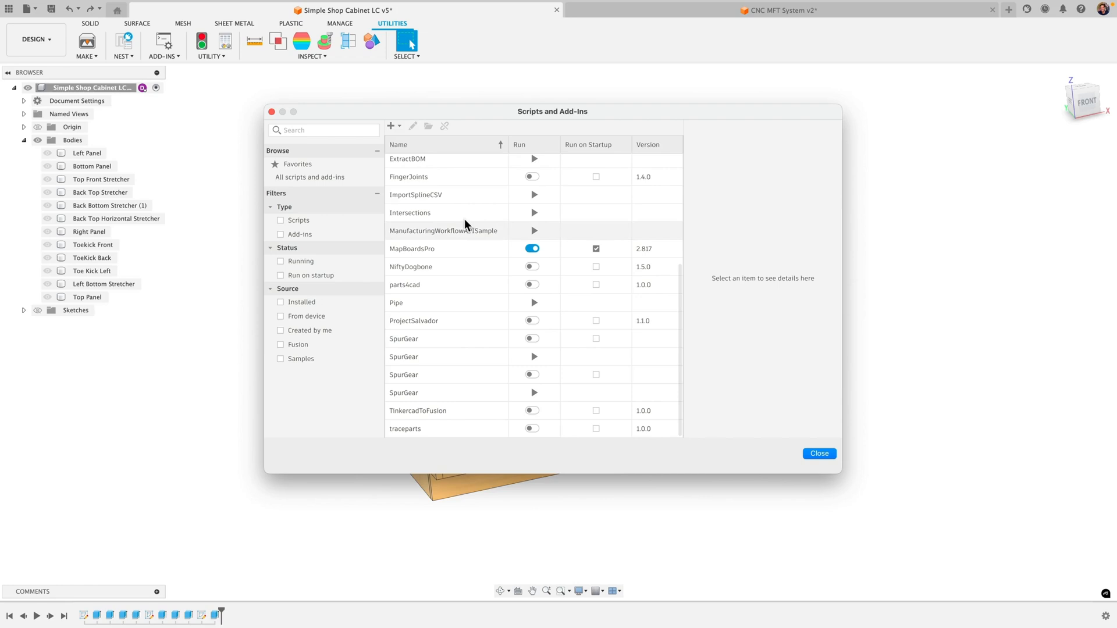
{"action": "mouse_move", "coordinate": [426, 254]}
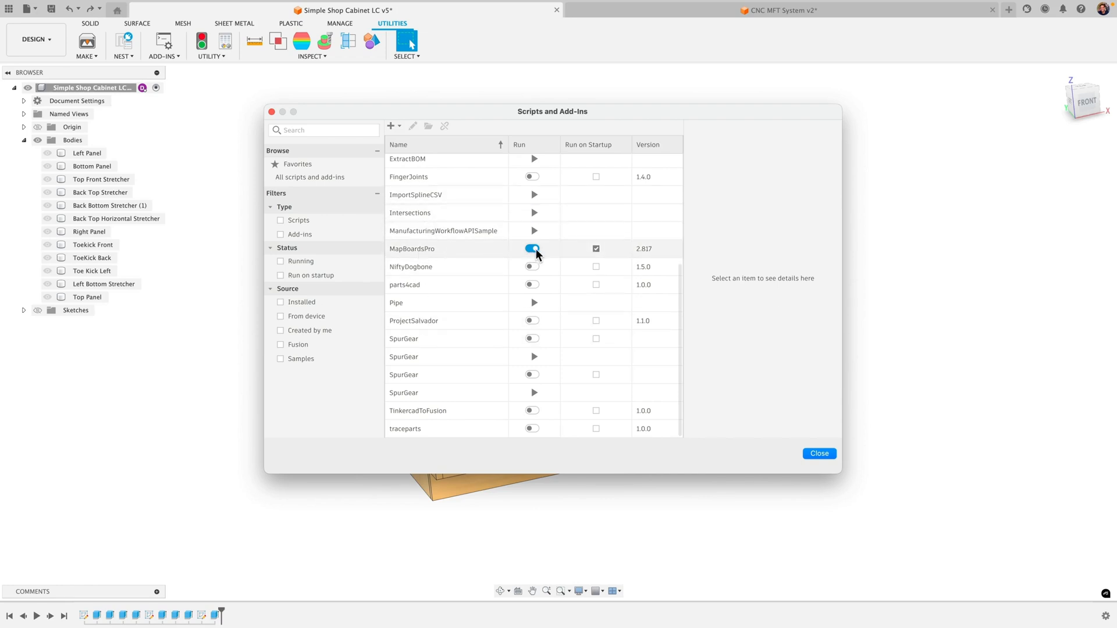
{"action": "left_click", "coordinate": [595, 249]}
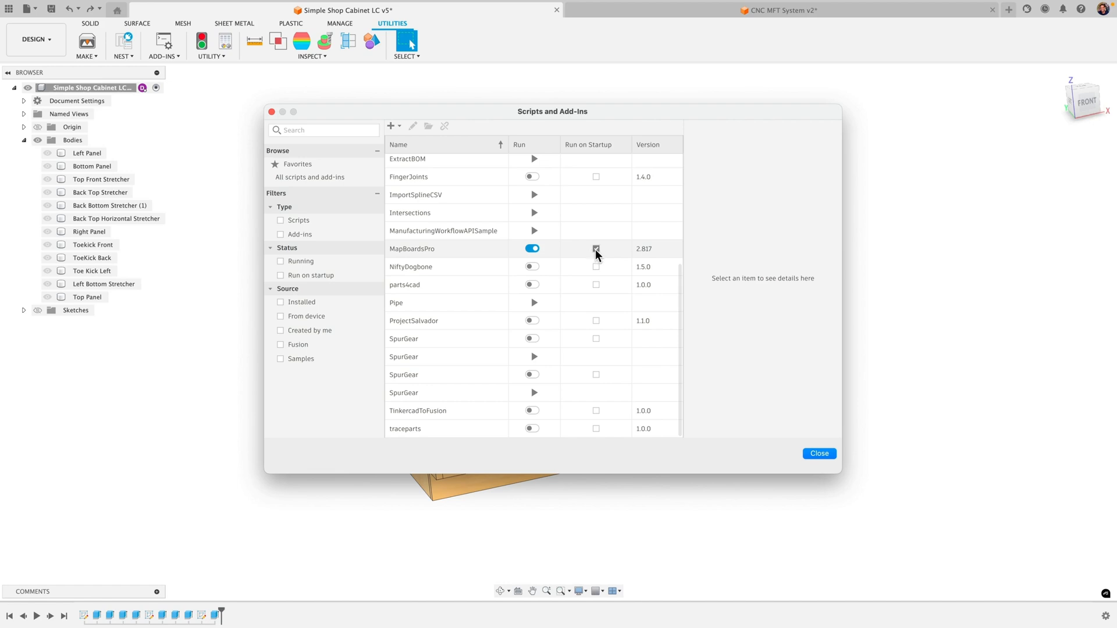
{"action": "left_click", "coordinate": [596, 249]}
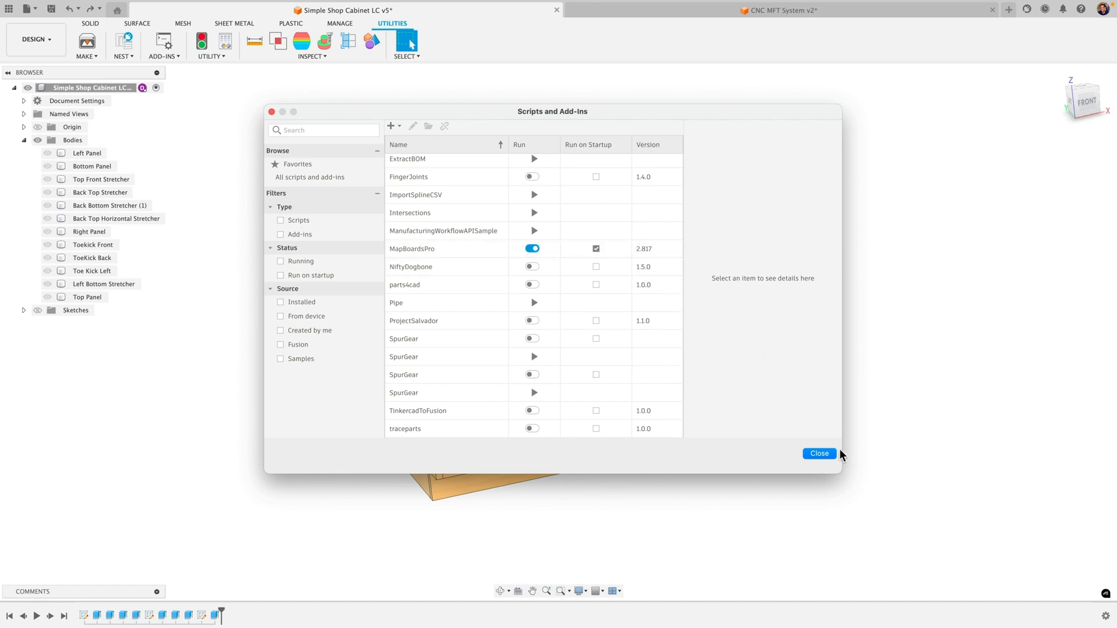
{"action": "left_click", "coordinate": [818, 454]}
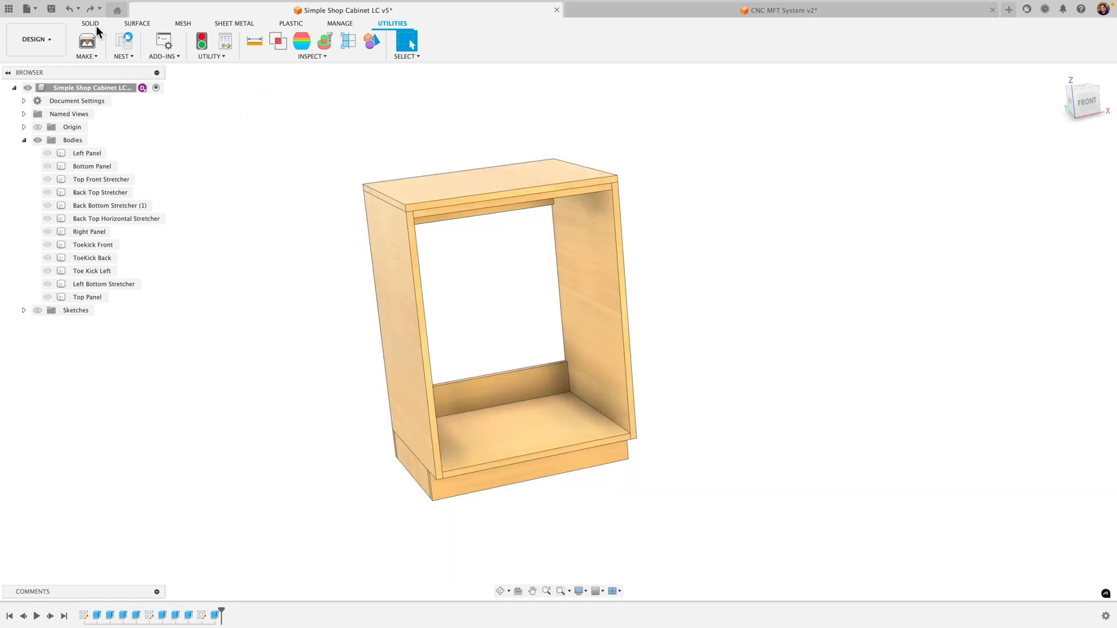
{"action": "left_click", "coordinate": [90, 23]}
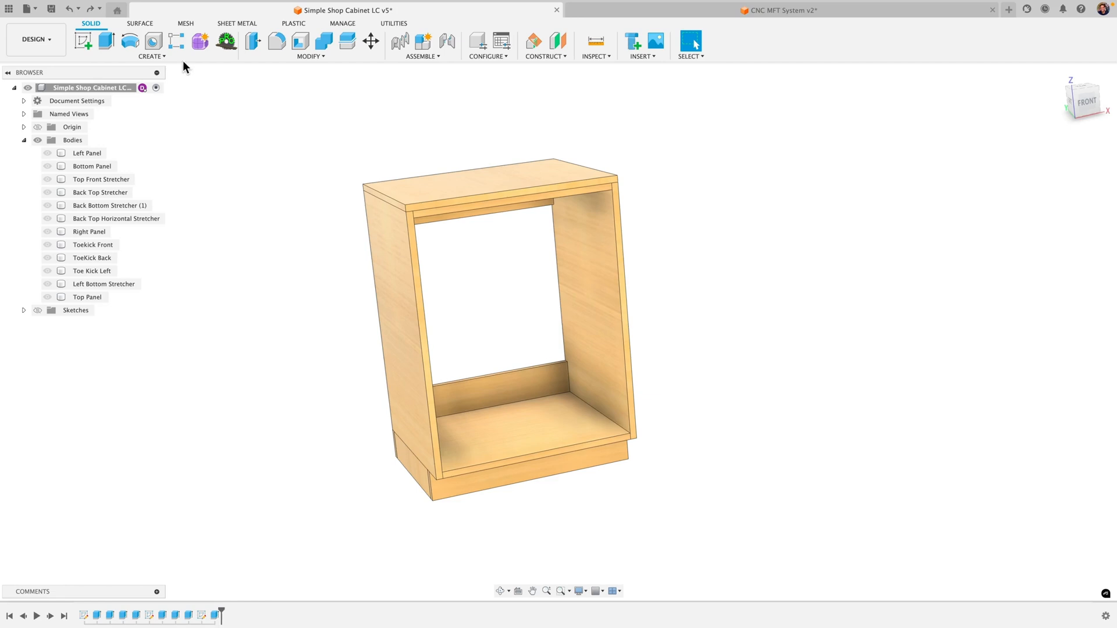
{"action": "left_click", "coordinate": [151, 56]}
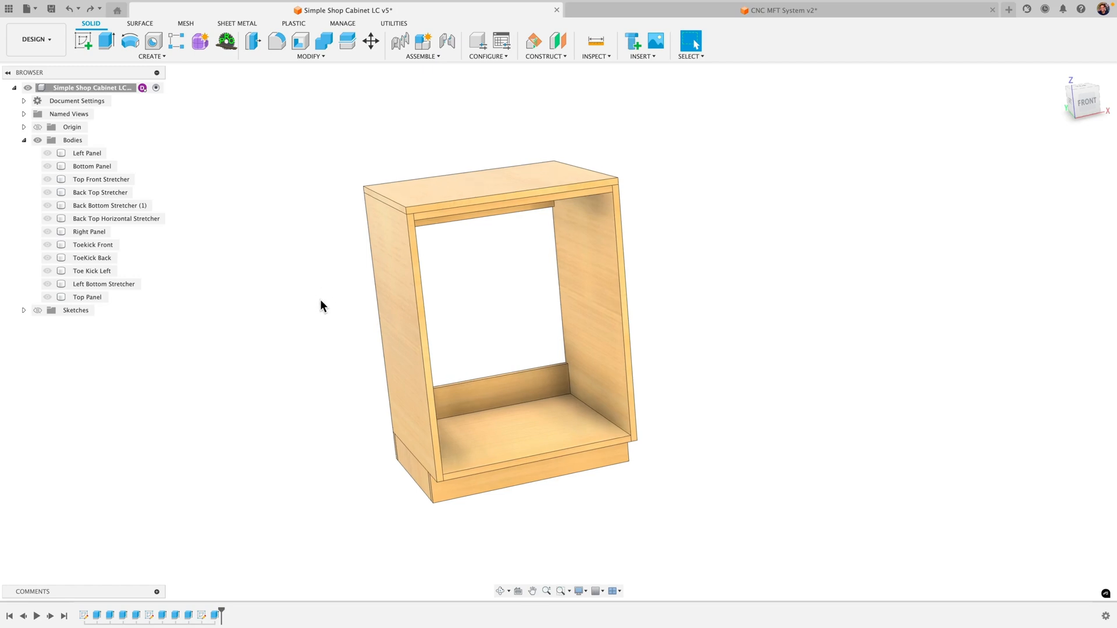
{"action": "mouse_move", "coordinate": [732, 214]}
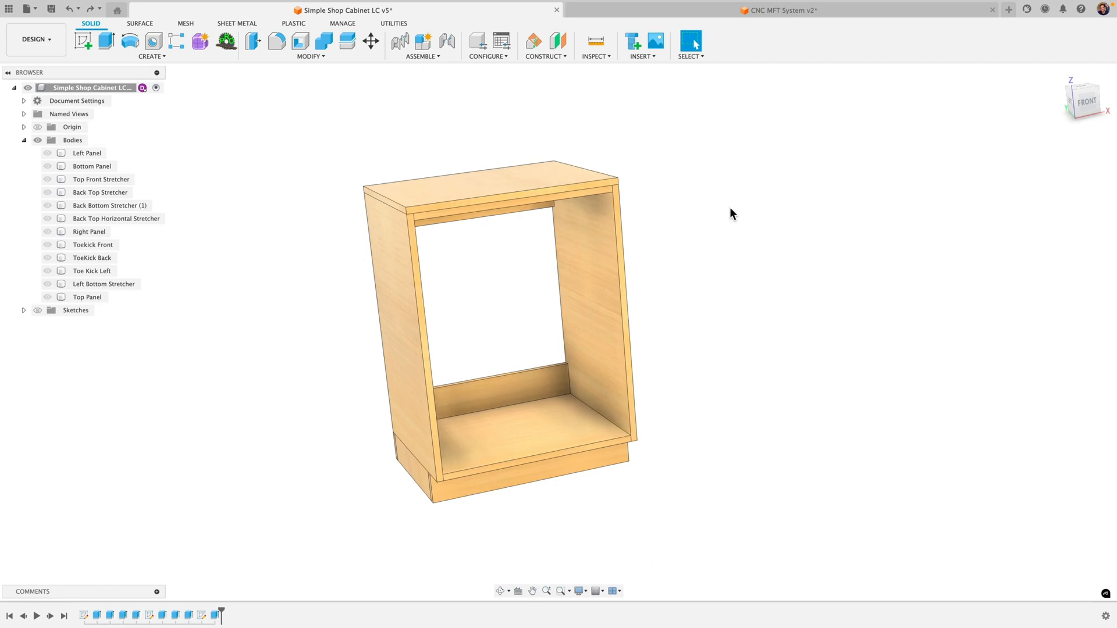
{"action": "mouse_move", "coordinate": [377, 135]}
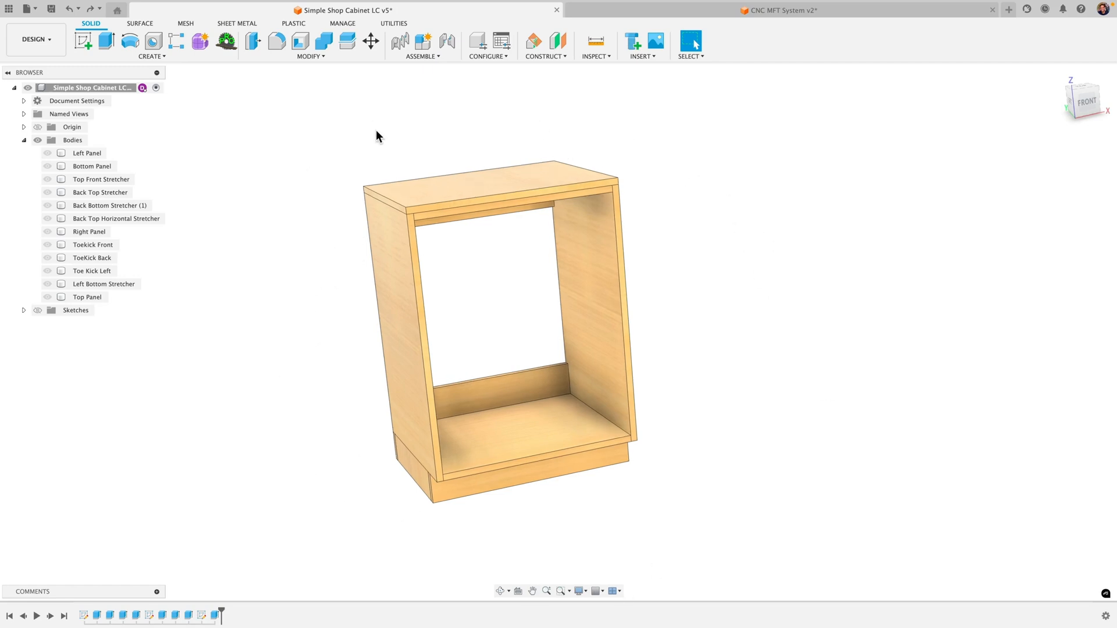
{"action": "mouse_move", "coordinate": [718, 150]}
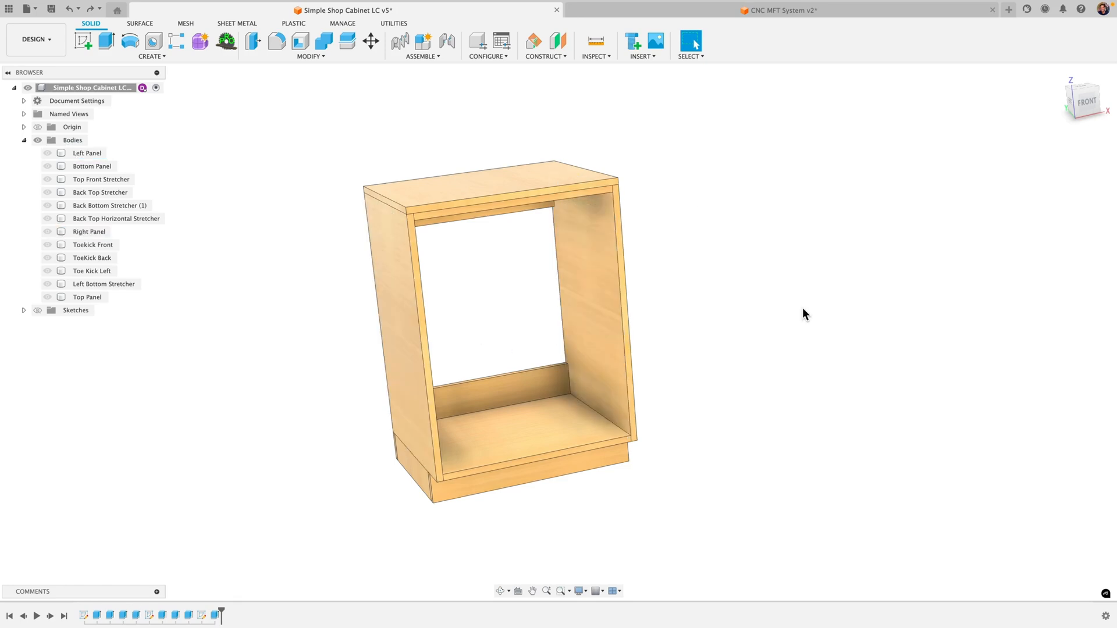
{"action": "mouse_move", "coordinate": [652, 287]}
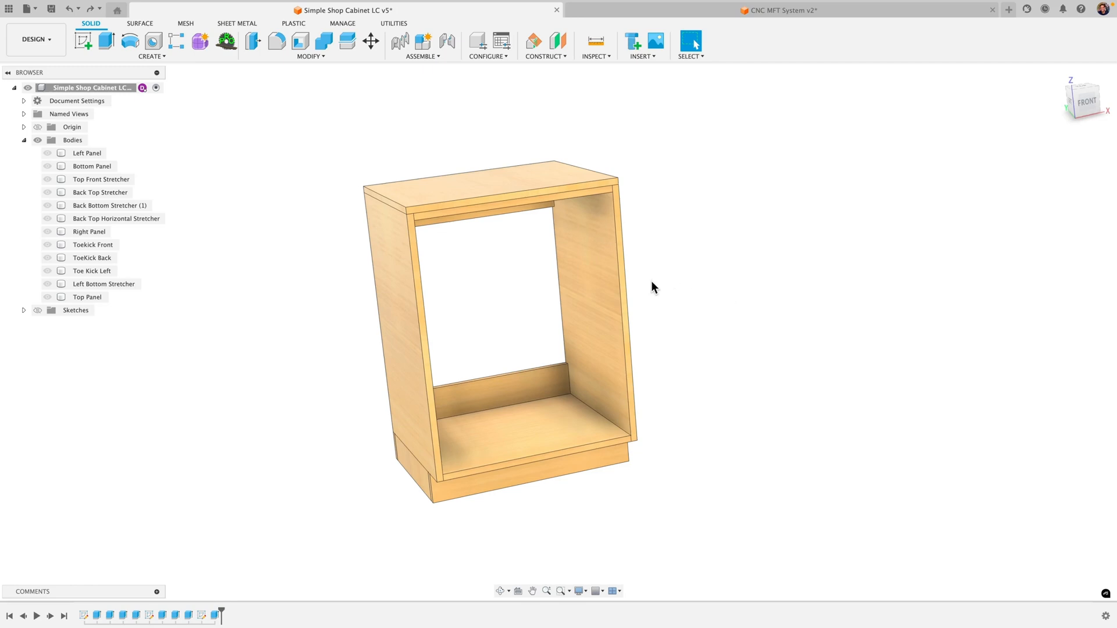
{"action": "mouse_move", "coordinate": [740, 312]}
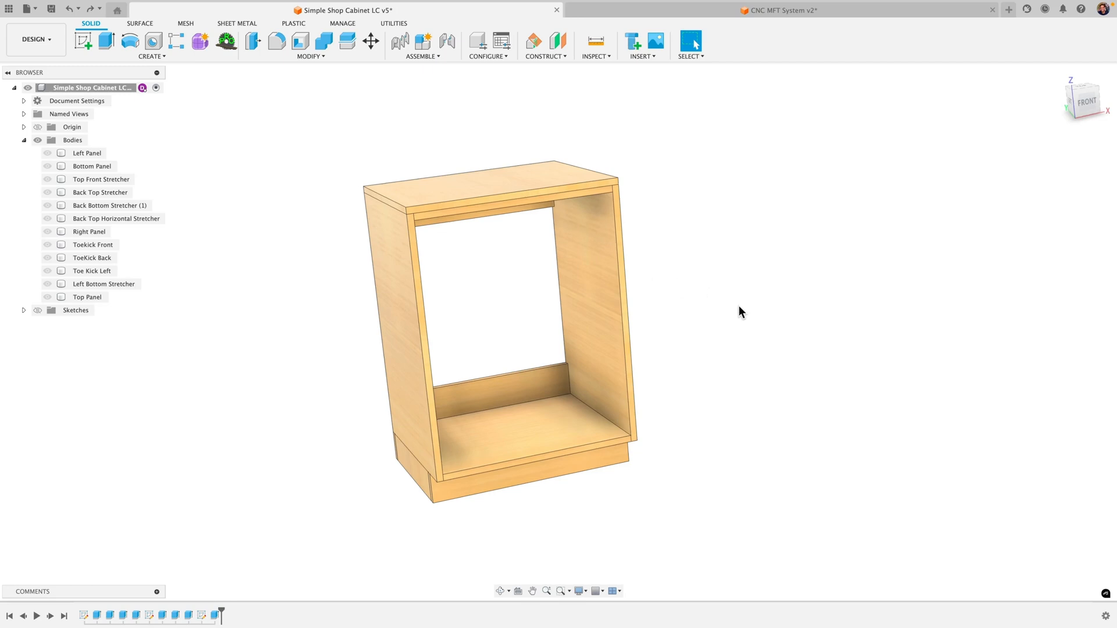
- Apply the Cherry wood appearance to the cabinet's left, right and bottom panels
{"action": "left_click", "coordinate": [690, 40]}
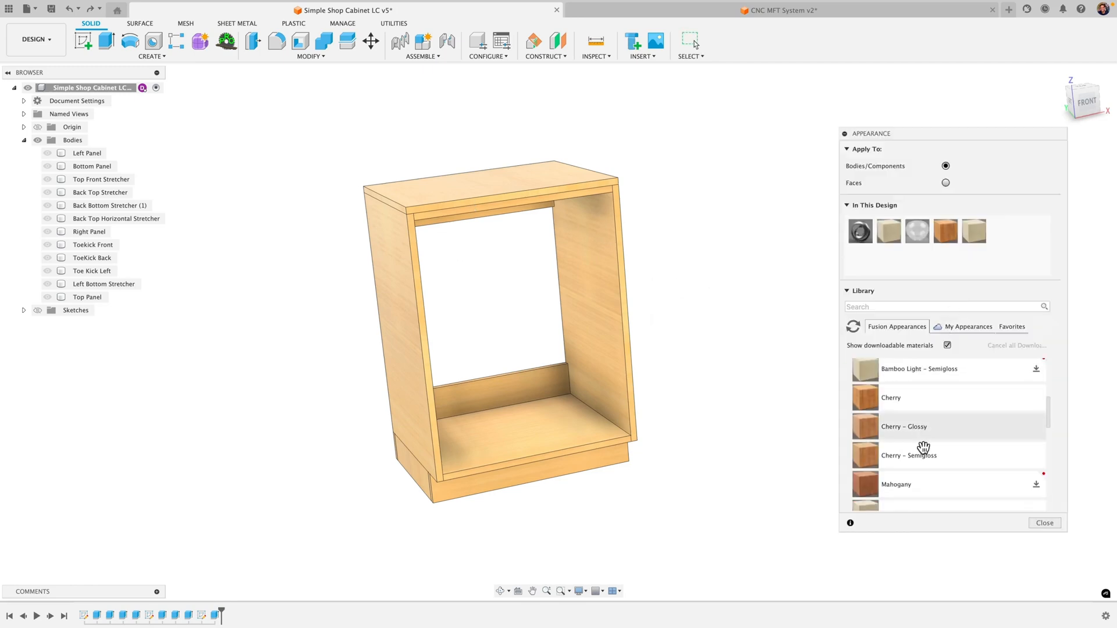
{"action": "left_click", "coordinate": [1044, 522]}
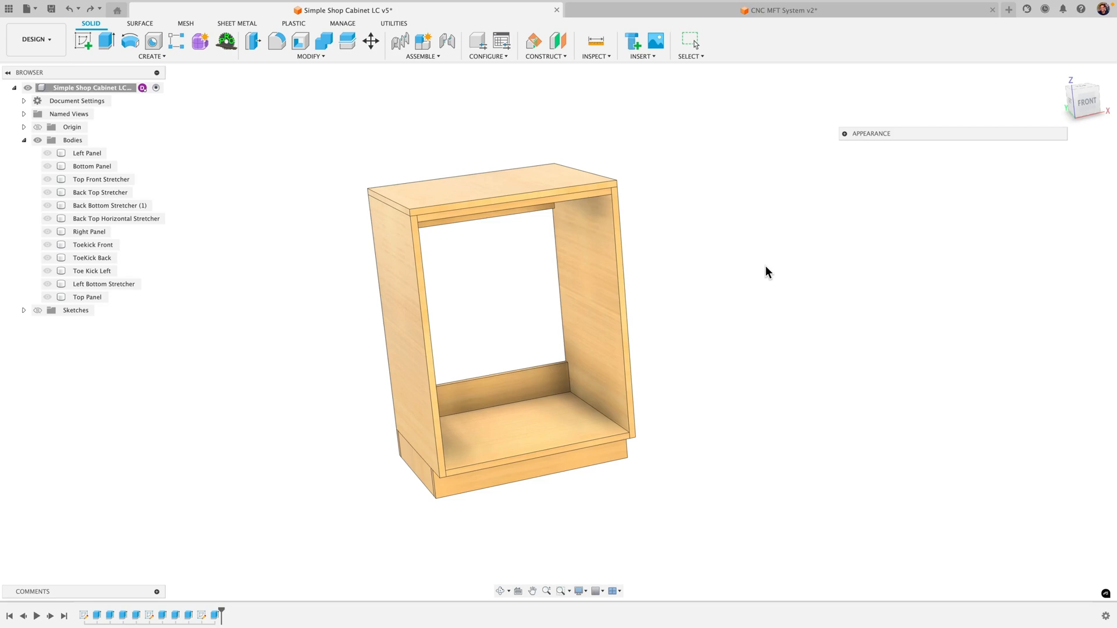
{"action": "mouse_move", "coordinate": [855, 140]}
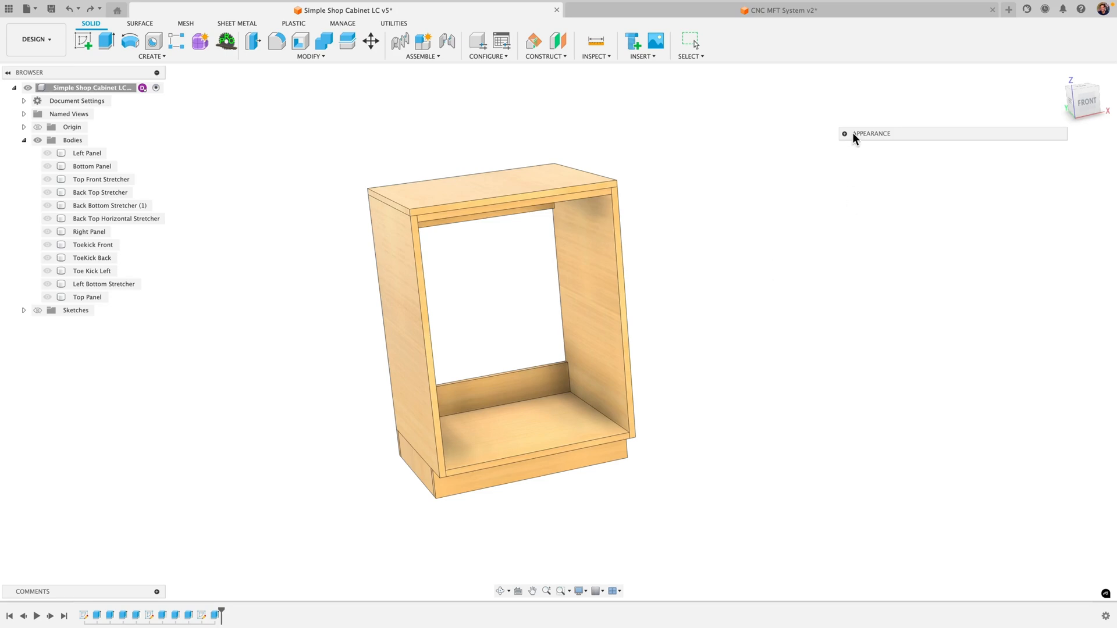
{"action": "left_click", "coordinate": [845, 134]}
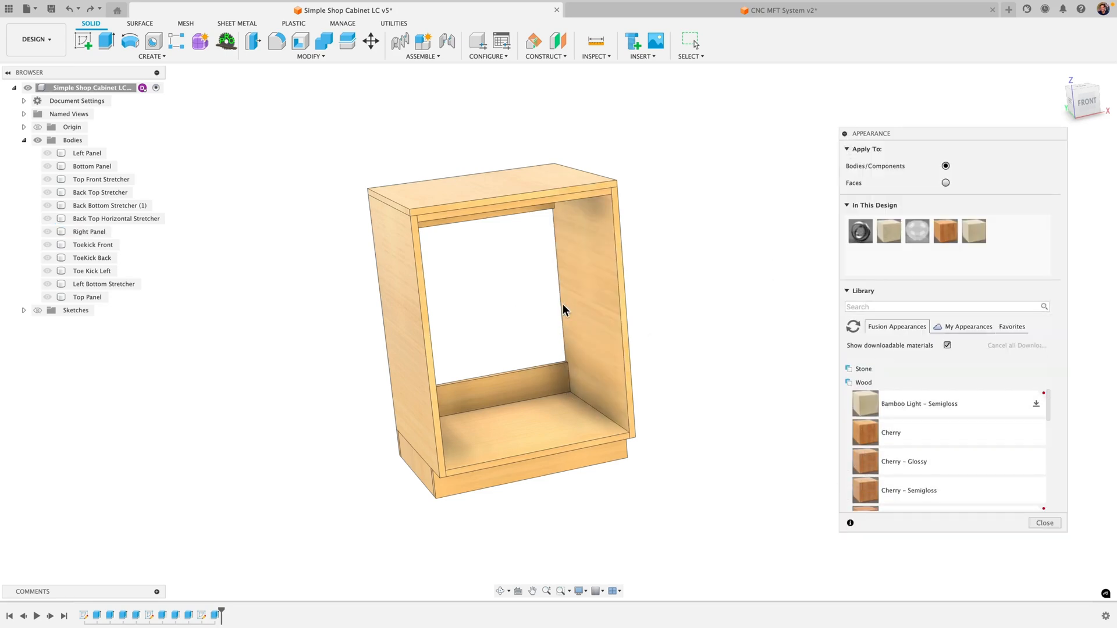
{"action": "left_click", "coordinate": [591, 306]}
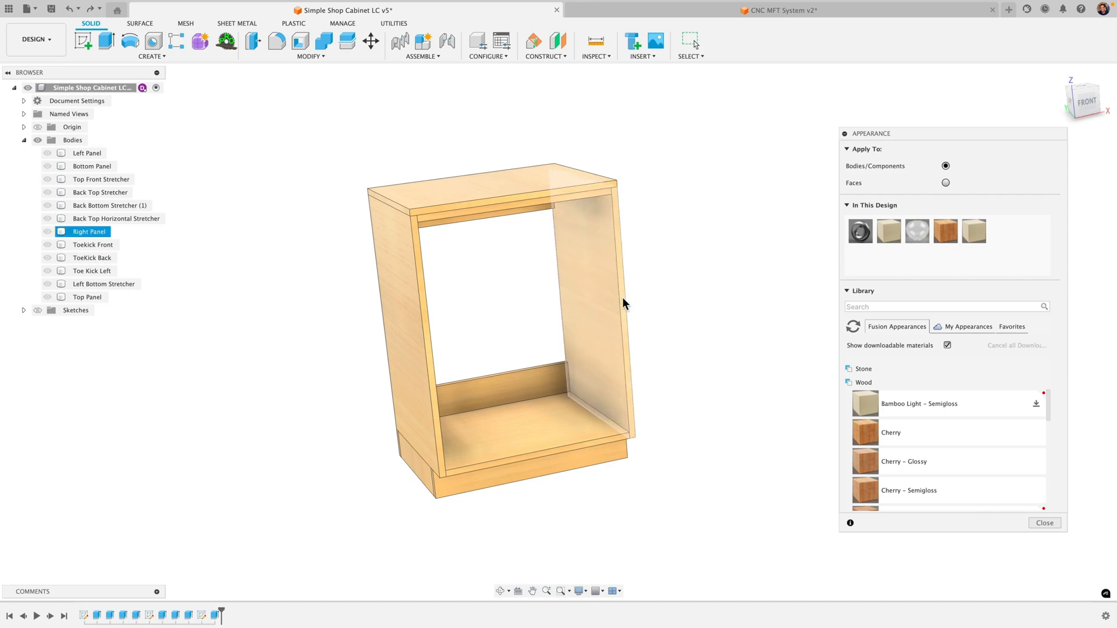
{"action": "left_click", "coordinate": [389, 178]}
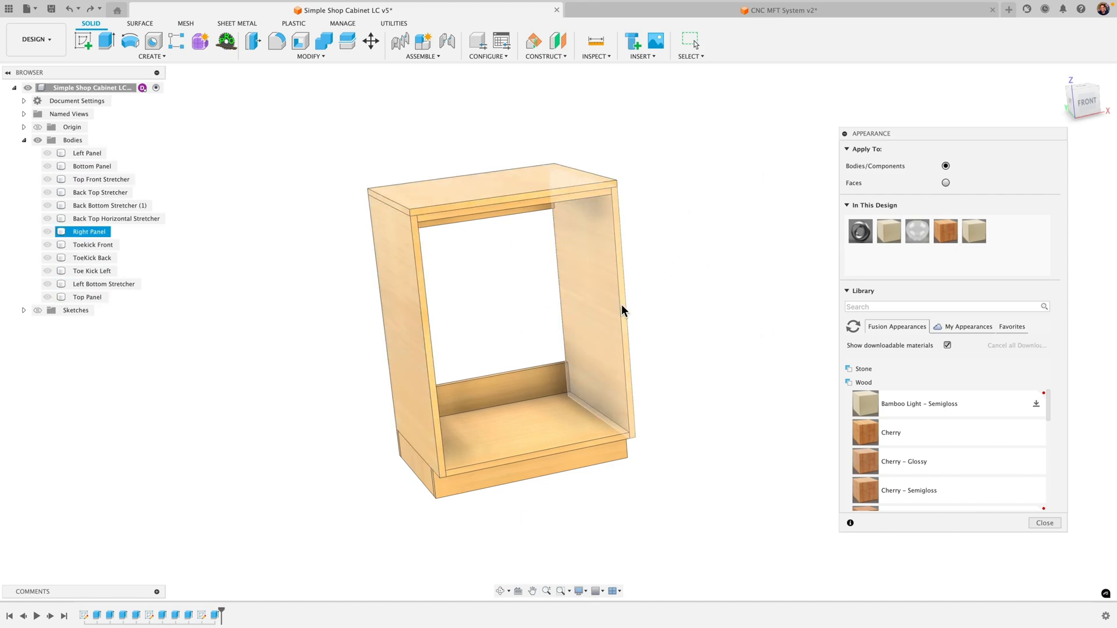
{"action": "left_click", "coordinate": [674, 315]}
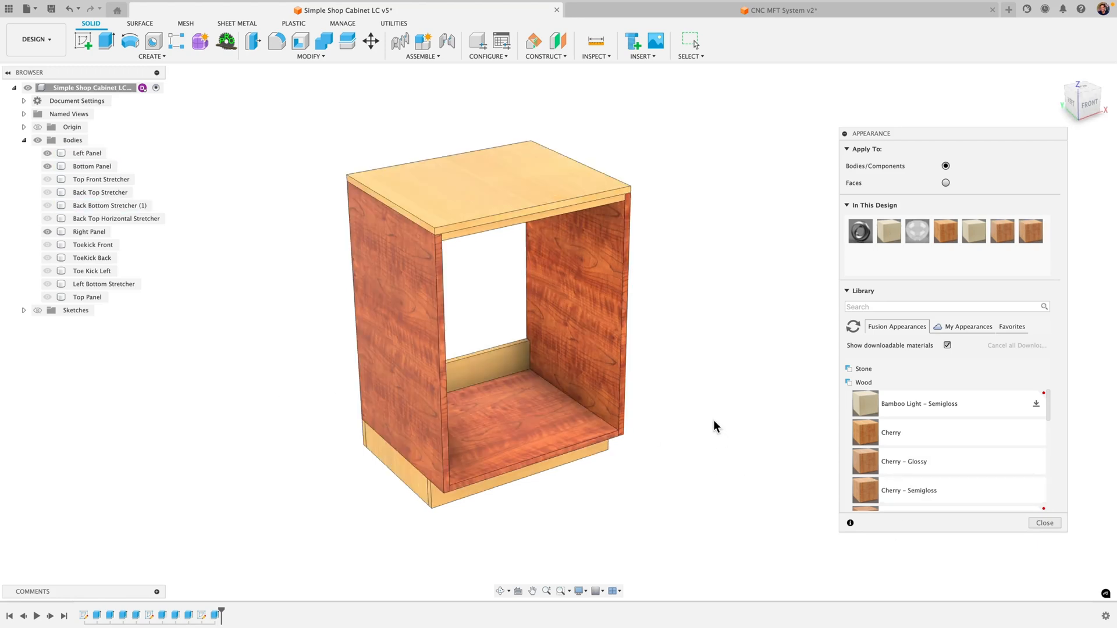
{"action": "mouse_move", "coordinate": [916, 492]}
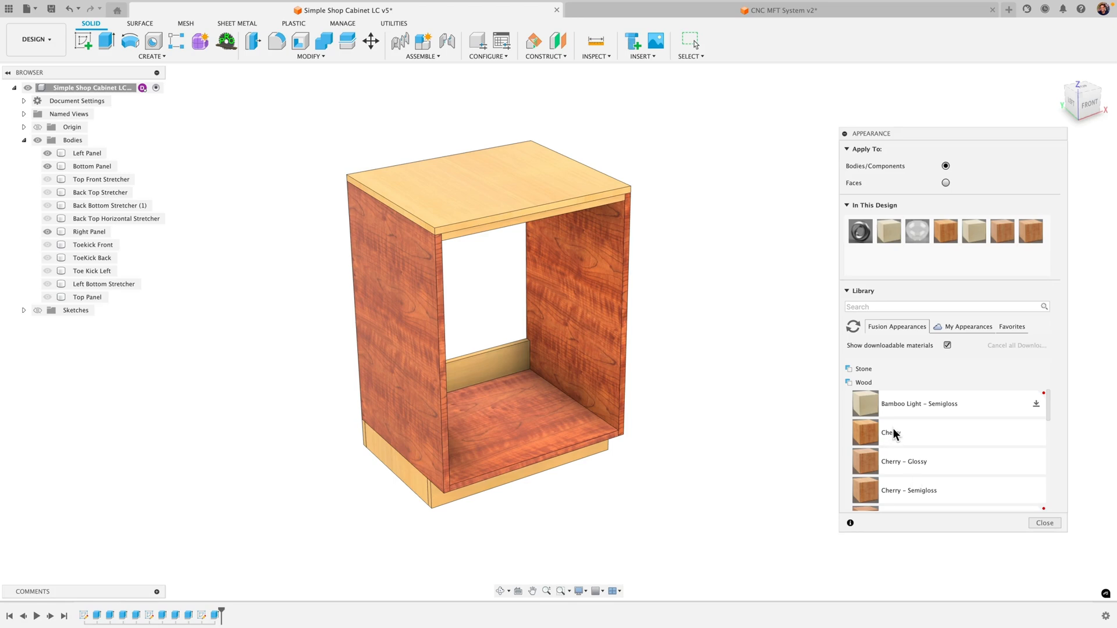
{"action": "mouse_move", "coordinate": [921, 493]}
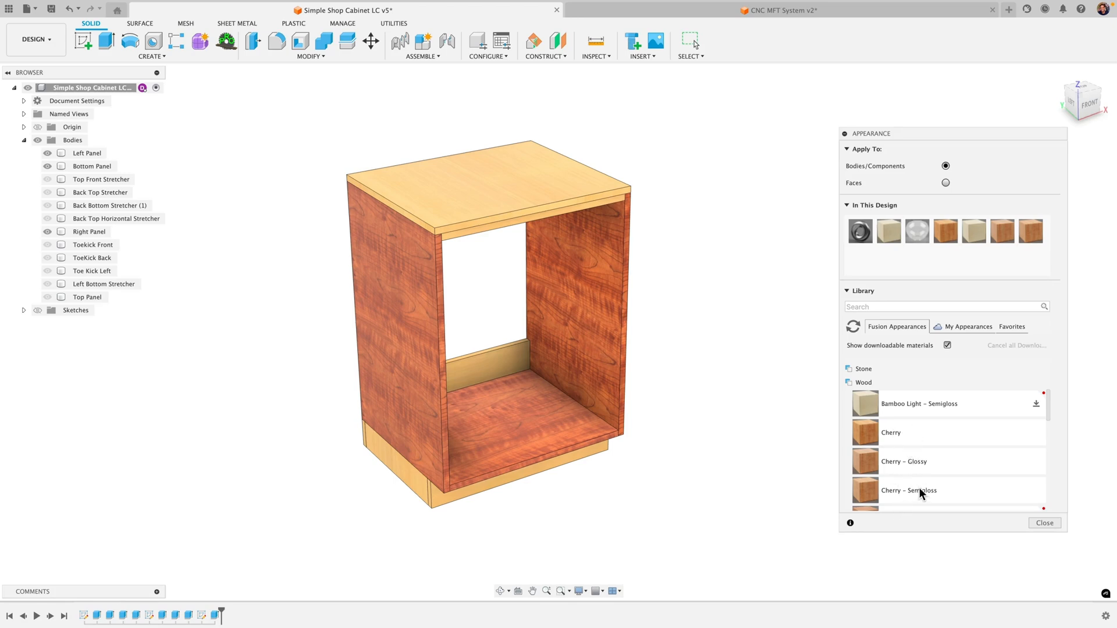
{"action": "mouse_move", "coordinate": [758, 419]}
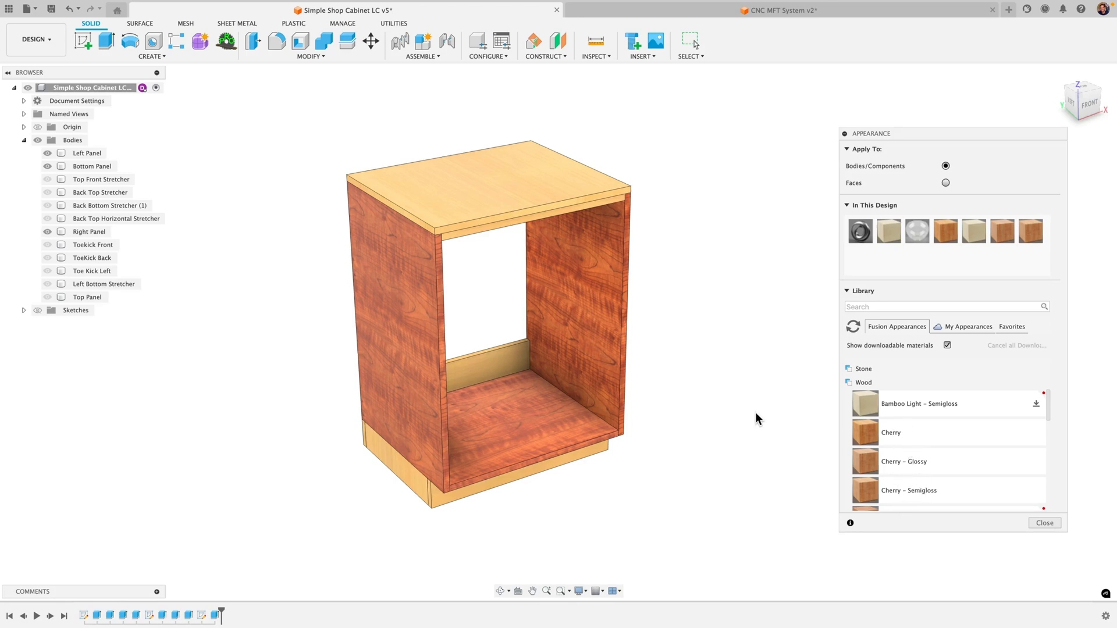
{"action": "mouse_move", "coordinate": [894, 404]}
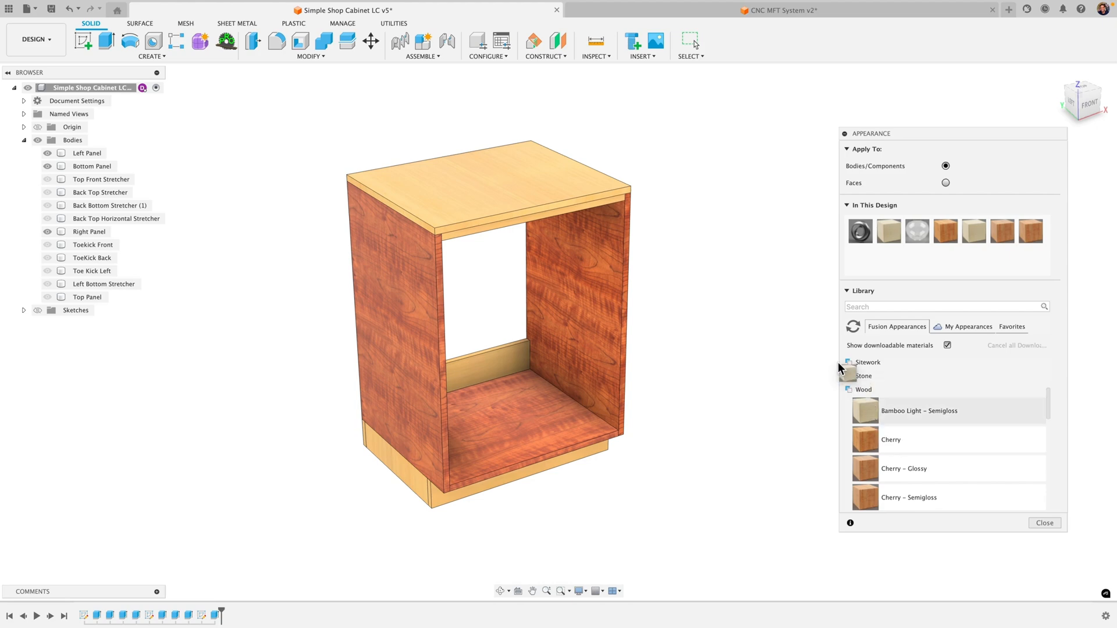
- Drop Bamboo Light onto the root component, raising the remove-appearances prompt
{"action": "left_click", "coordinate": [89, 87]}
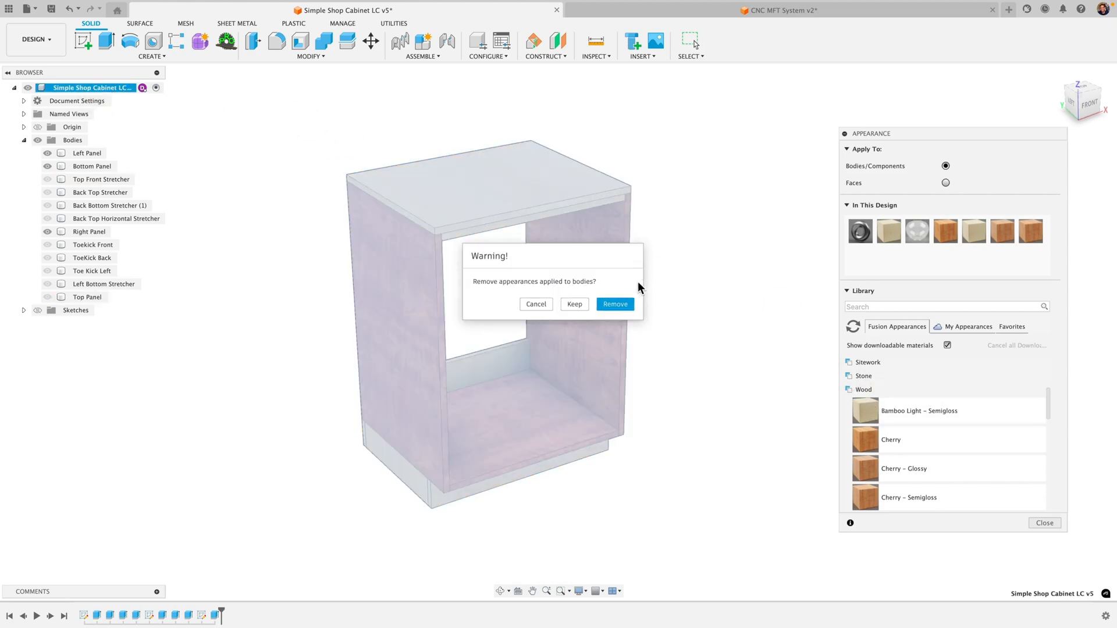
- Confirm removing the per-panel cherry finishes so the cabinet is uniform bamboo, then fit to view
{"action": "left_click", "coordinate": [614, 303]}
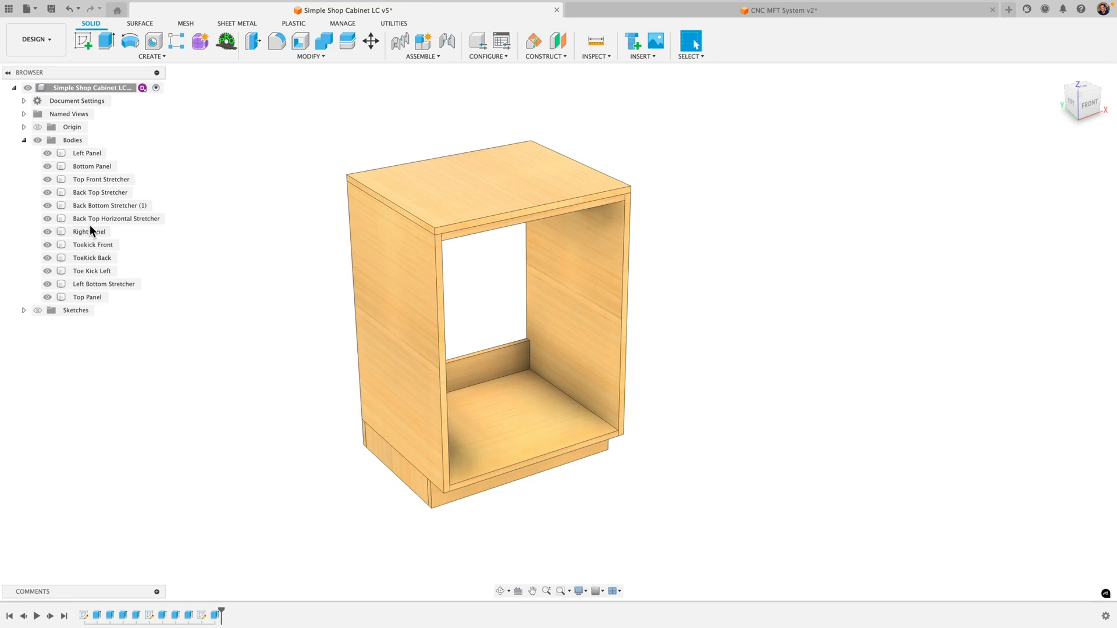
{"action": "mouse_move", "coordinate": [208, 277]}
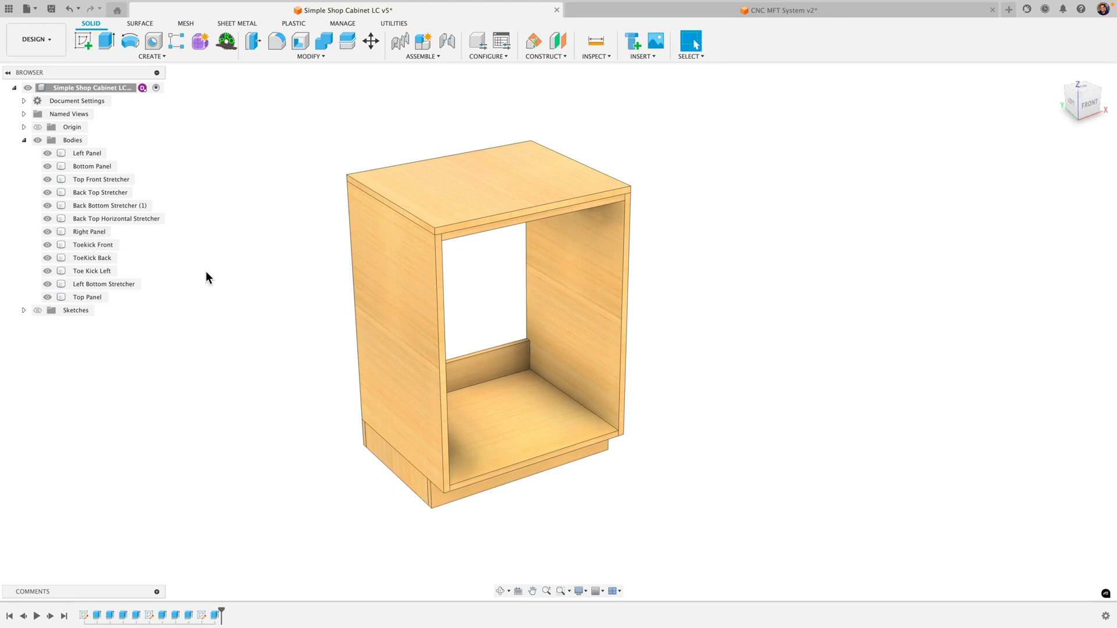
{"action": "mouse_move", "coordinate": [225, 237]}
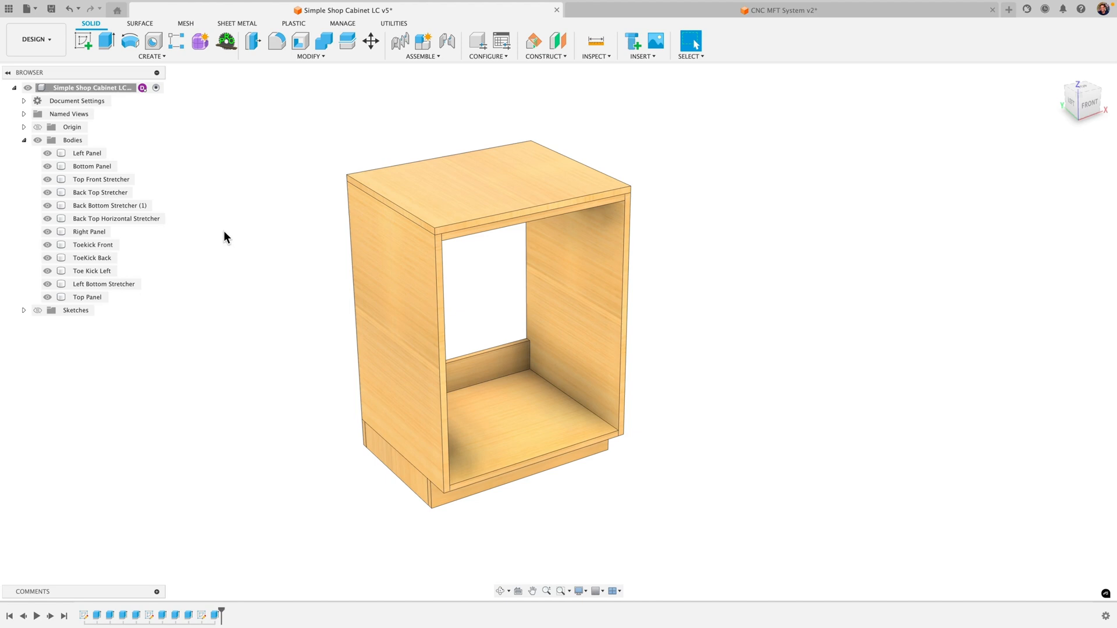
{"action": "mouse_move", "coordinate": [85, 205]}
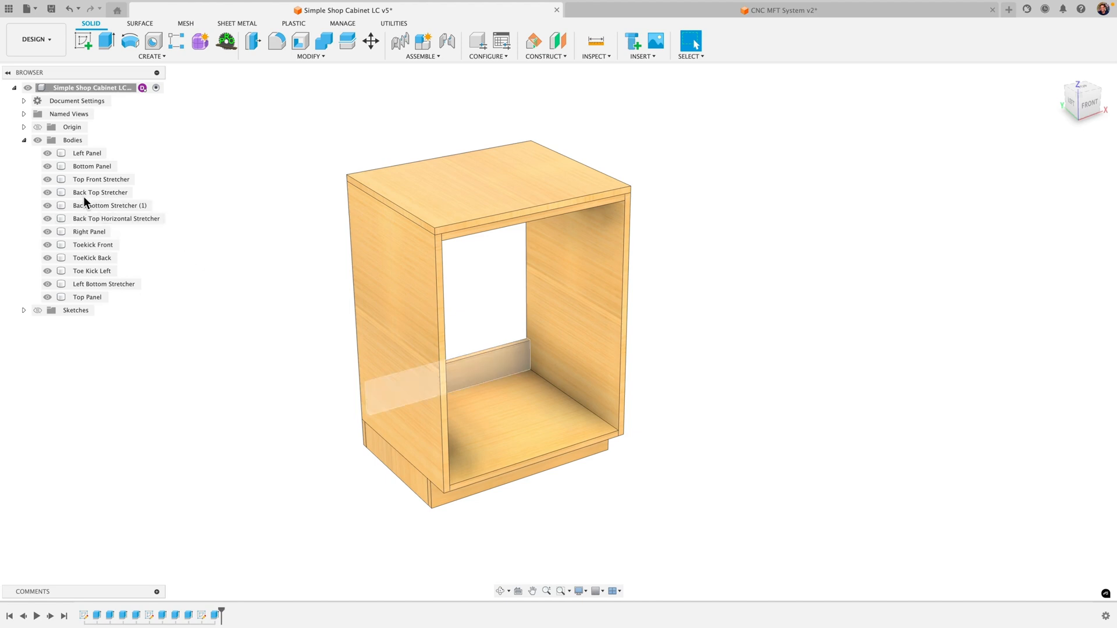
{"action": "left_click", "coordinate": [87, 152]}
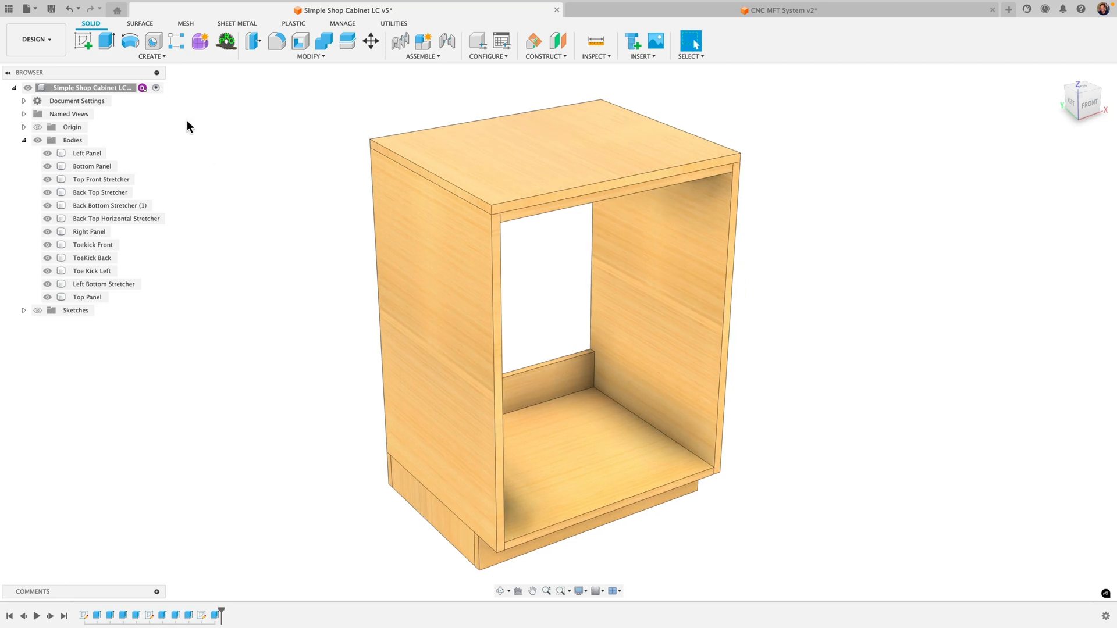
- Launch MapBoards Pro from Create and size the Bamboo Light board 48 wide by 96 long
{"action": "left_click", "coordinate": [151, 44]}
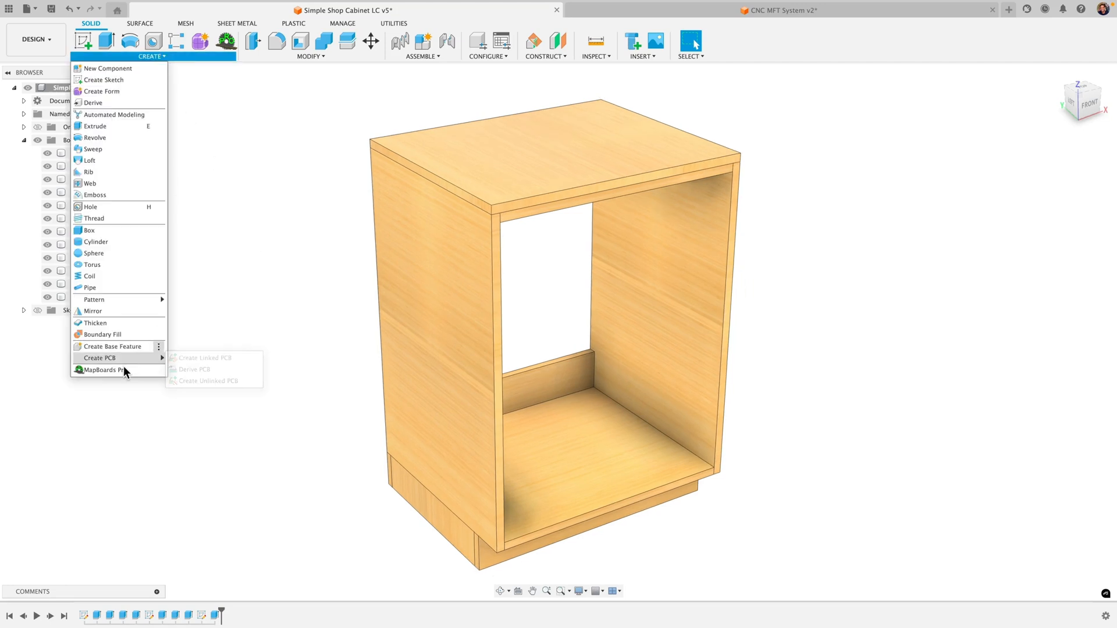
{"action": "left_click", "coordinate": [851, 248]}
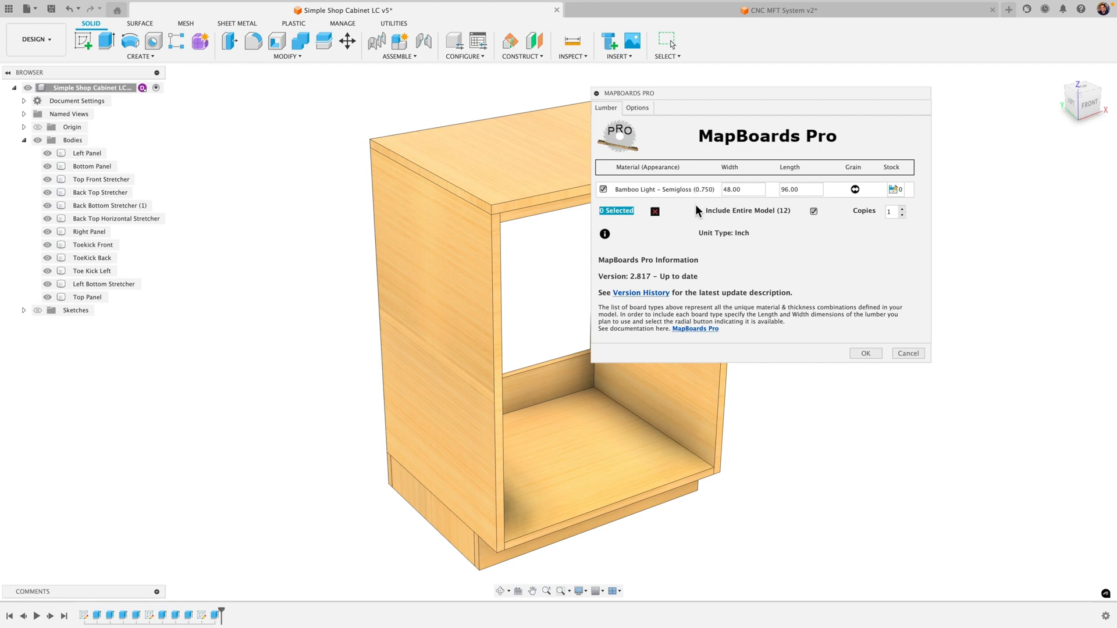
{"action": "left_click", "coordinate": [796, 190]}
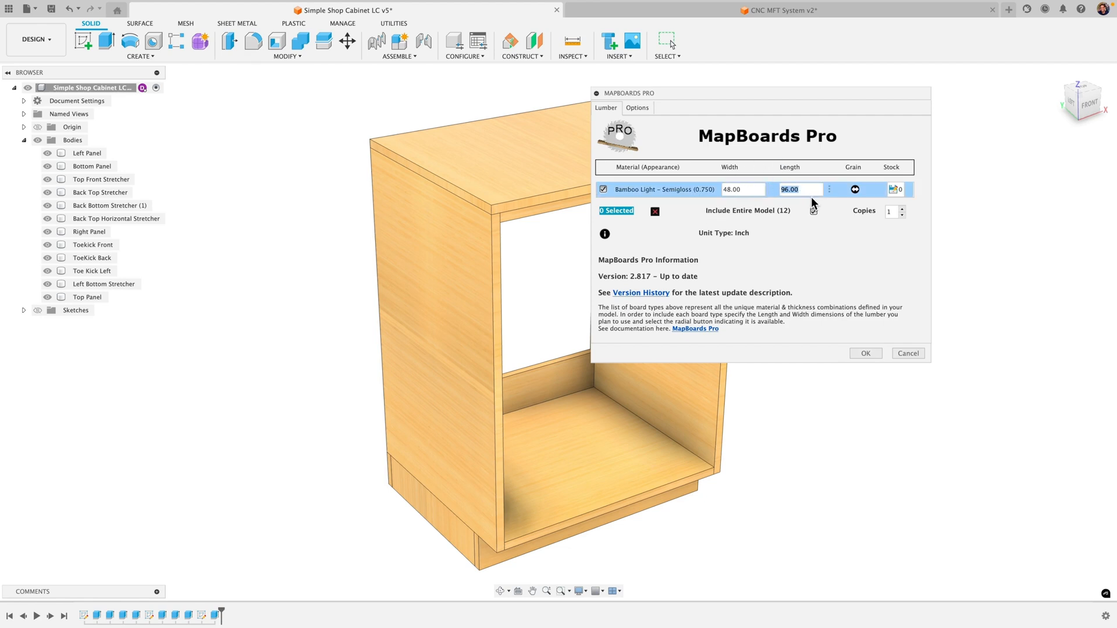
{"action": "left_click", "coordinate": [813, 211]}
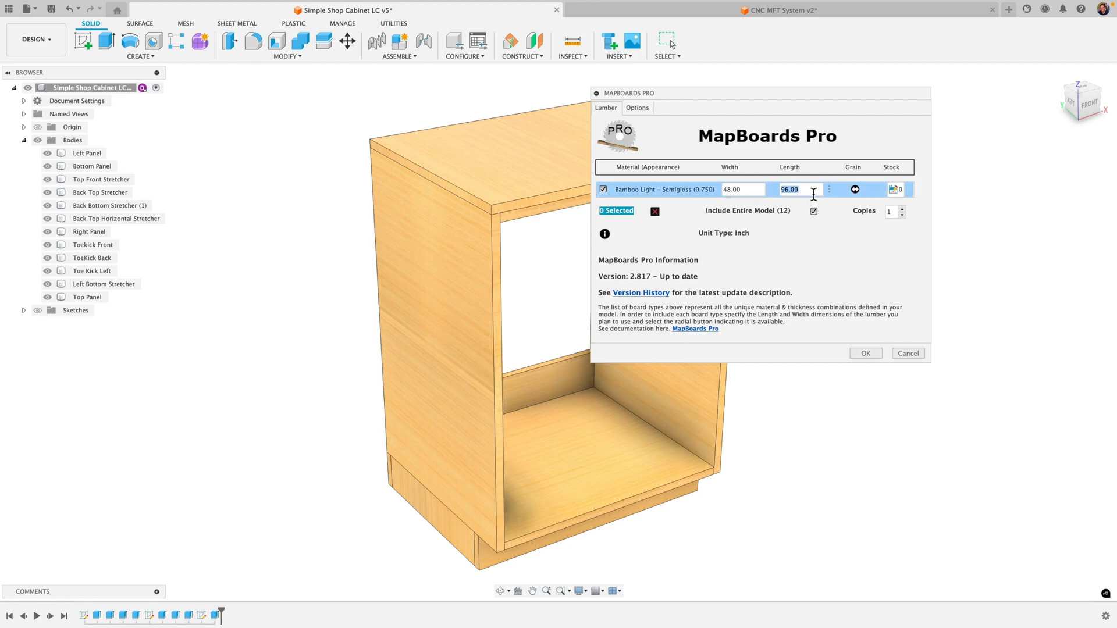
{"action": "type", "text": "48"}
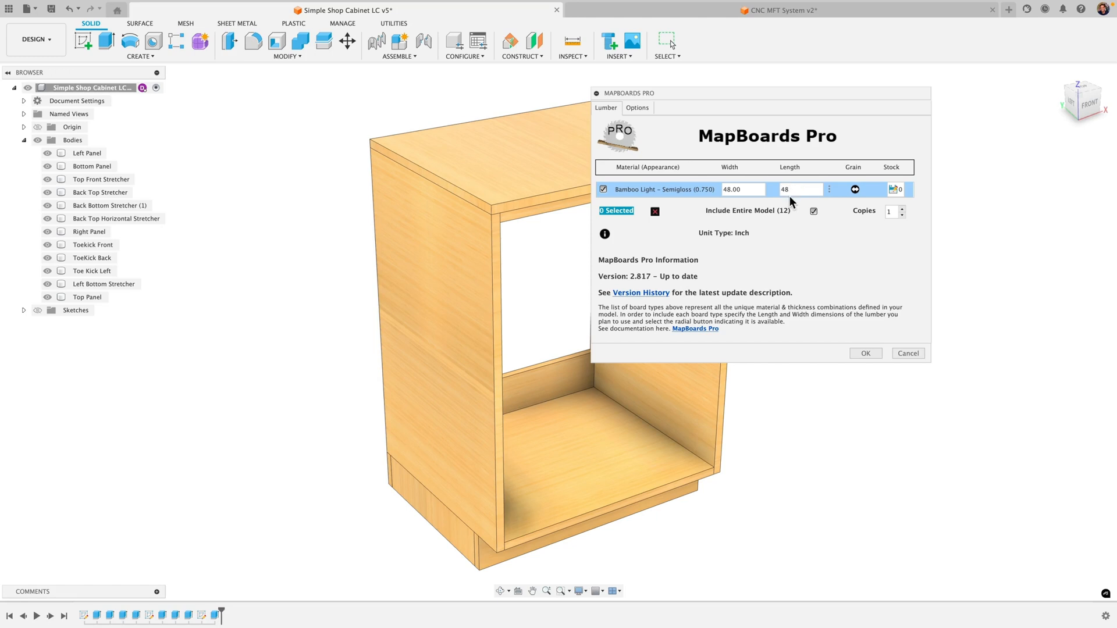
{"action": "type", "text": "96"}
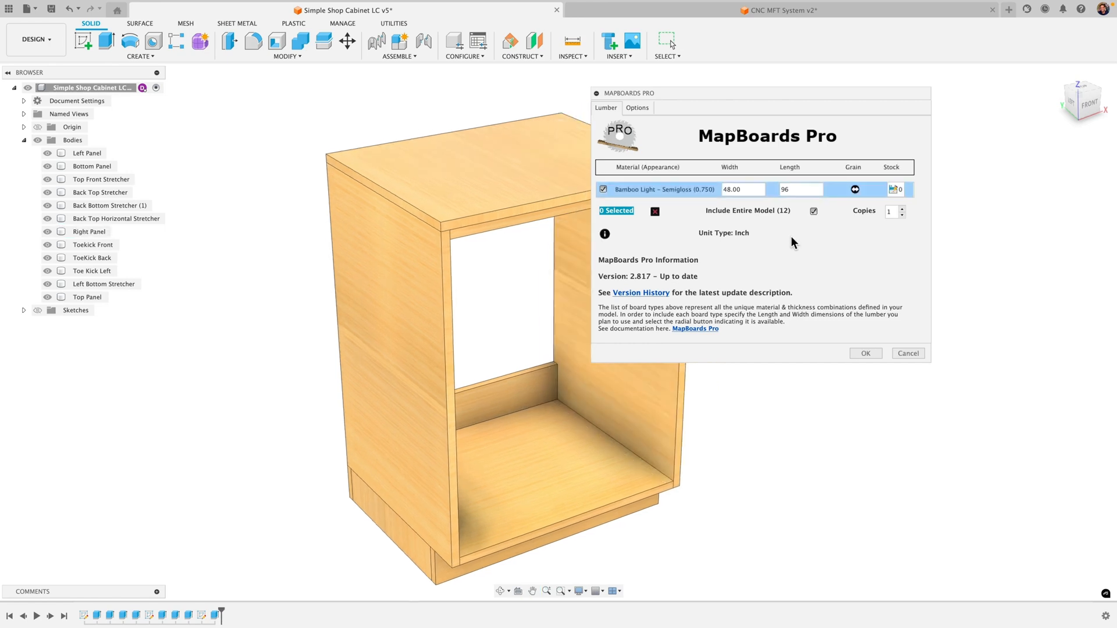
{"action": "mouse_move", "coordinate": [798, 221]}
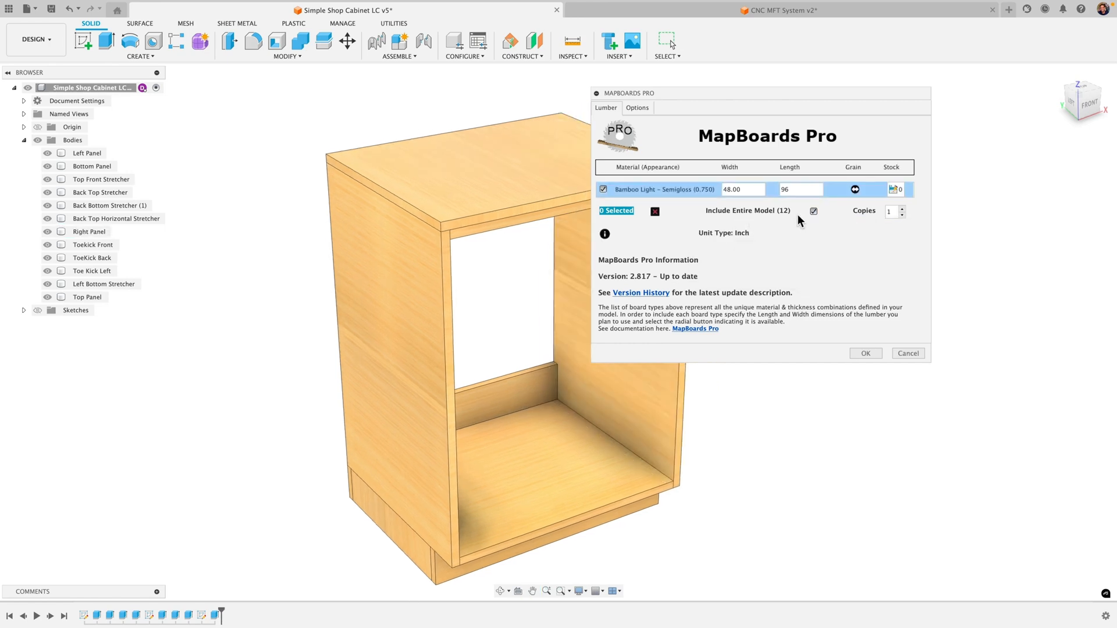
- Clear the three picked panels and tick Include Entire Model (12) in the Lumber tab
{"action": "left_click", "coordinate": [389, 348]}
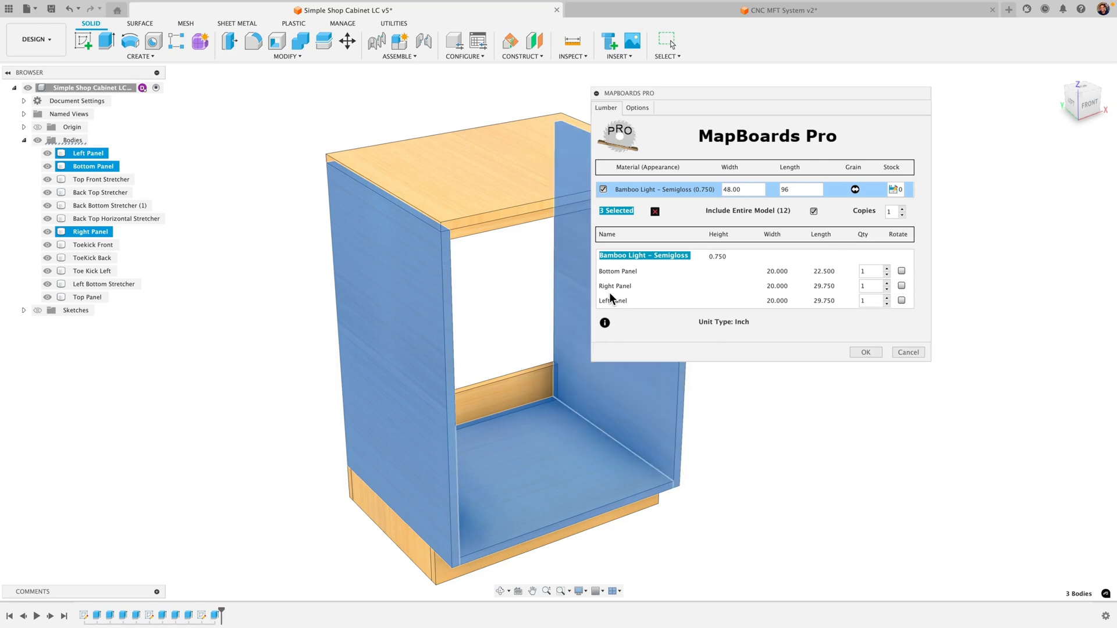
{"action": "mouse_move", "coordinate": [592, 319]}
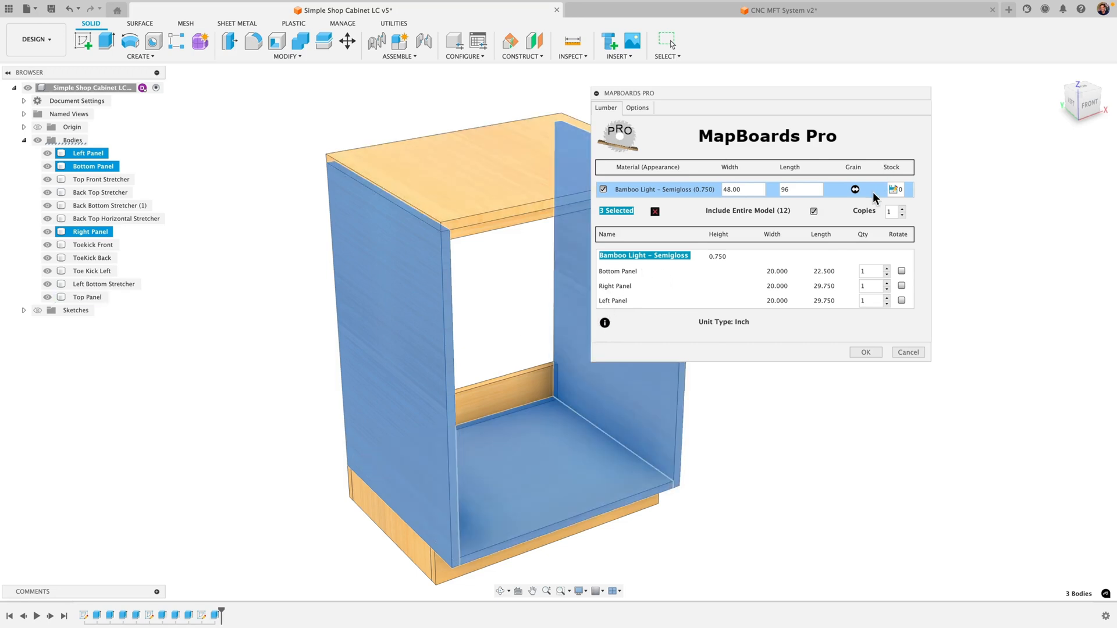
{"action": "mouse_move", "coordinate": [814, 212]}
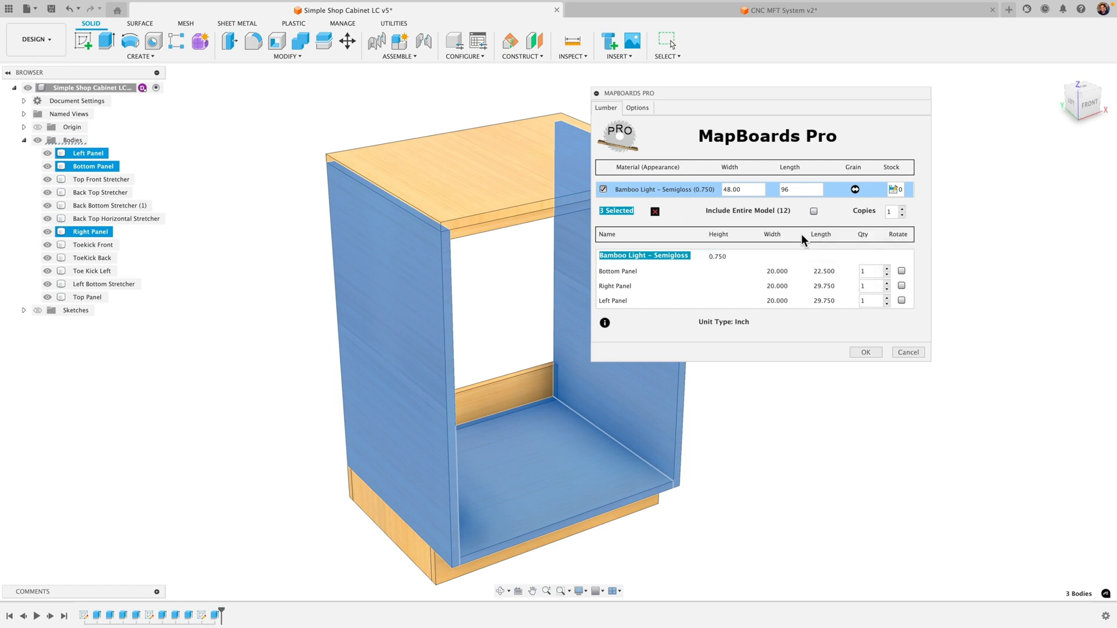
{"action": "mouse_move", "coordinate": [627, 304]}
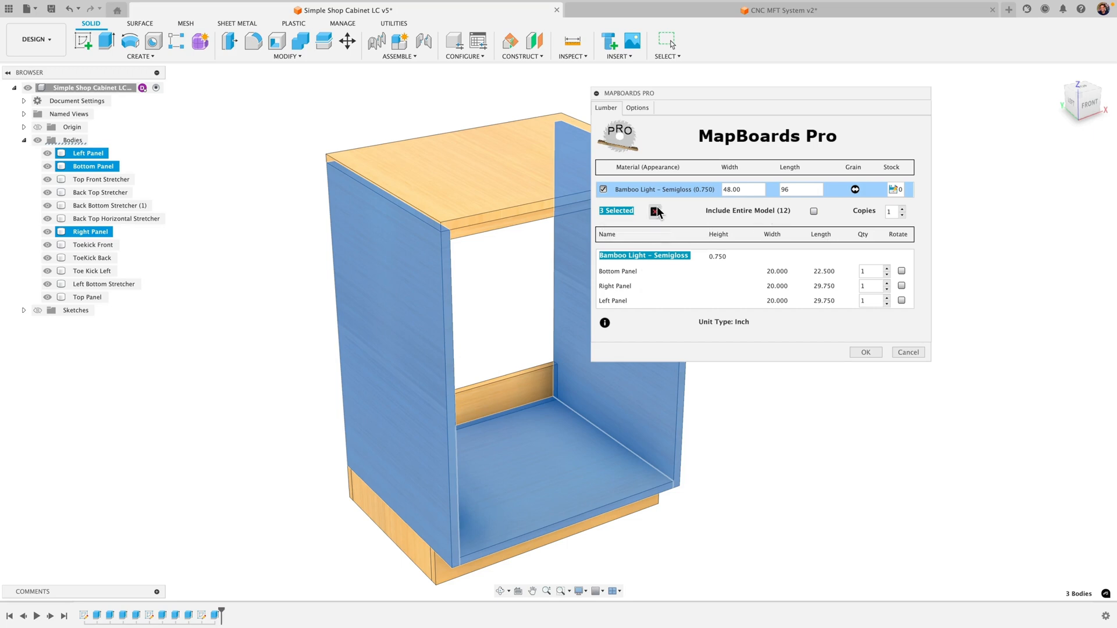
{"action": "left_click", "coordinate": [653, 211]}
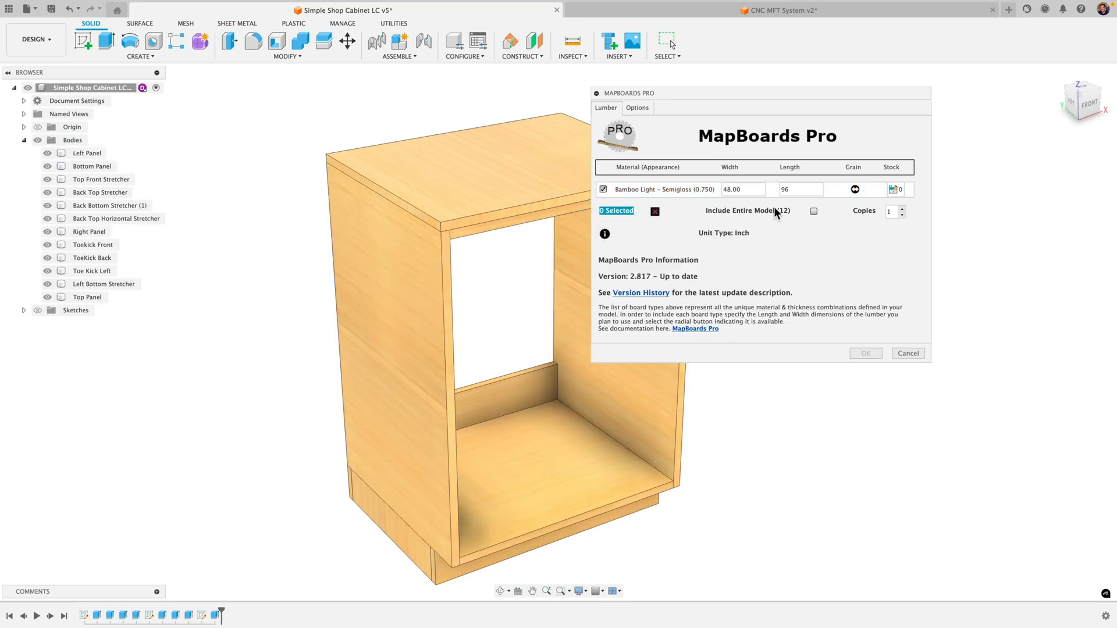
{"action": "left_click", "coordinate": [813, 211]}
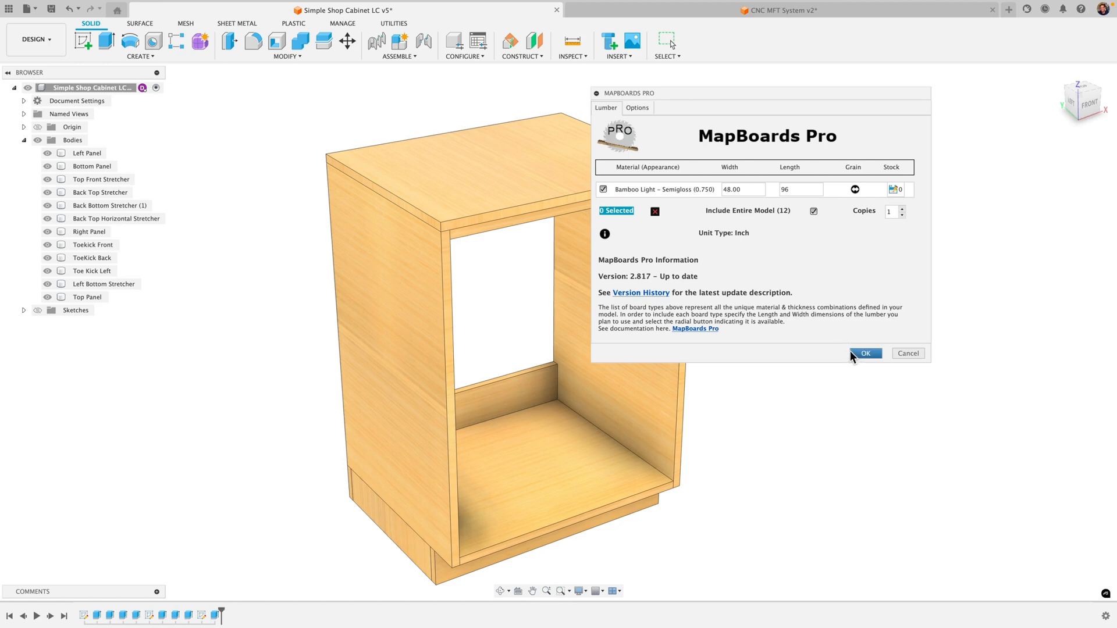
- Review the Map Output Type choices in Options and keep Component Bodies
{"action": "left_click", "coordinate": [637, 107]}
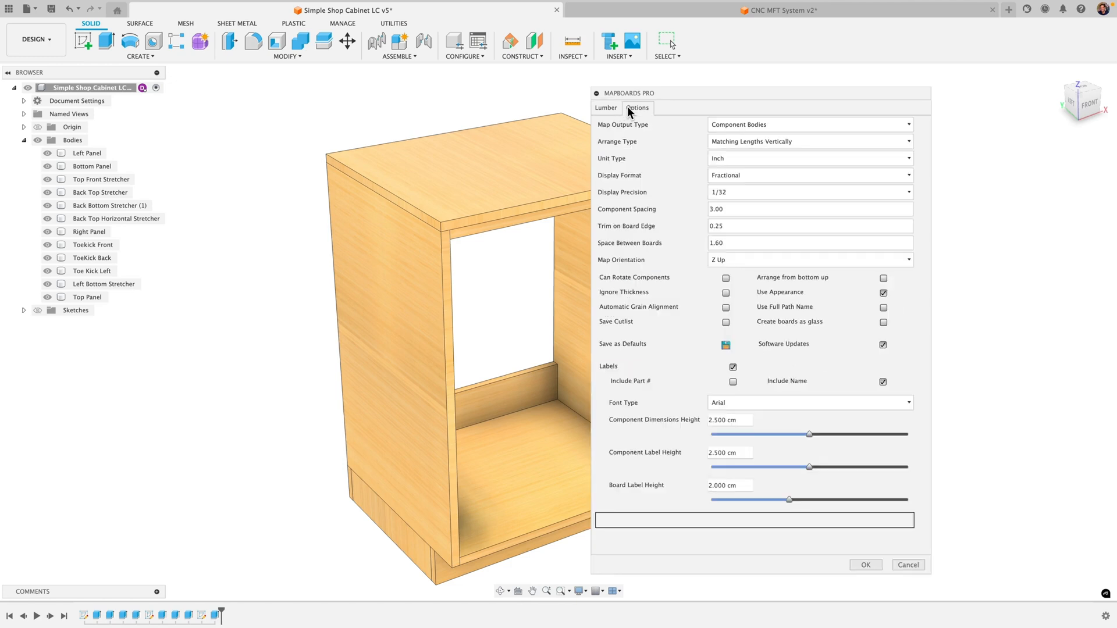
{"action": "mouse_move", "coordinate": [709, 104]}
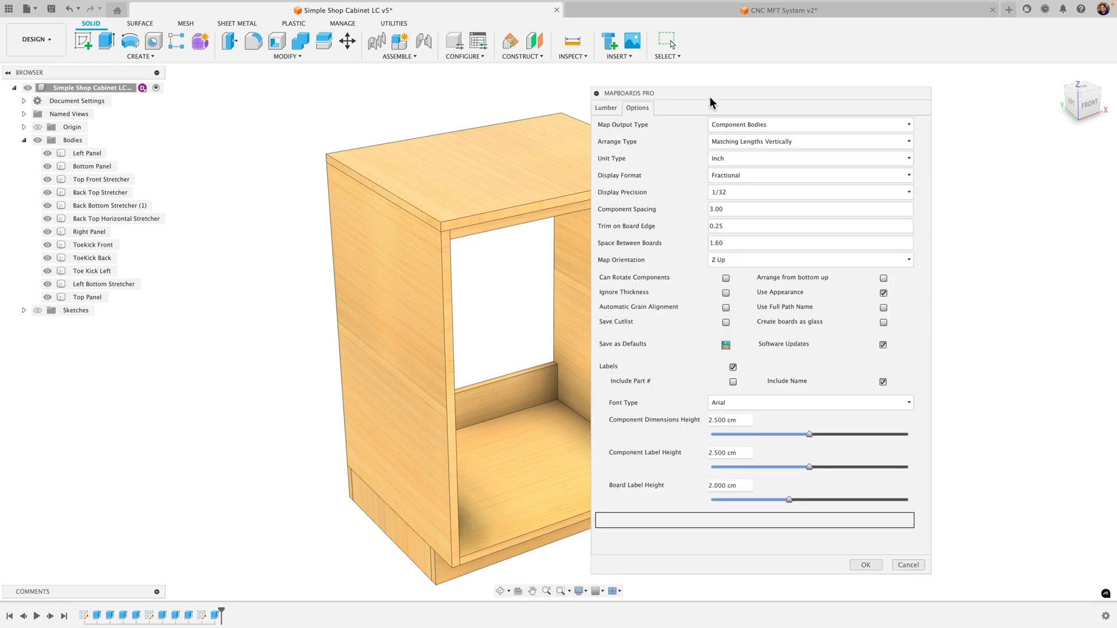
{"action": "left_click_drag", "start_coordinate": [710, 102], "coordinate": [708, 82]}
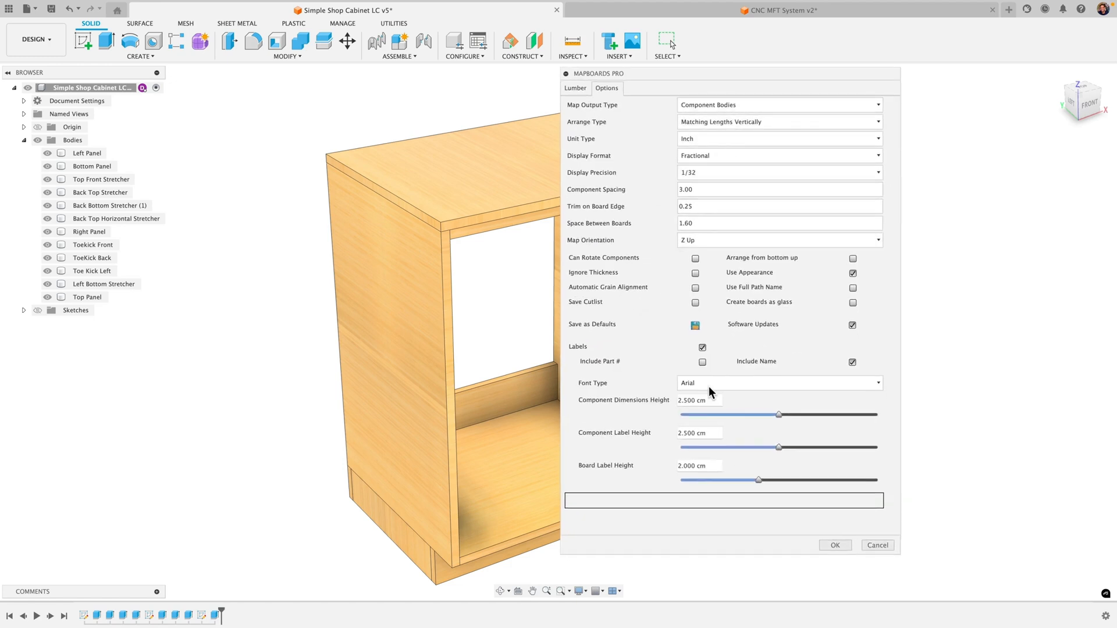
{"action": "mouse_move", "coordinate": [709, 114]}
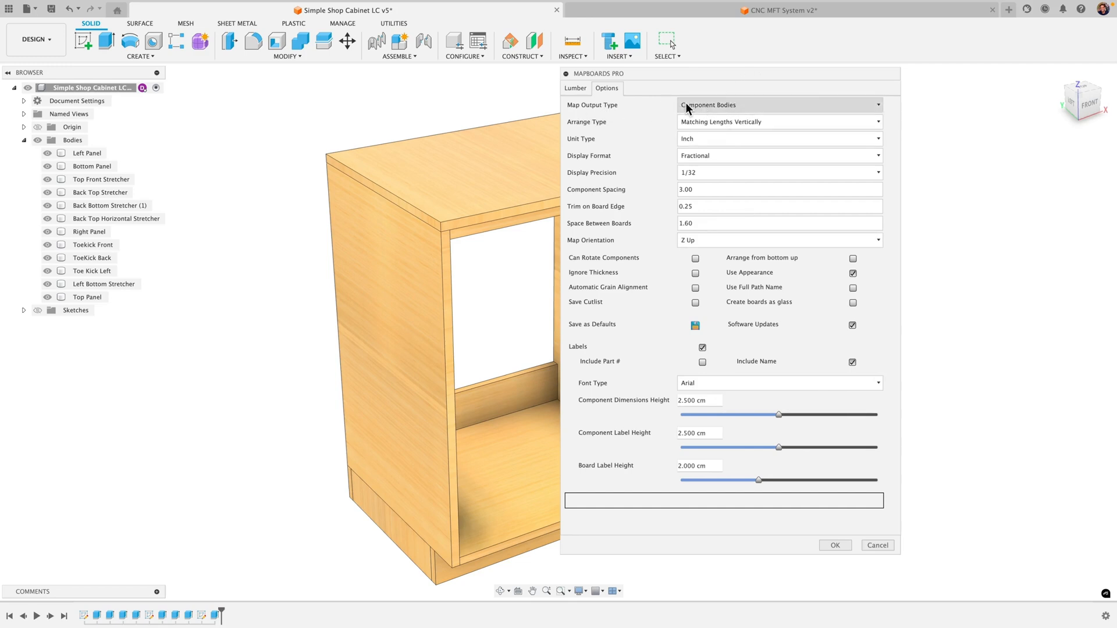
{"action": "left_click", "coordinate": [779, 105]}
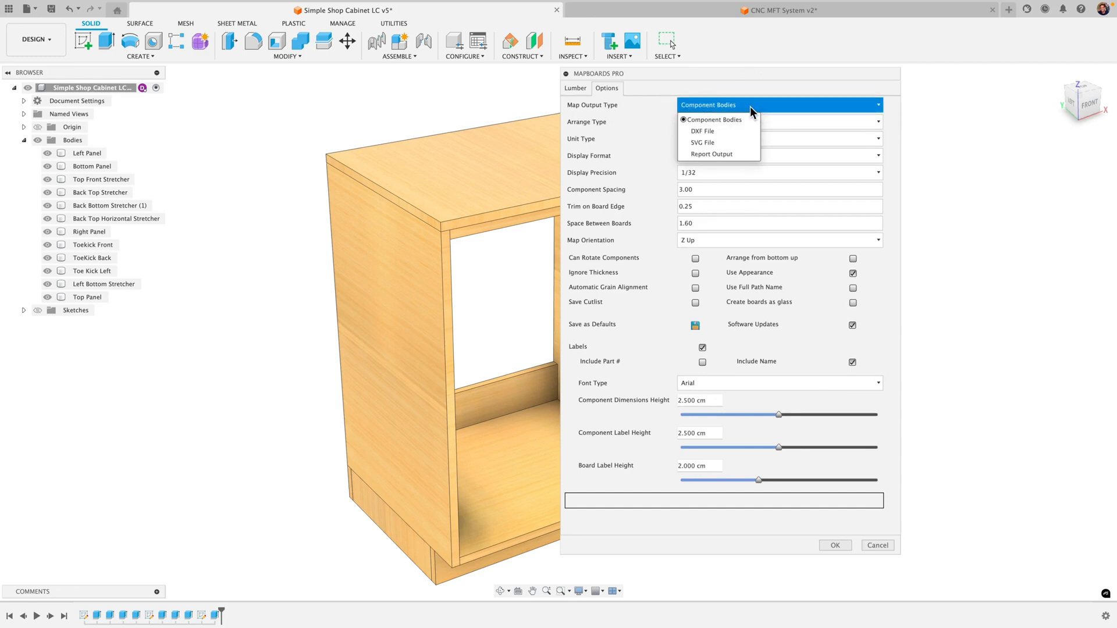
{"action": "left_click", "coordinate": [712, 118]}
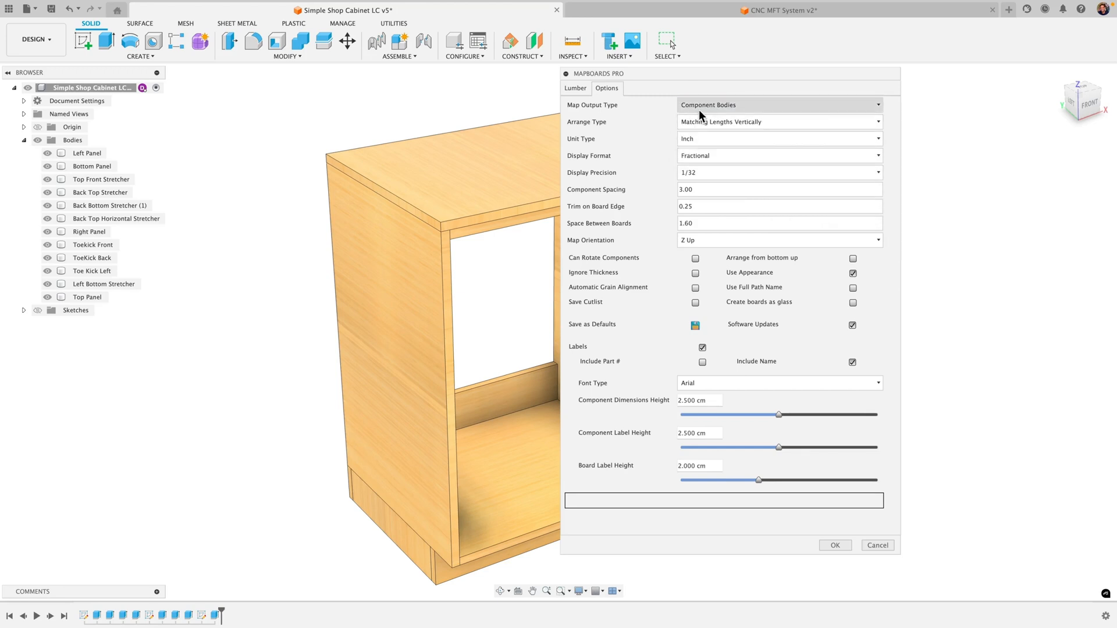
{"action": "left_click", "coordinate": [778, 104]}
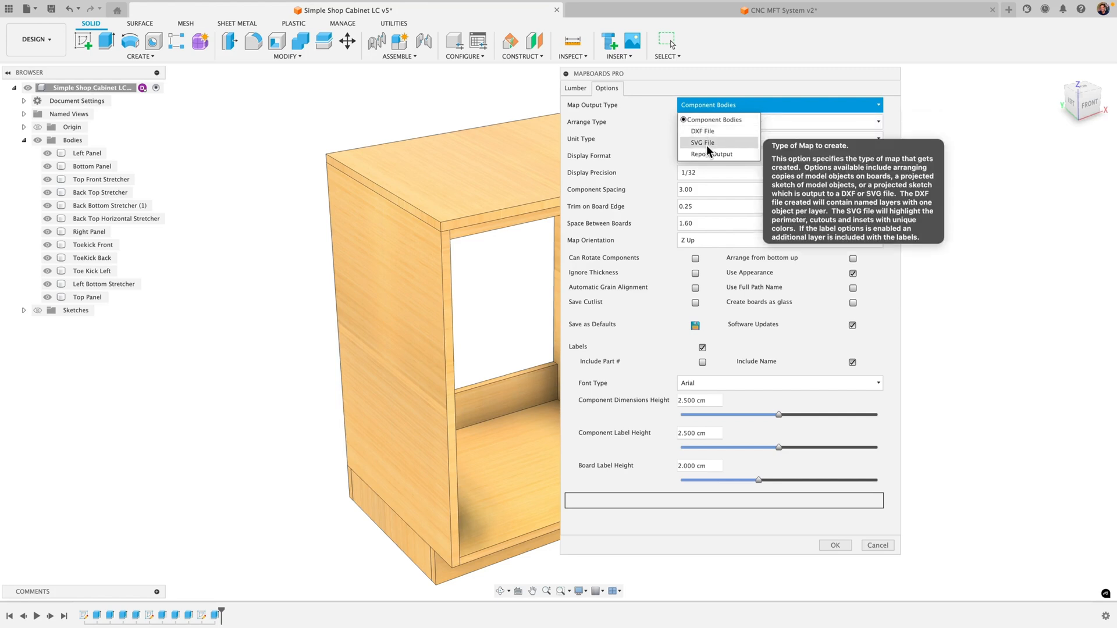
{"action": "mouse_move", "coordinate": [712, 153]}
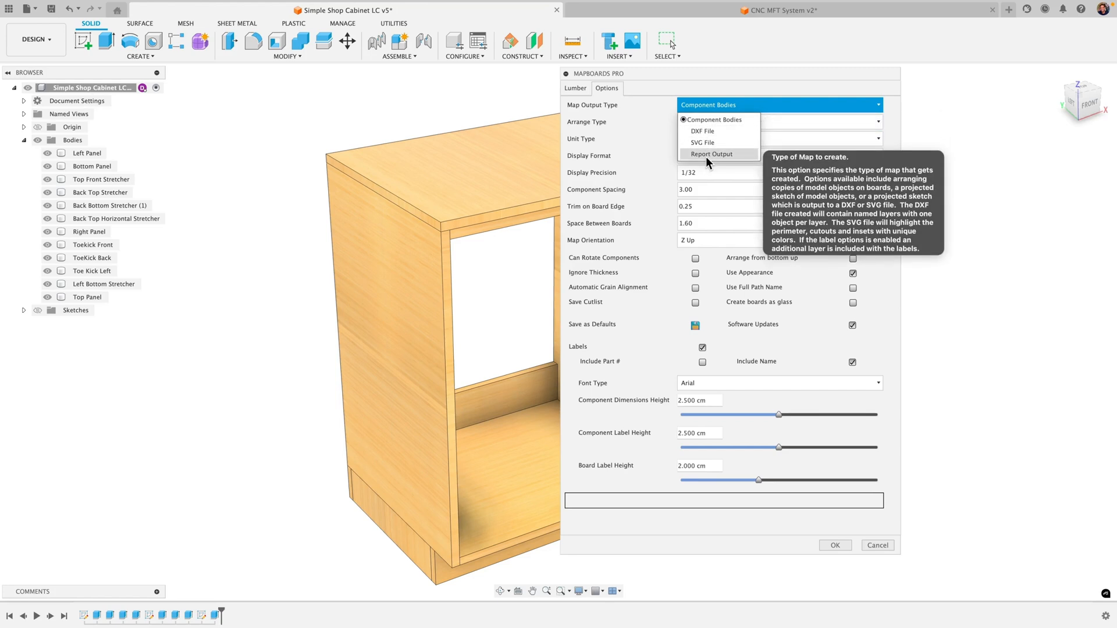
{"action": "left_click", "coordinate": [713, 119]}
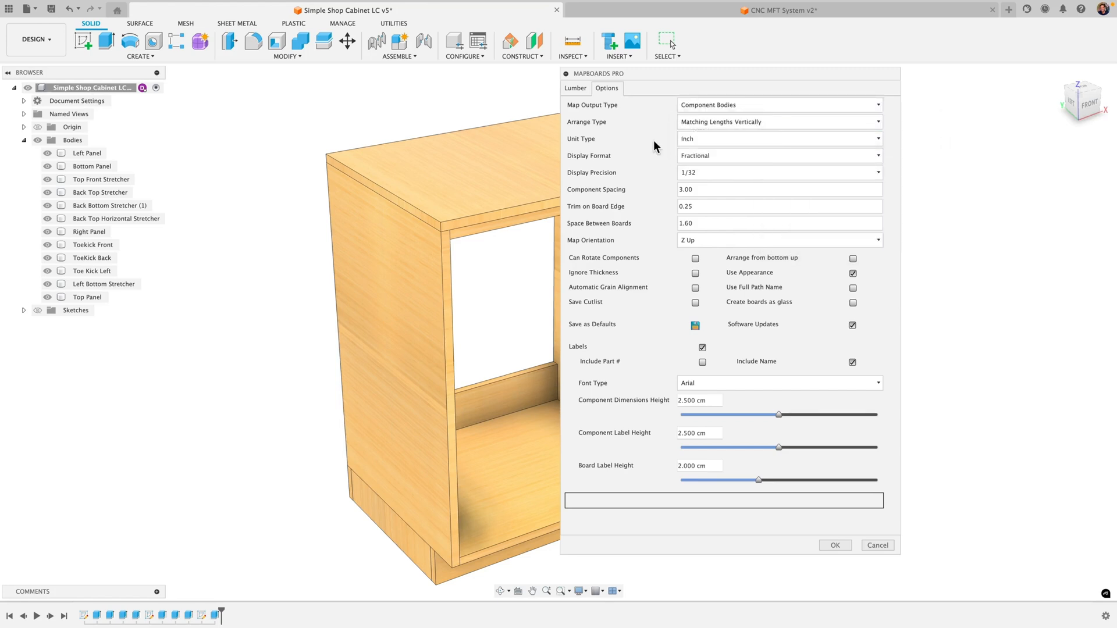
{"action": "mouse_move", "coordinate": [712, 122]}
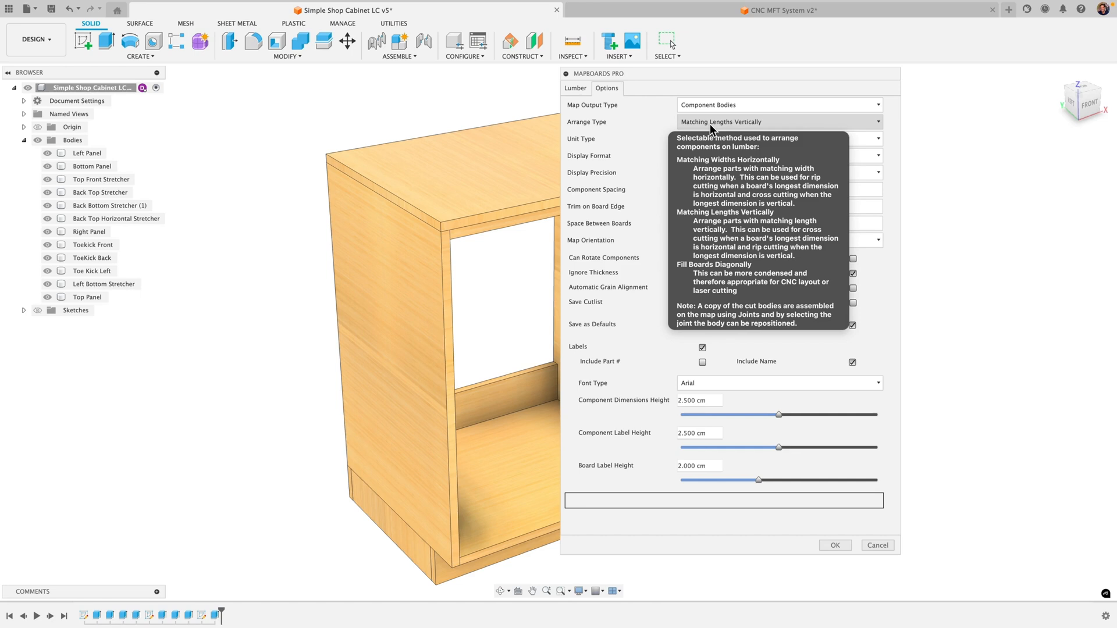
{"action": "mouse_move", "coordinate": [718, 129]}
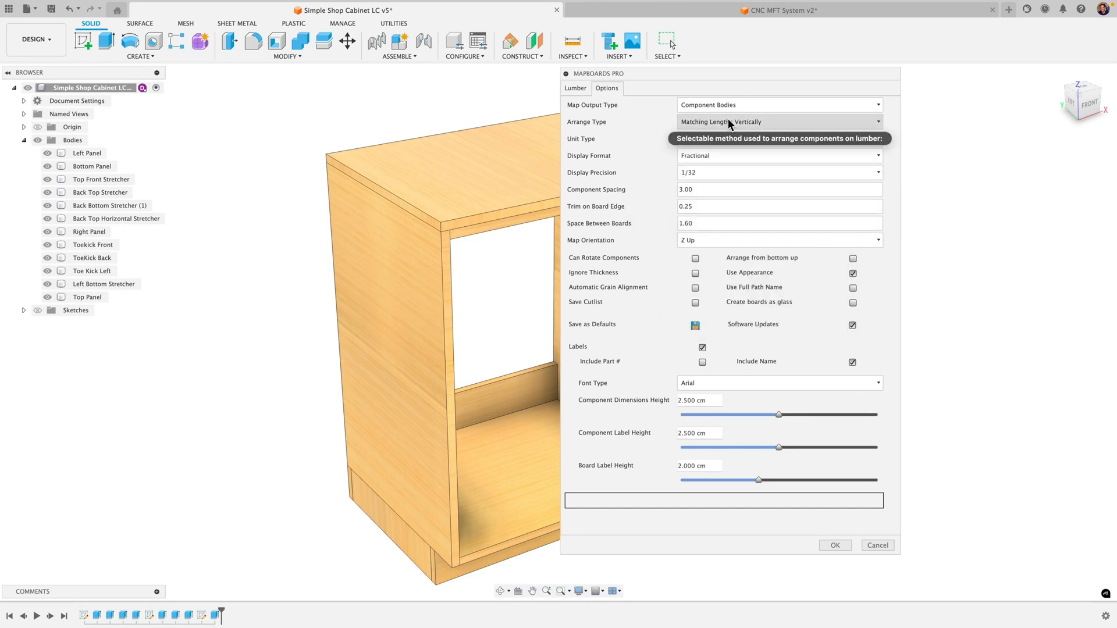
{"action": "mouse_move", "coordinate": [728, 122]}
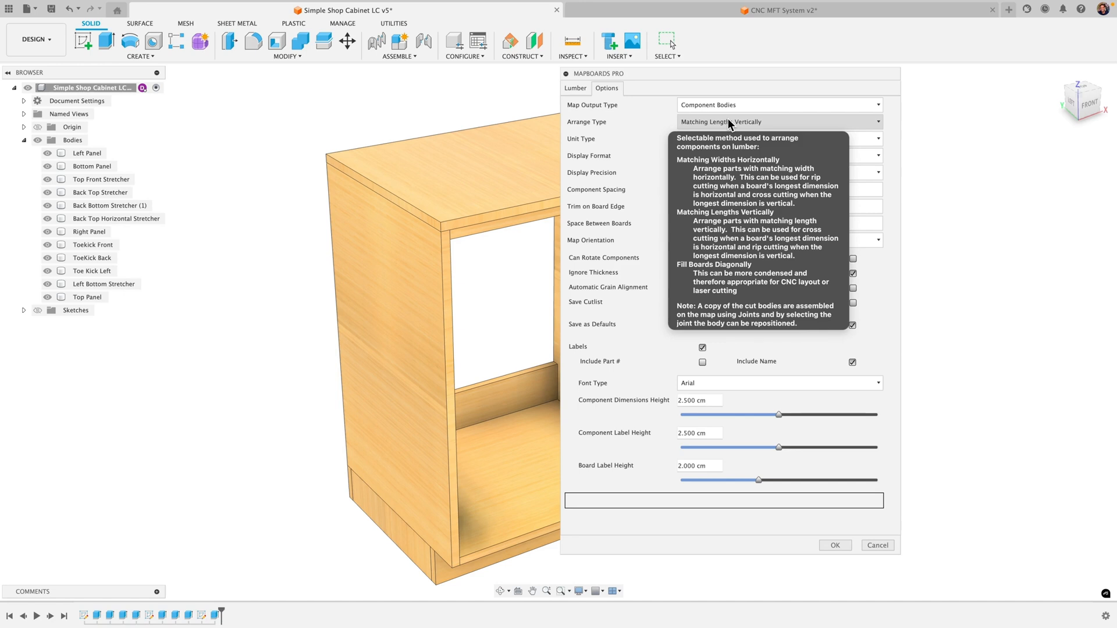
{"action": "mouse_move", "coordinate": [797, 116]}
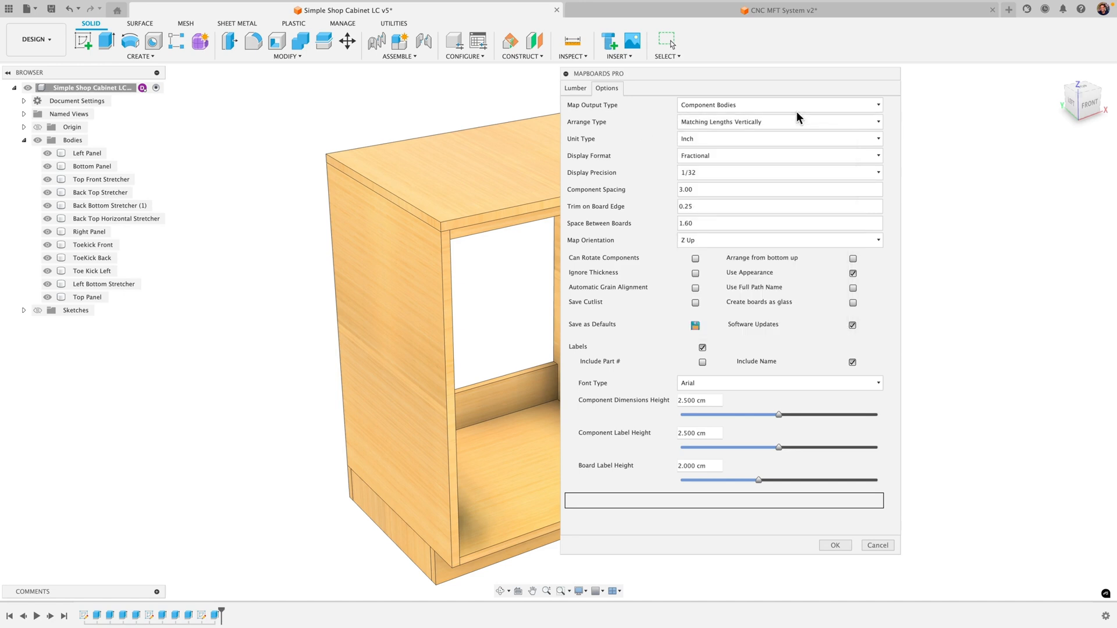
{"action": "mouse_move", "coordinate": [701, 170]}
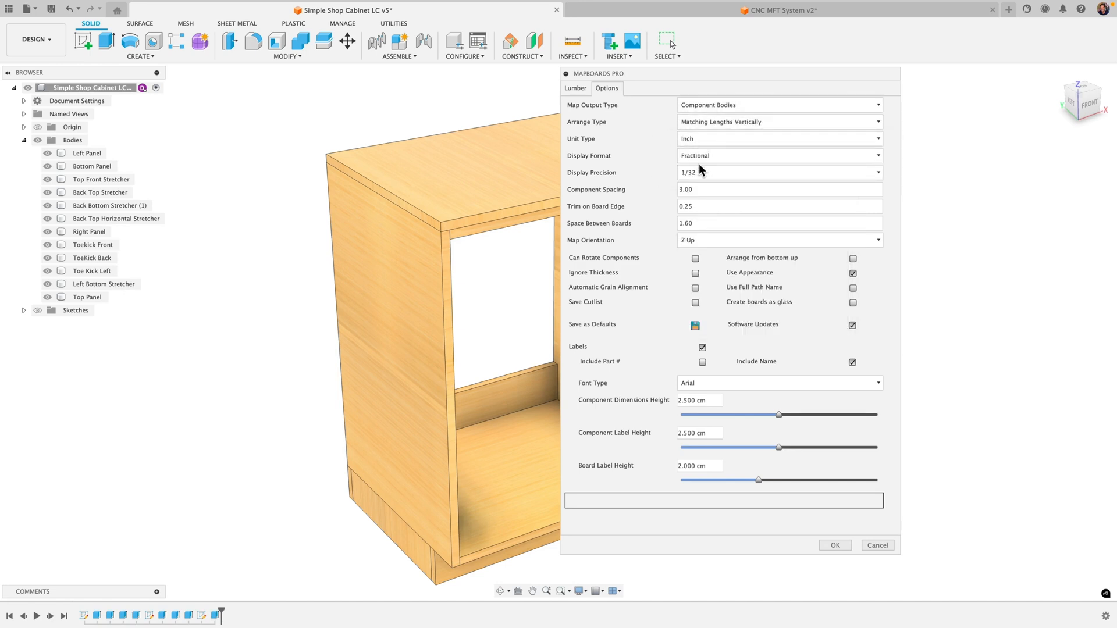
{"action": "left_click", "coordinate": [778, 154]}
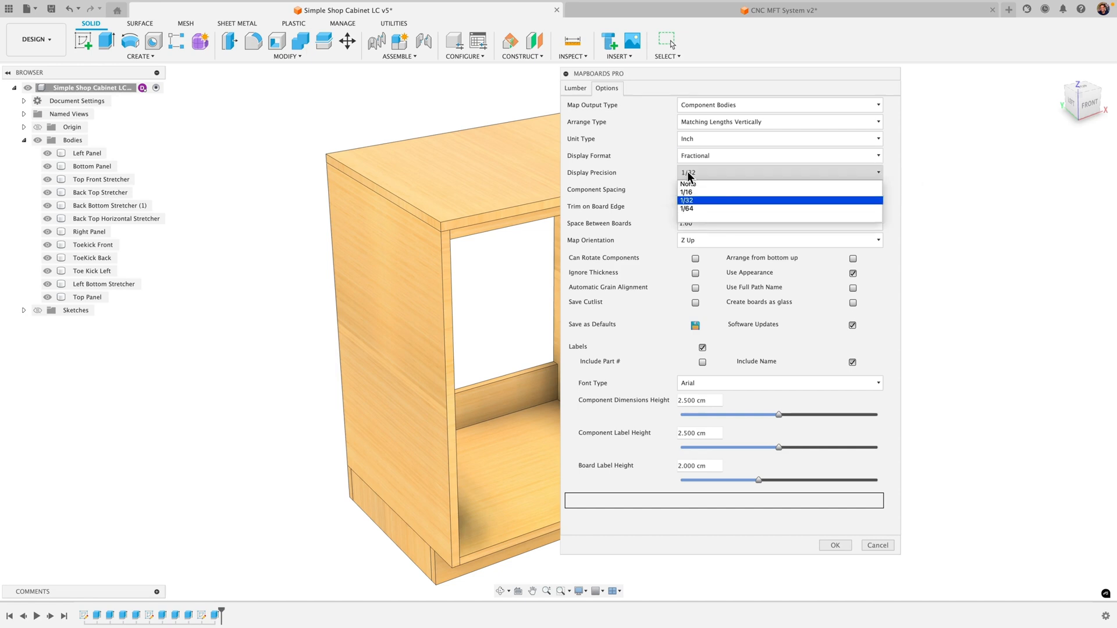
{"action": "left_click", "coordinate": [687, 200]}
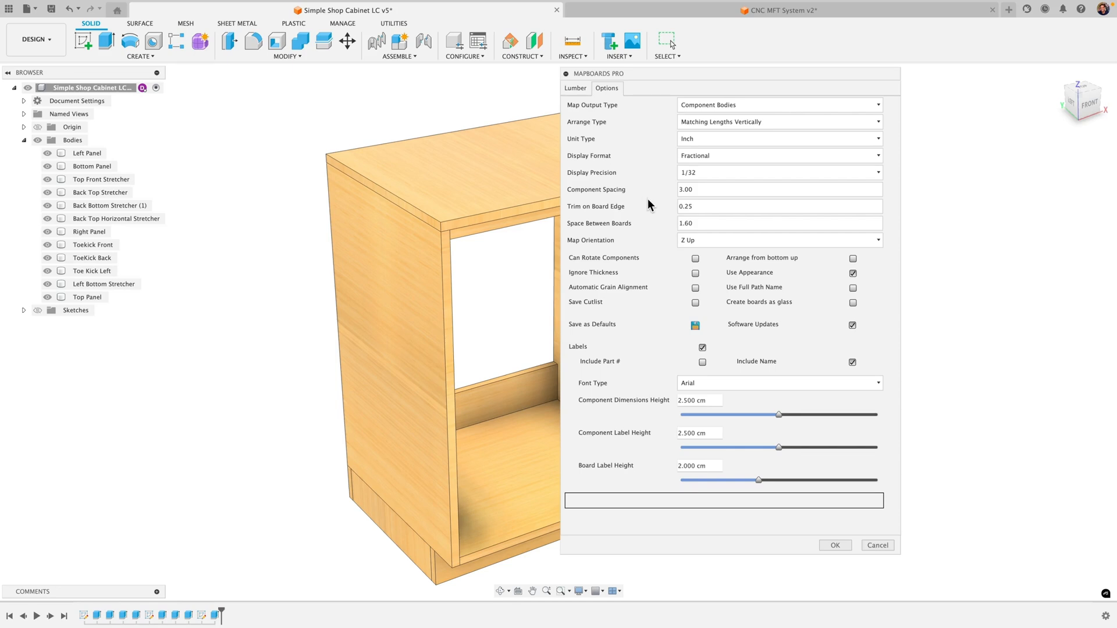
{"action": "left_click", "coordinate": [776, 190]}
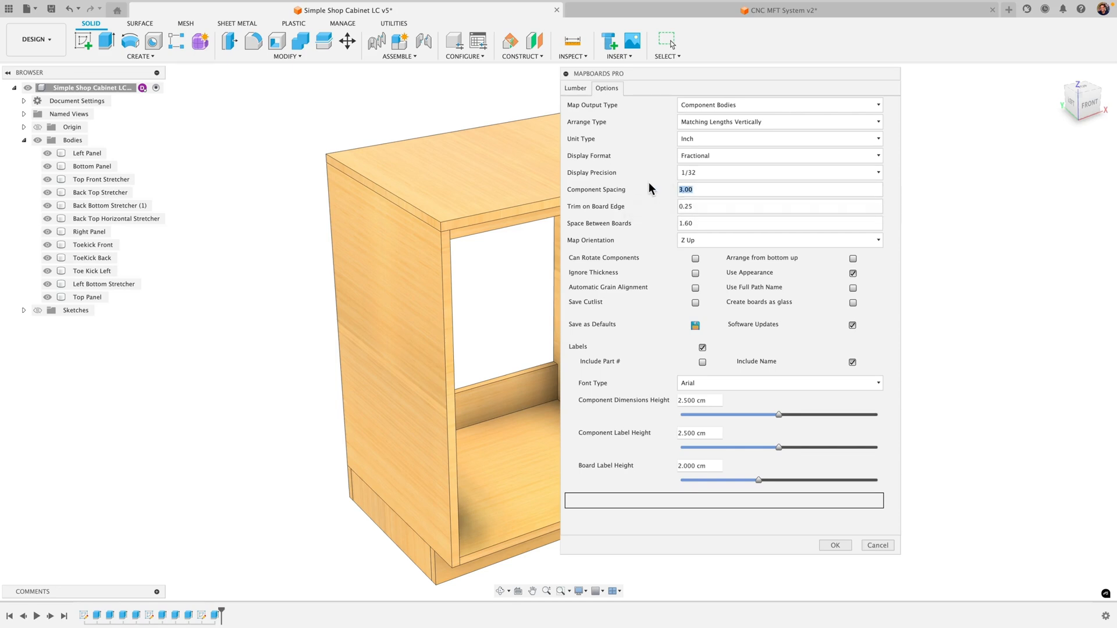
- Enter 0.125 as the Component Spacing value
{"action": "type", "text": "0.125"}
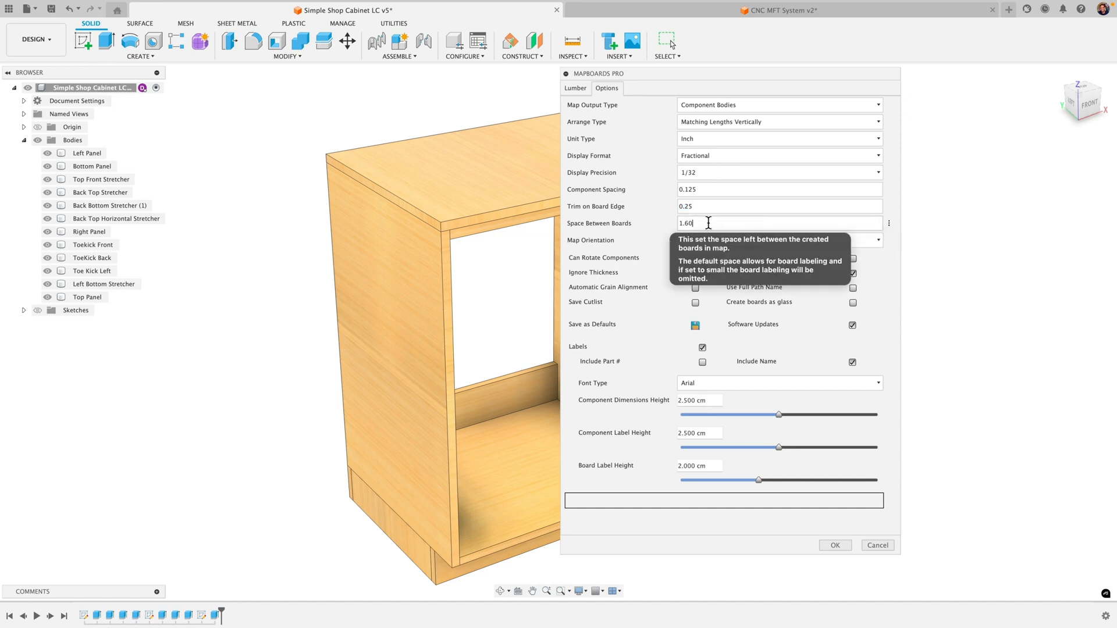
{"action": "mouse_move", "coordinate": [649, 250]}
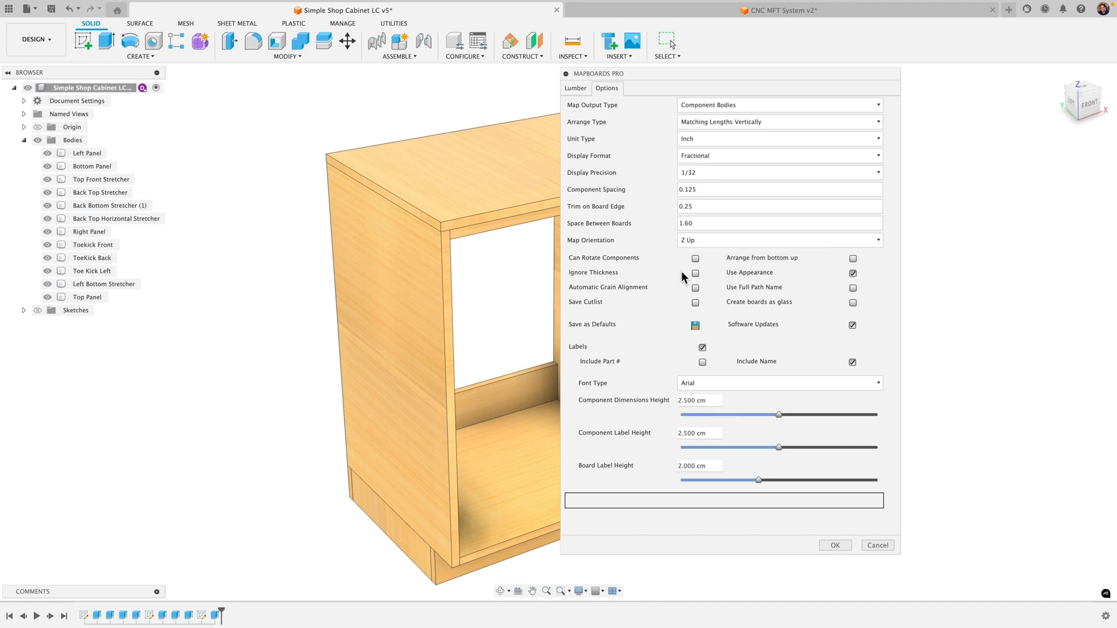
{"action": "mouse_move", "coordinate": [707, 222]}
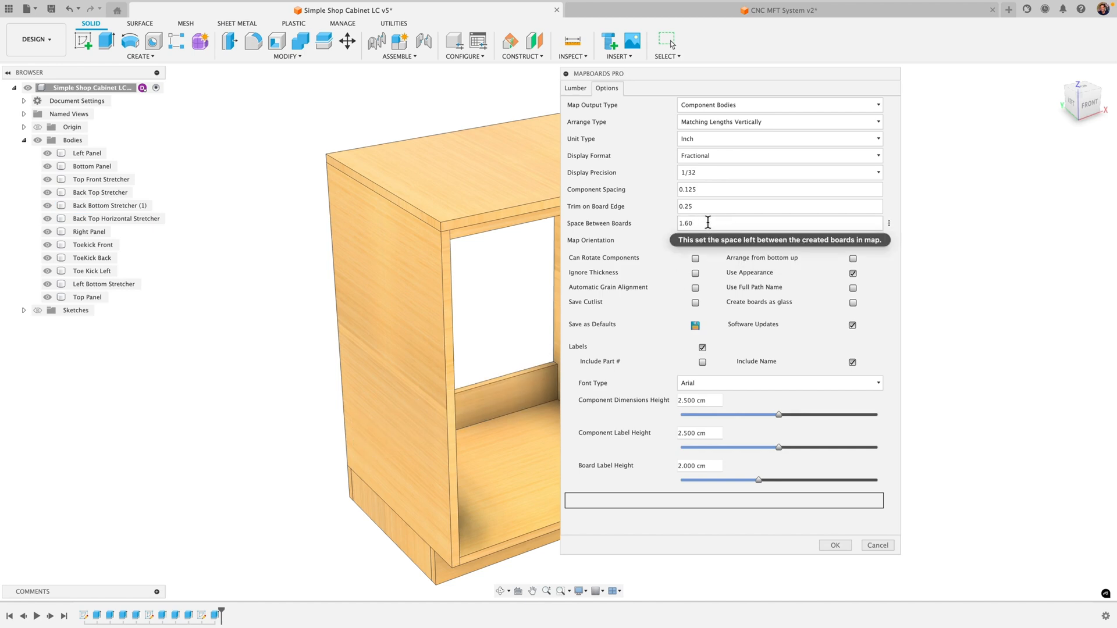
{"action": "mouse_move", "coordinate": [684, 321]}
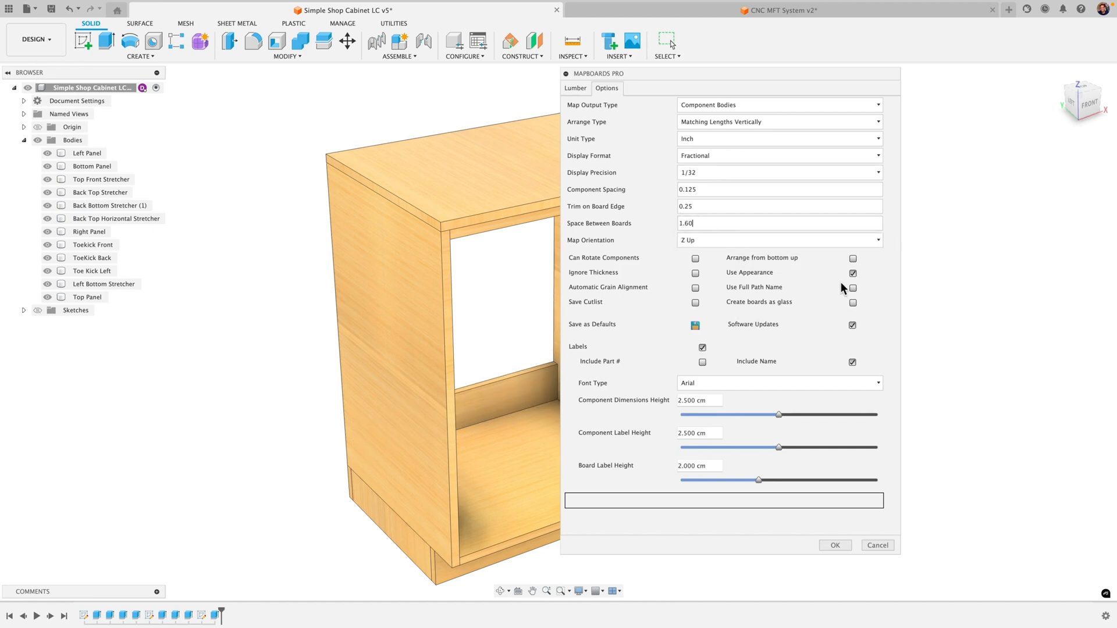
{"action": "mouse_move", "coordinate": [696, 301]}
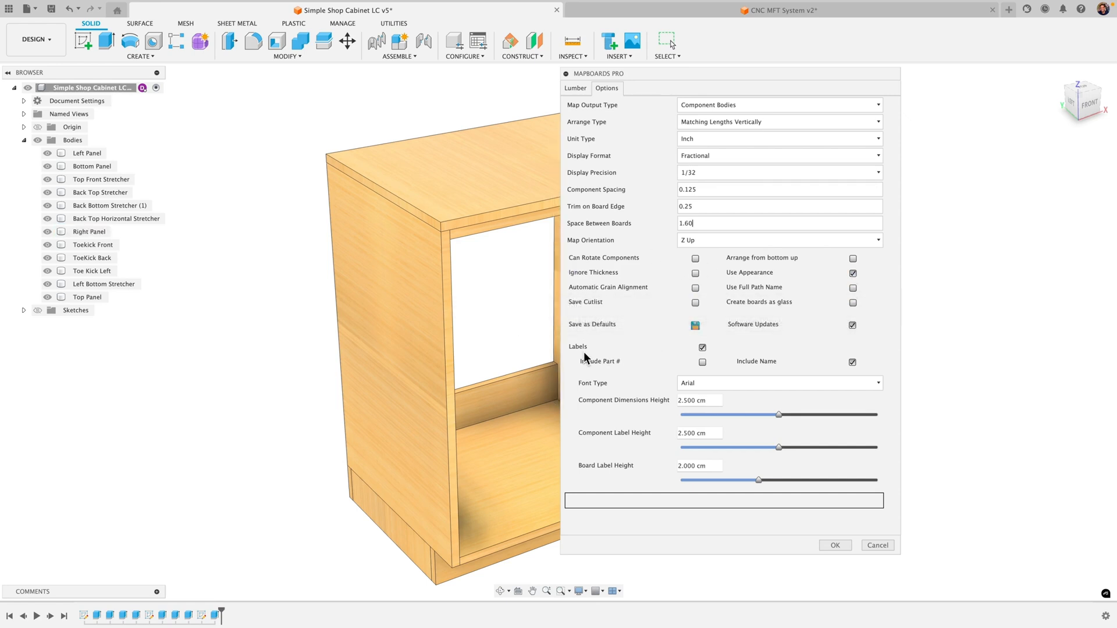
- Set Component Dimensions and Label heights to 2.5 and Board Label Height to 2
{"action": "left_click", "coordinate": [702, 348]}
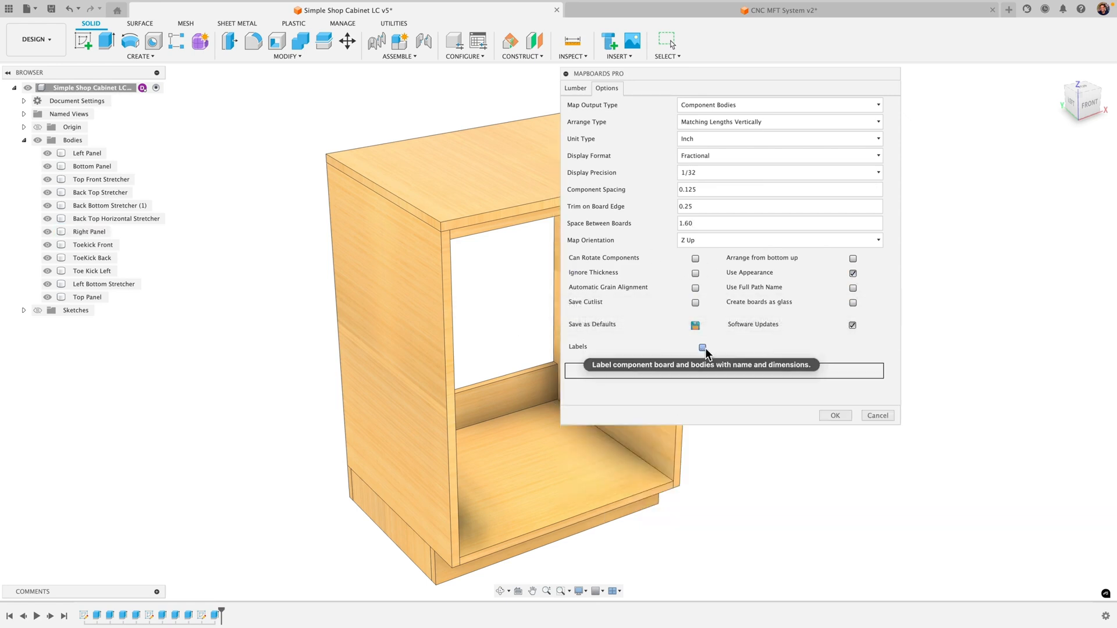
{"action": "mouse_move", "coordinate": [683, 395]}
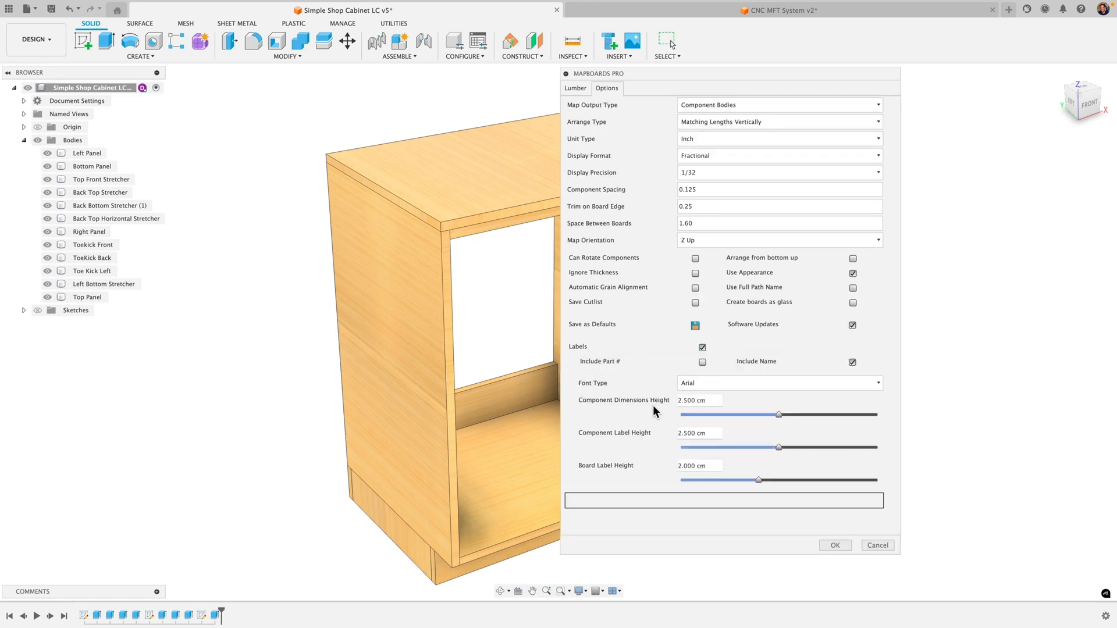
{"action": "mouse_move", "coordinate": [598, 405]}
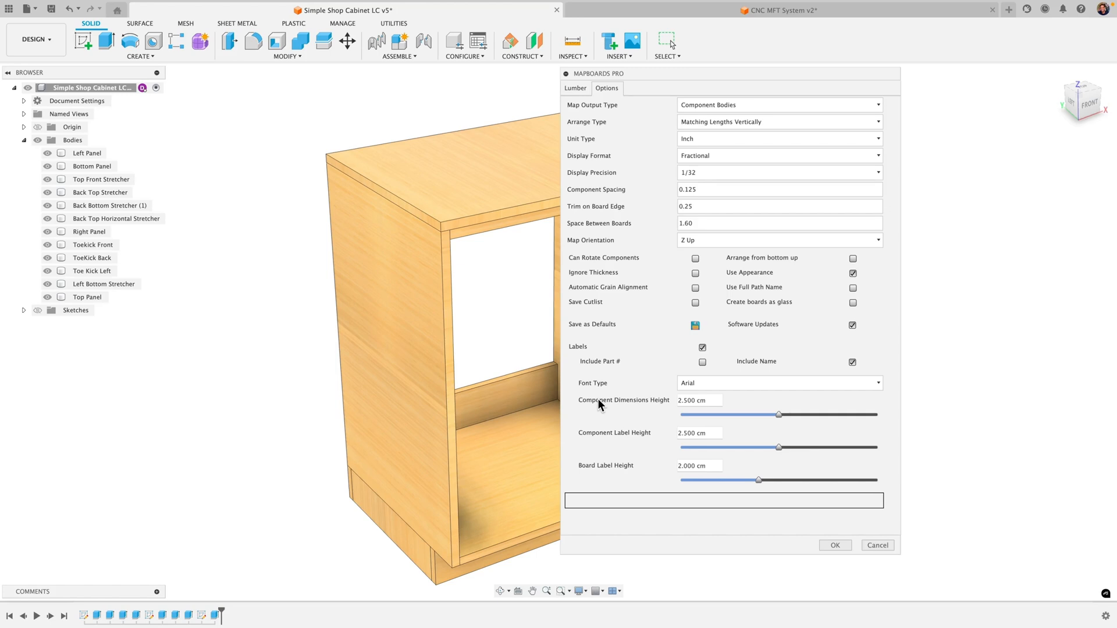
{"action": "left_click_drag", "start_coordinate": [758, 479], "coordinate": [707, 479]}
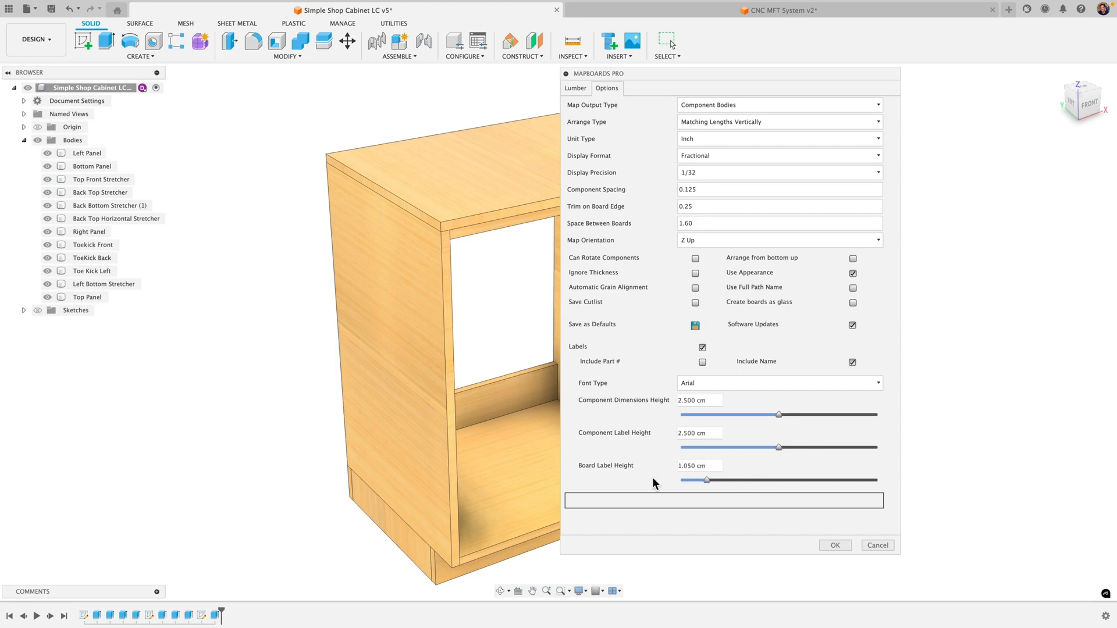
{"action": "left_click_drag", "start_coordinate": [778, 414], "coordinate": [776, 414]}
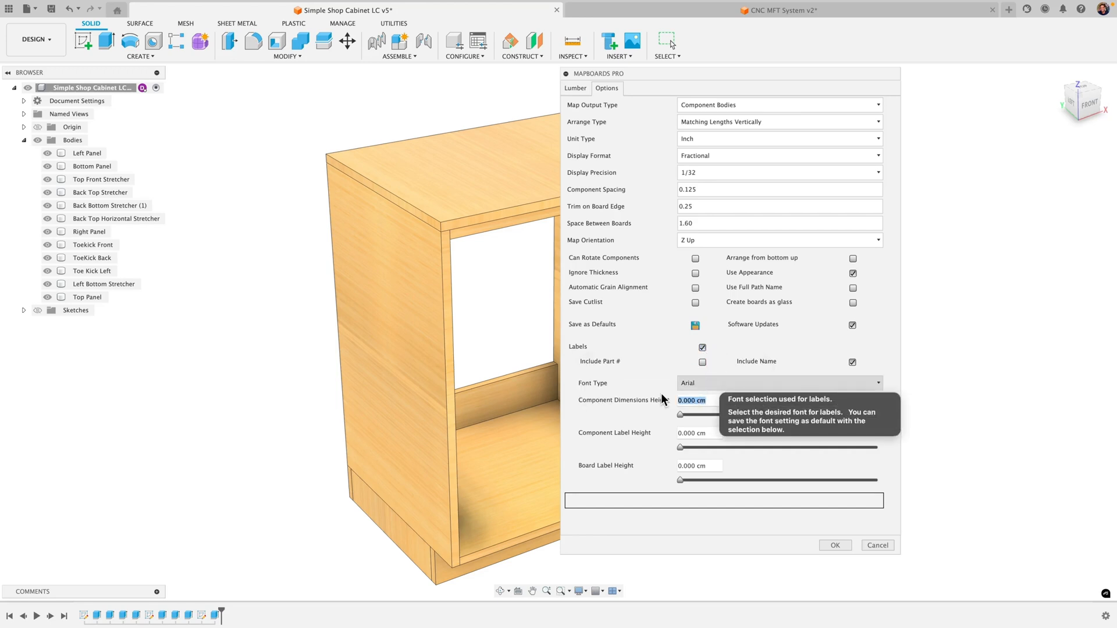
{"action": "left_click_drag", "start_coordinate": [680, 414], "coordinate": [719, 415]}
{"action": "type", "text": "2.5"}
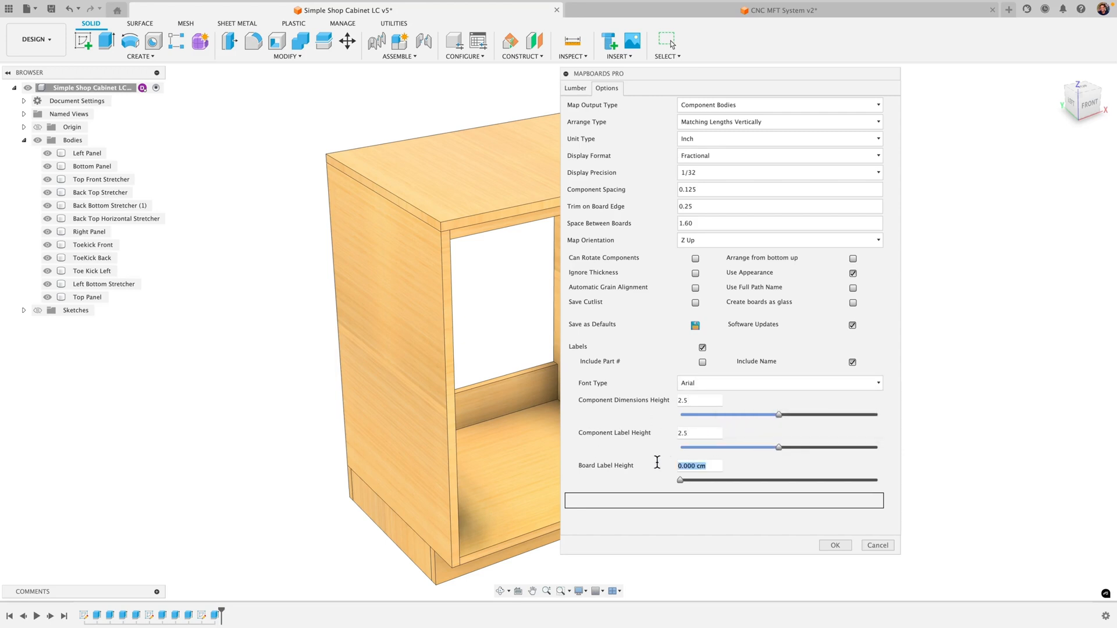
{"action": "mouse_move", "coordinate": [632, 443]}
{"action": "type", "text": "2"}
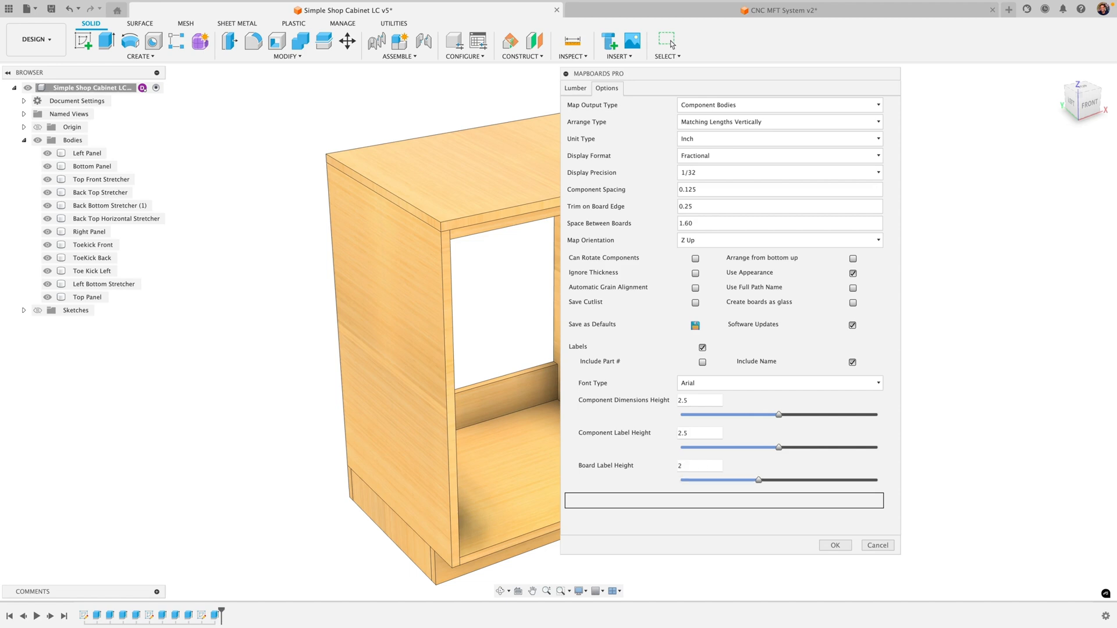
{"action": "mouse_move", "coordinate": [710, 396]}
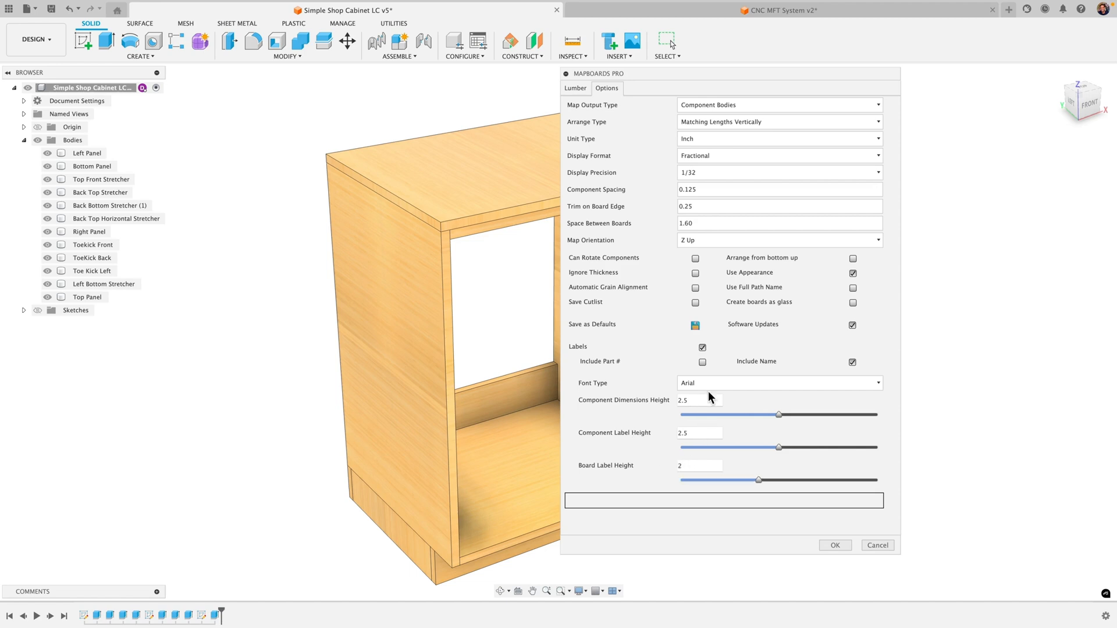
{"action": "mouse_move", "coordinate": [753, 434]}
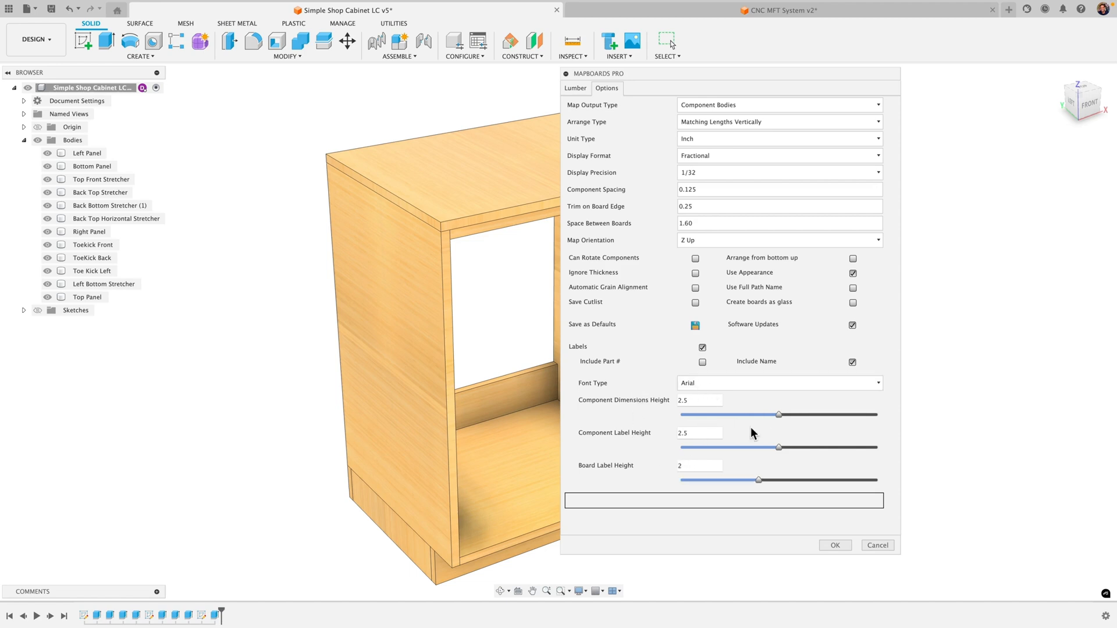
{"action": "left_click", "coordinate": [91, 167]}
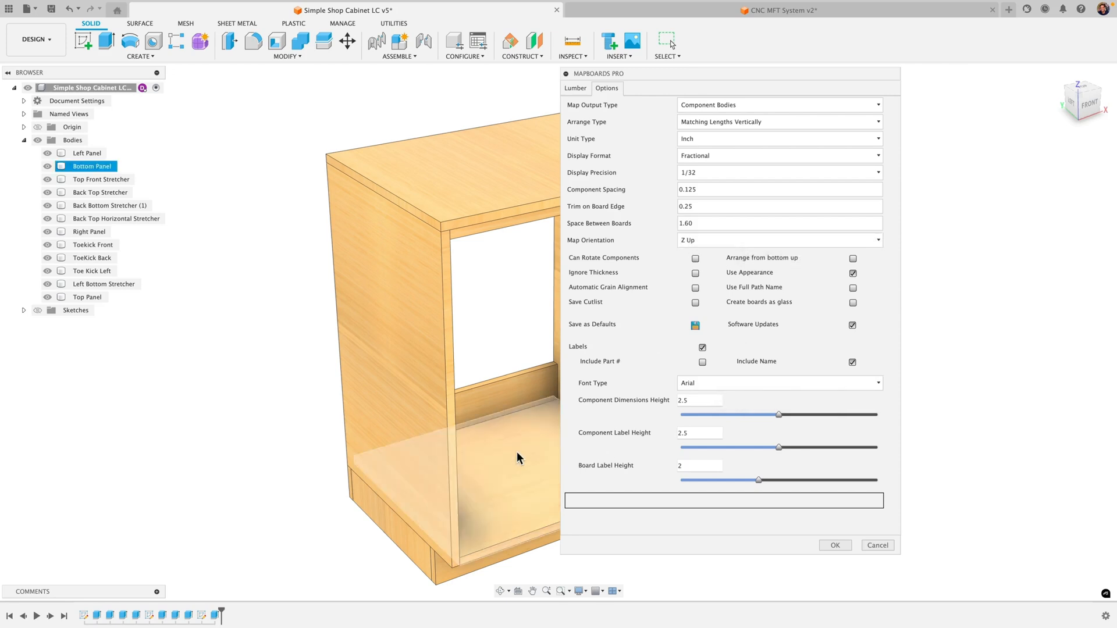
- Confirm the MapBoards Pro dialog to generate the labelled 48x96 Bamboo Light board map
{"action": "left_click", "coordinate": [834, 544]}
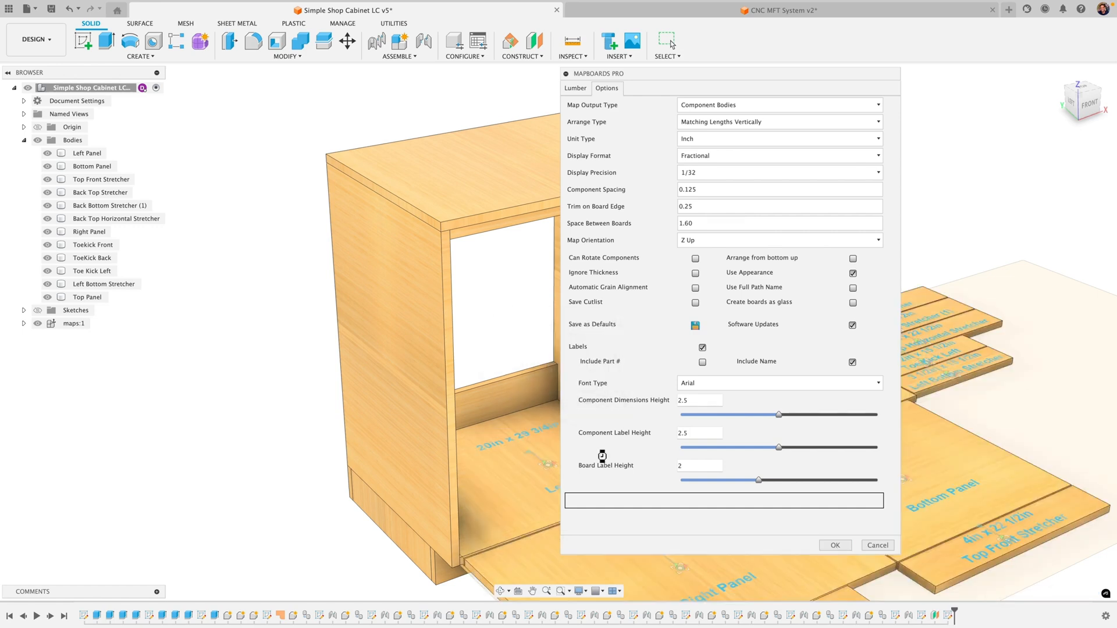
{"action": "left_click", "coordinate": [835, 545]}
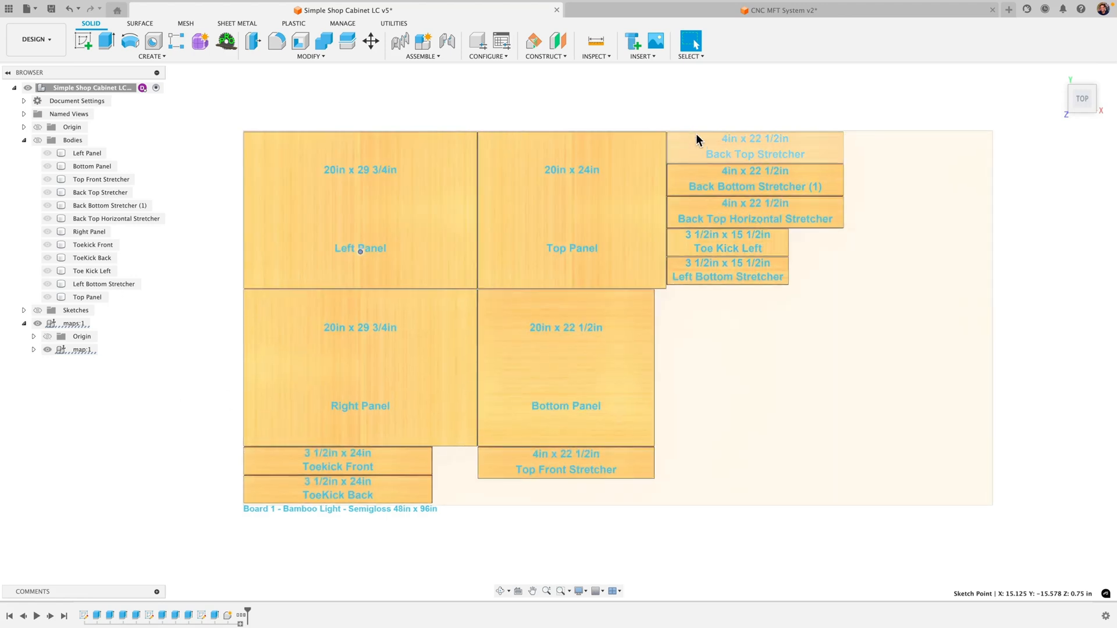
{"action": "mouse_move", "coordinate": [587, 121]}
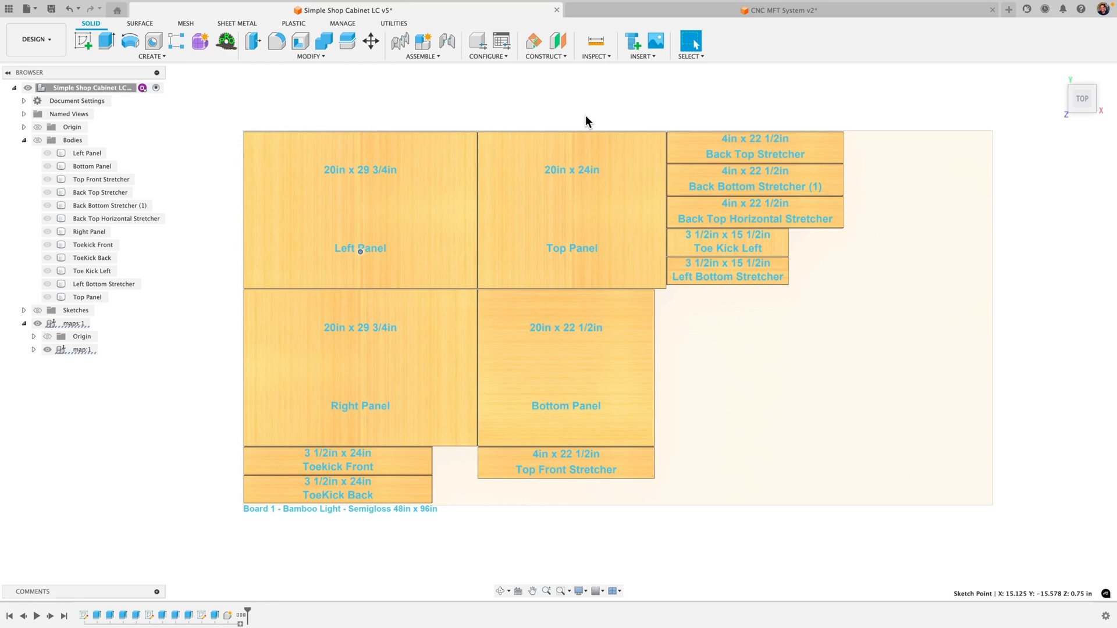
{"action": "mouse_move", "coordinate": [647, 110]}
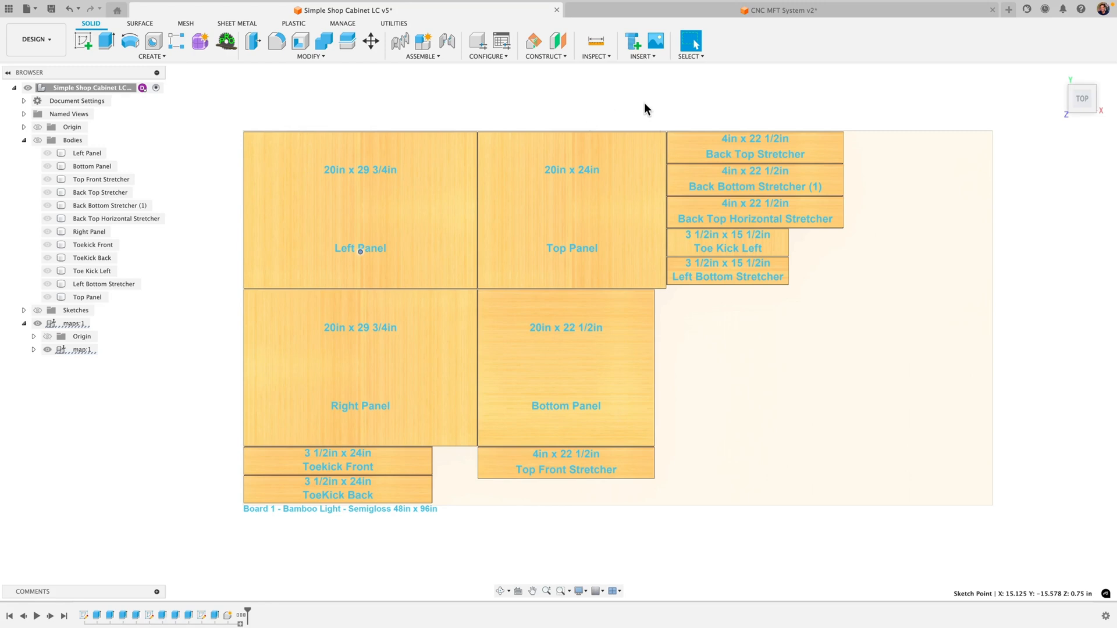
{"action": "mouse_move", "coordinate": [486, 568]}
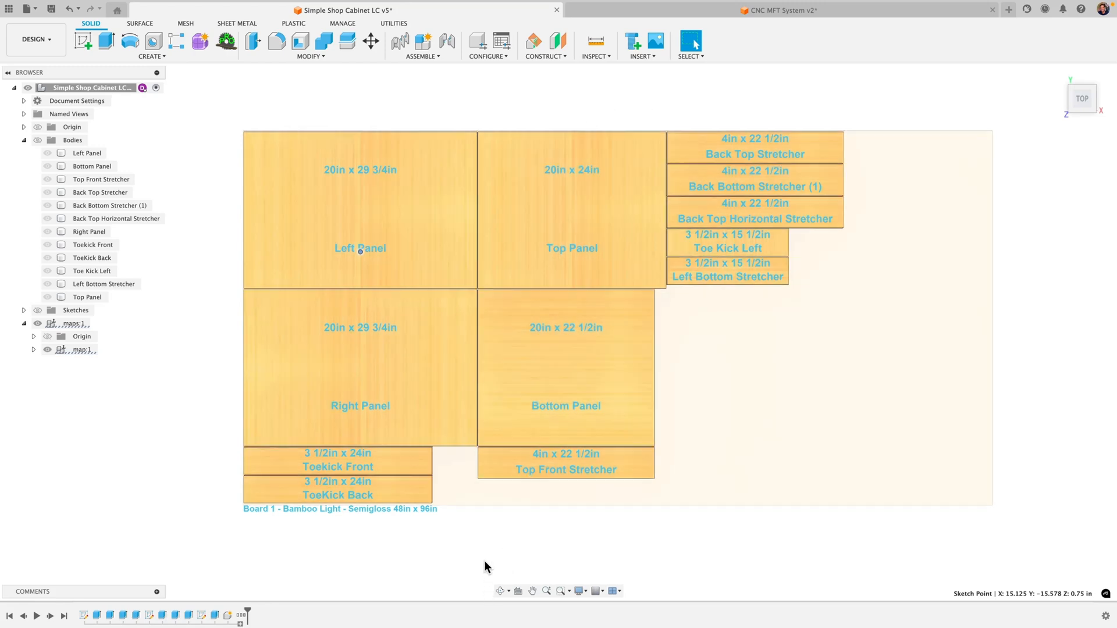
{"action": "mouse_move", "coordinate": [485, 569]}
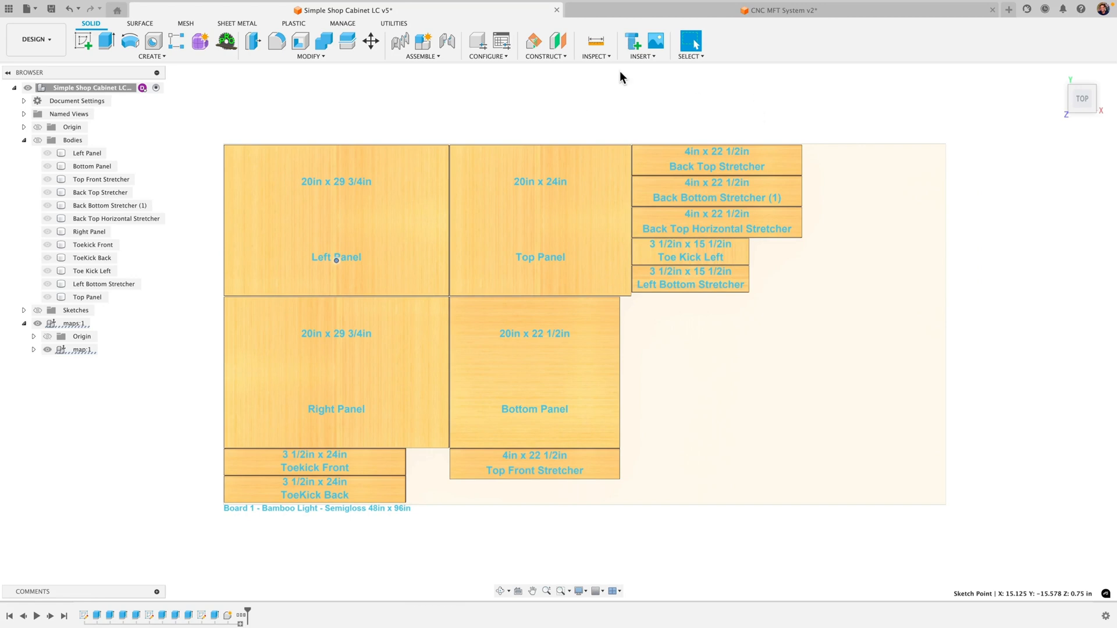
{"action": "mouse_move", "coordinate": [488, 77]}
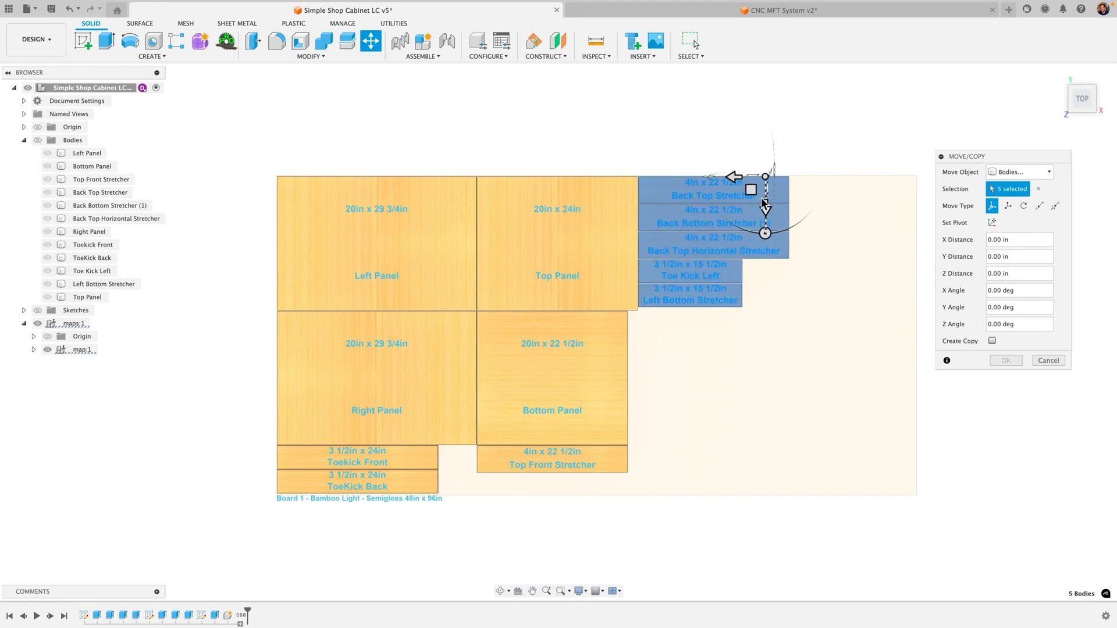
- Move the five stretcher and toe-kick strip bodies about 15 inches right and confirm
{"action": "left_click_drag", "start_coordinate": [765, 176], "coordinate": [833, 178]}
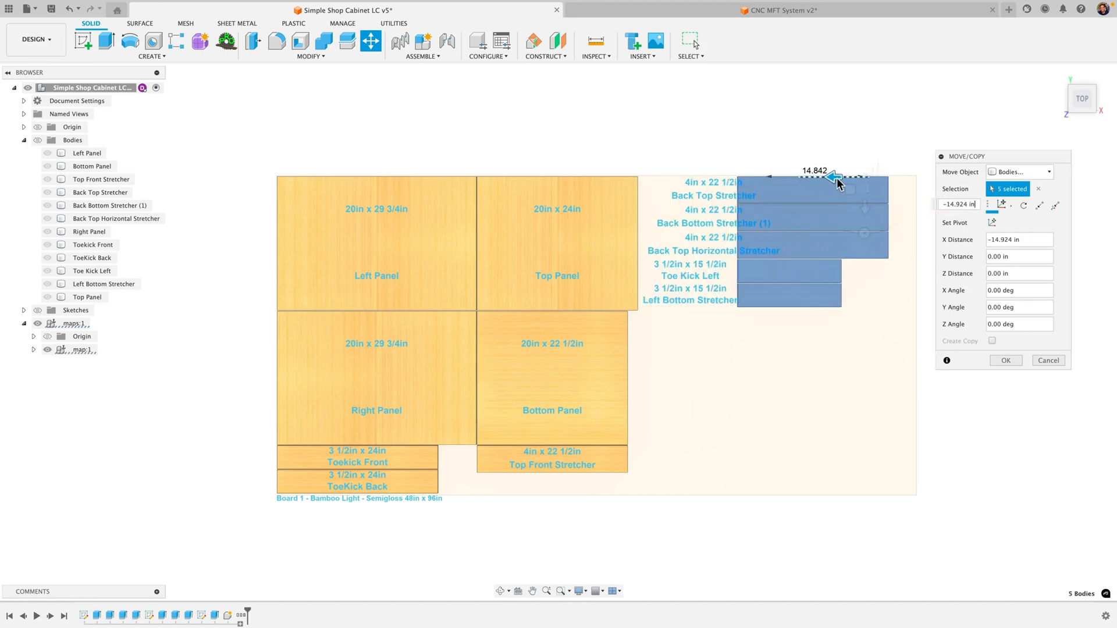
{"action": "left_click", "coordinate": [1005, 360]}
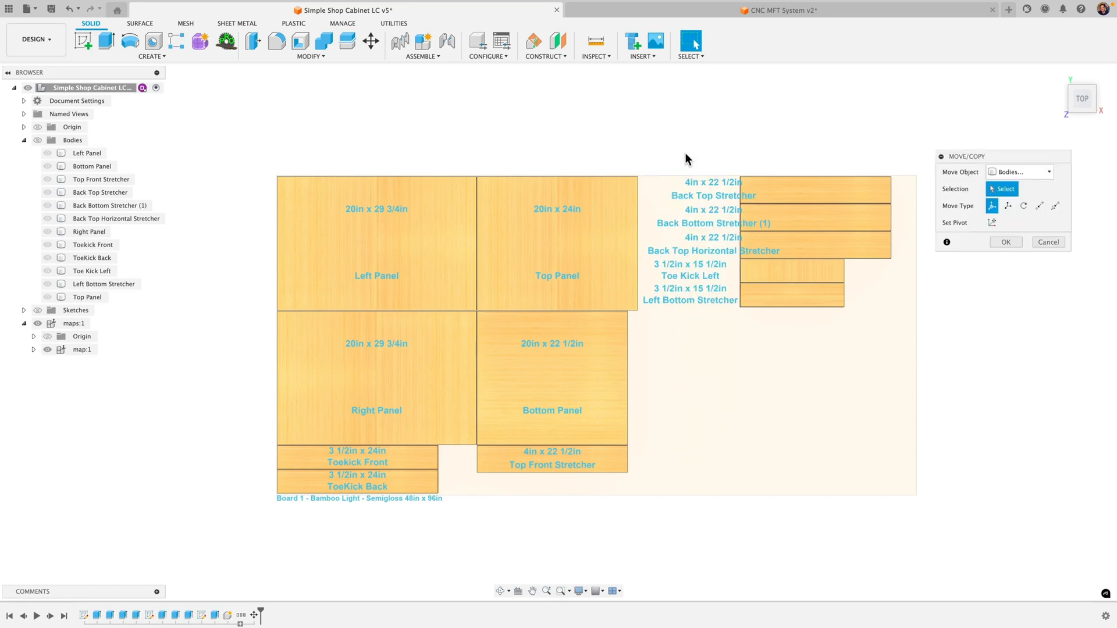
- Switch Move Object to Sketch Objects and move the ten part labels onto the shifted strips
{"action": "left_click", "coordinate": [1019, 172]}
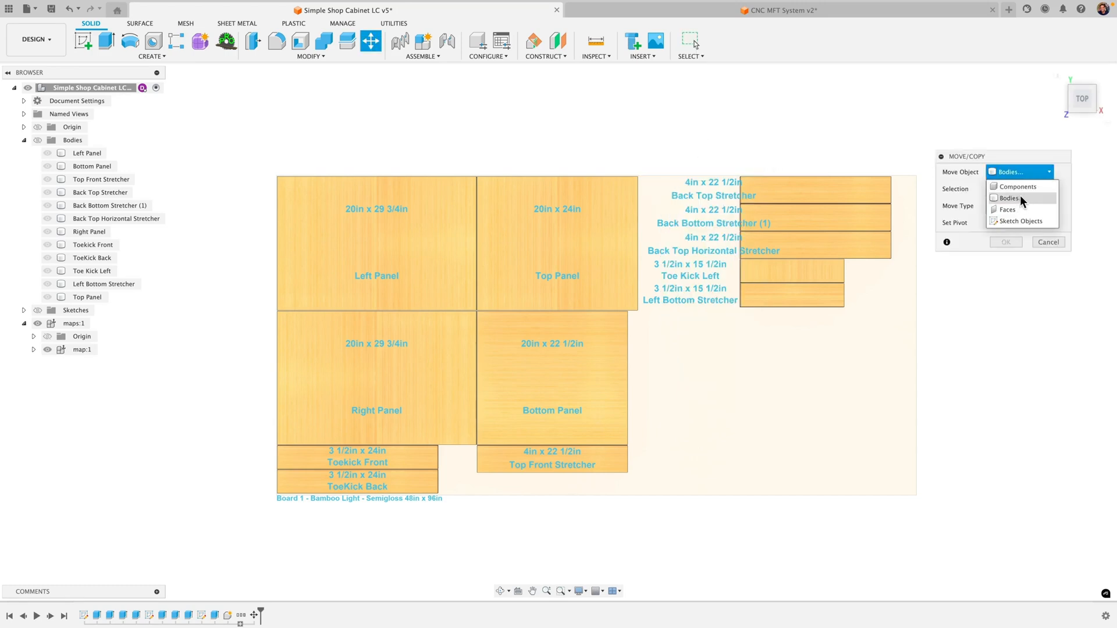
{"action": "left_click", "coordinate": [1019, 221]}
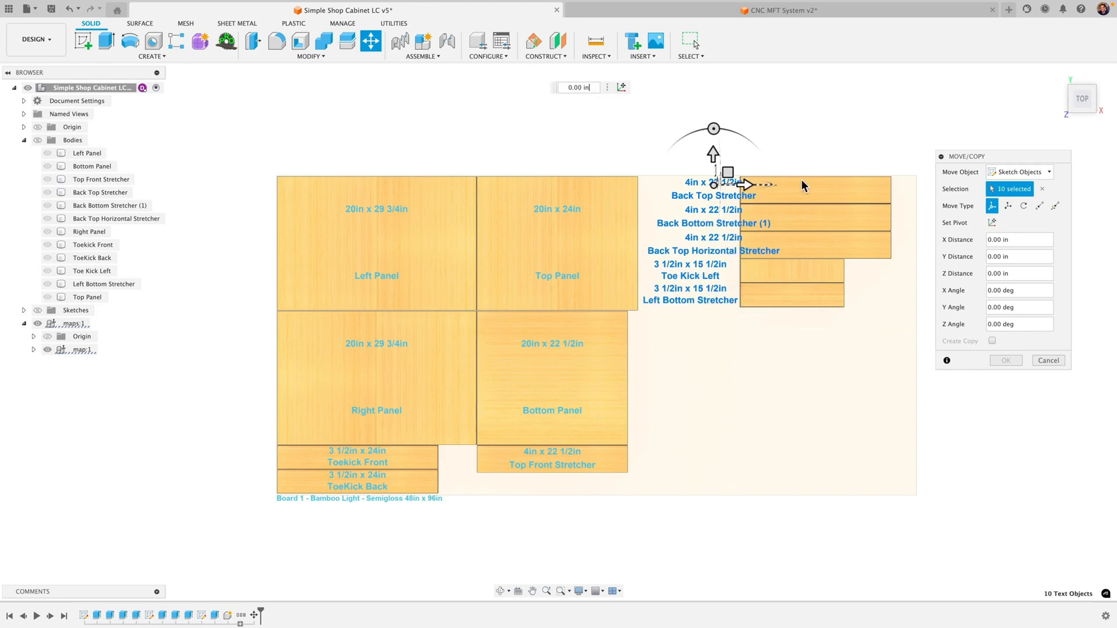
{"action": "left_click_drag", "start_coordinate": [743, 185], "coordinate": [848, 185]}
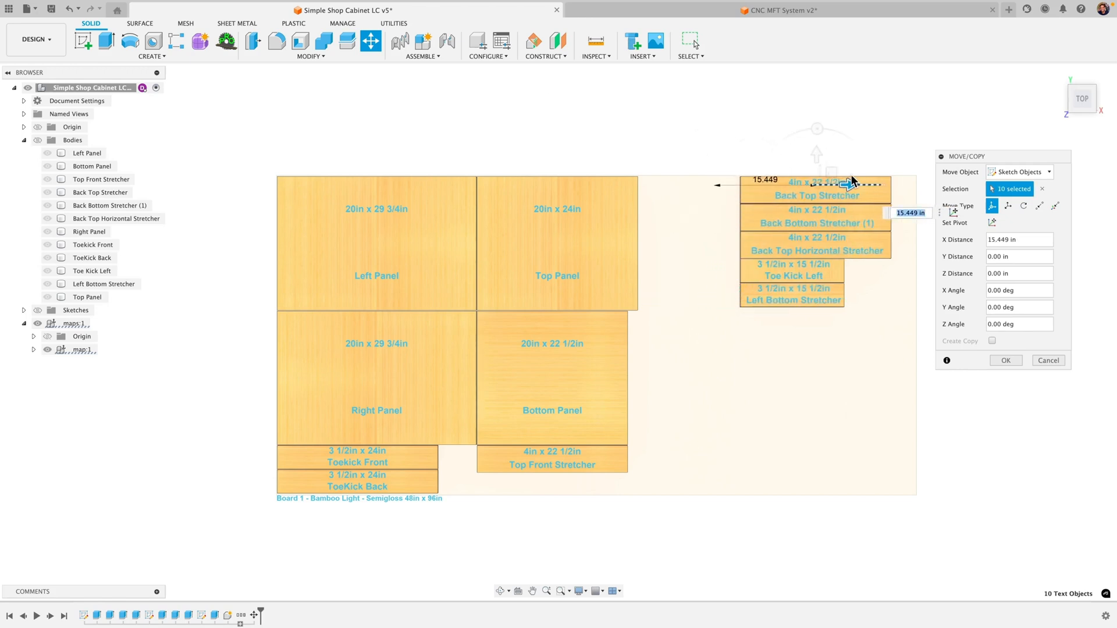
{"action": "left_click", "coordinate": [1004, 360]}
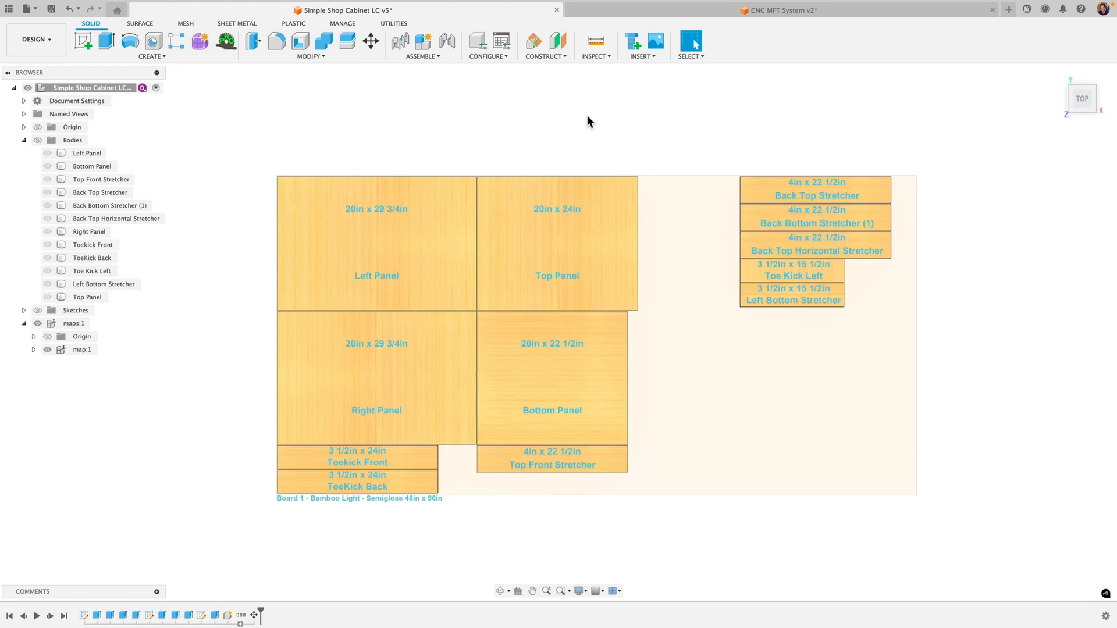
{"action": "mouse_move", "coordinate": [752, 109]}
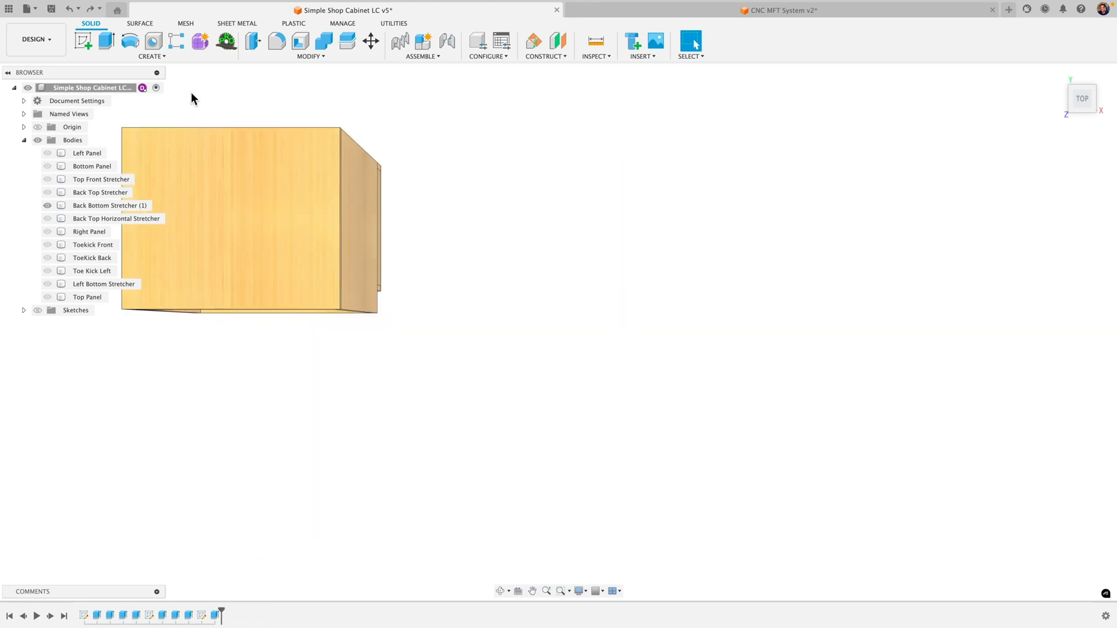
- Regenerate the MapBoards Pro layout with Component Spacing set to 3 inches
{"action": "left_click", "coordinate": [151, 45]}
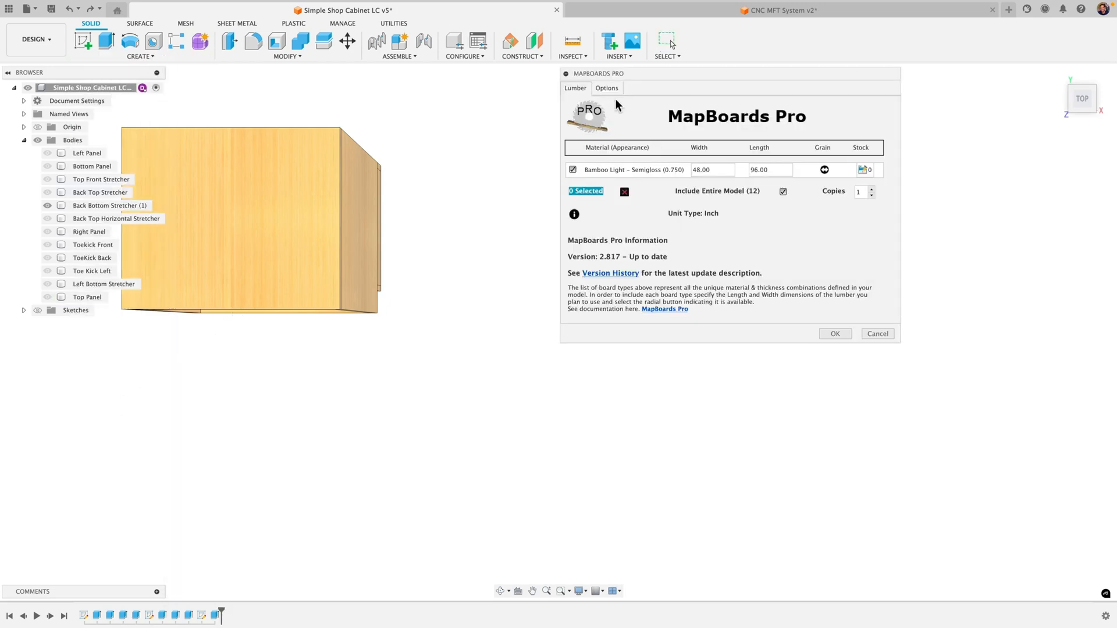
{"action": "left_click", "coordinate": [605, 87]}
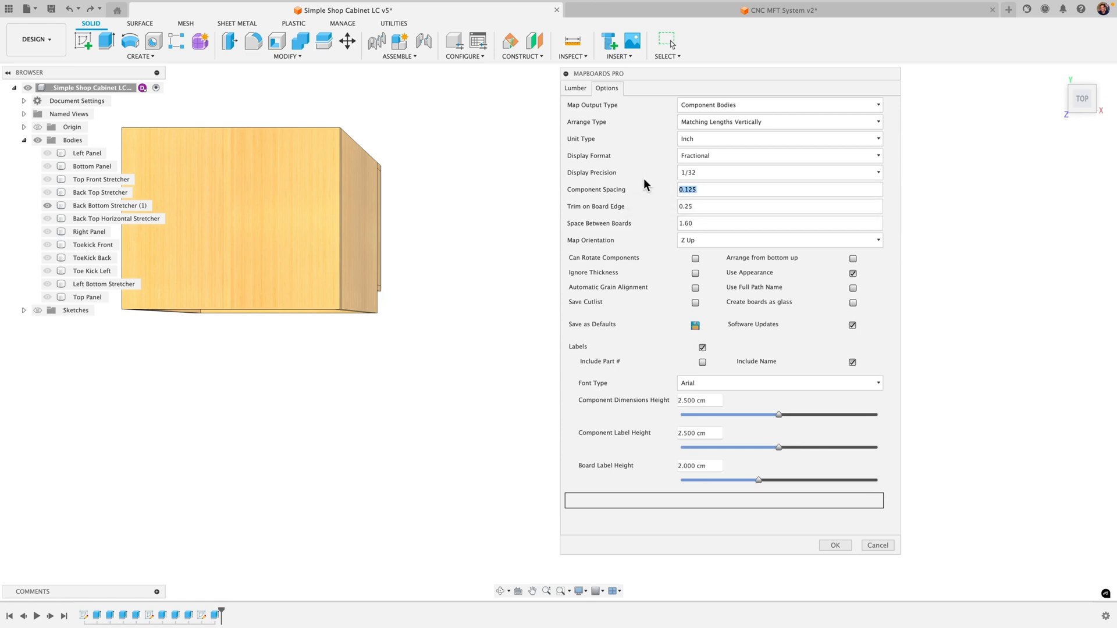
{"action": "type", "text": "3"}
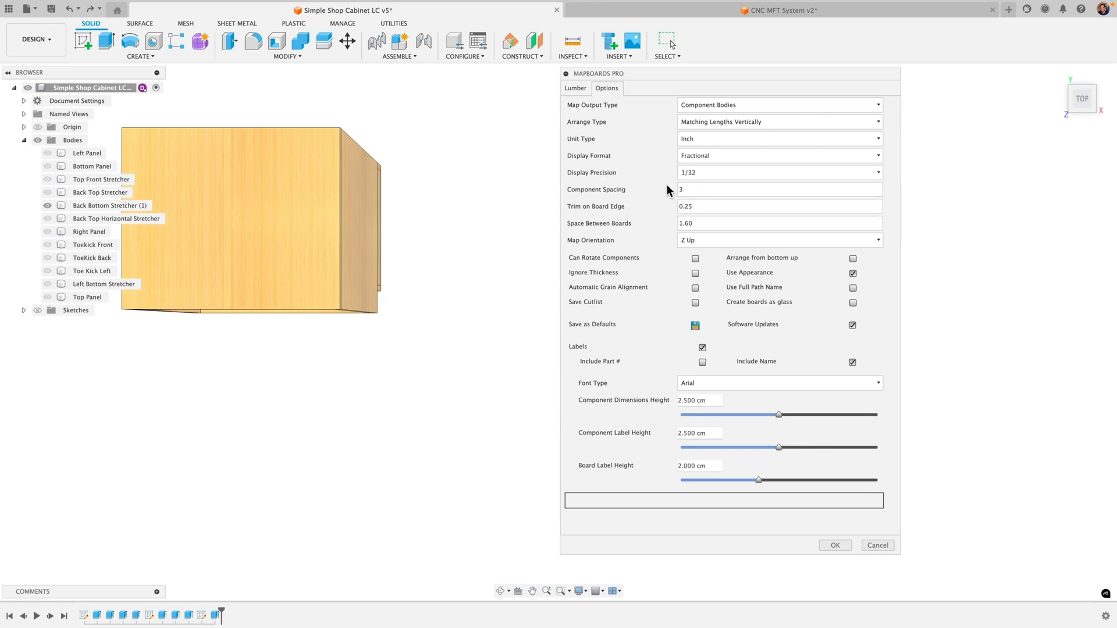
{"action": "left_click", "coordinate": [833, 545]}
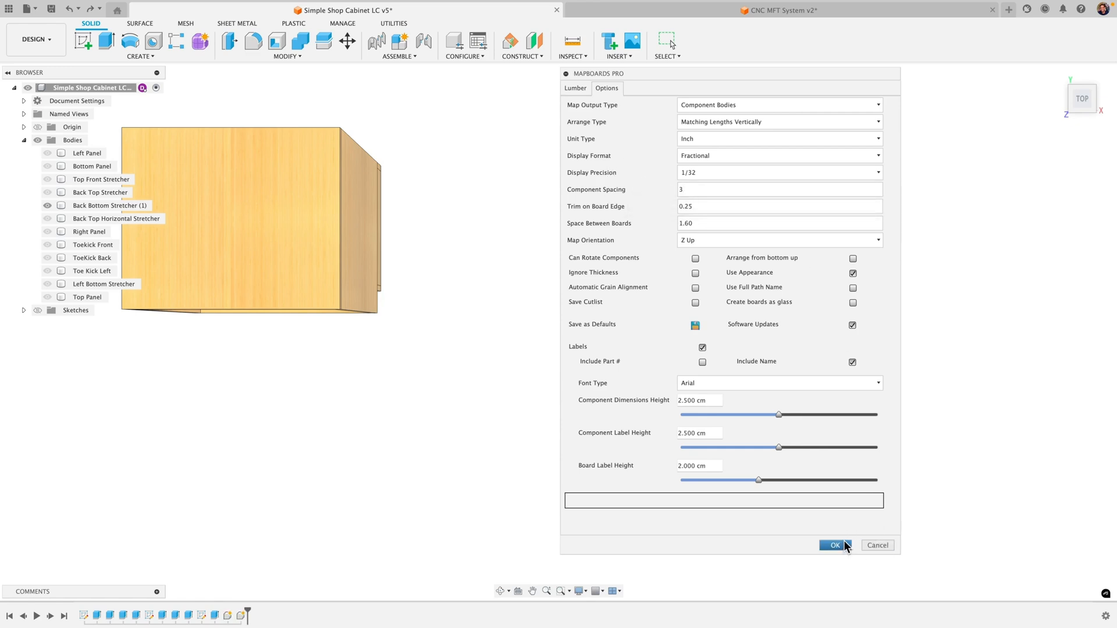
{"action": "left_click", "coordinate": [832, 544]}
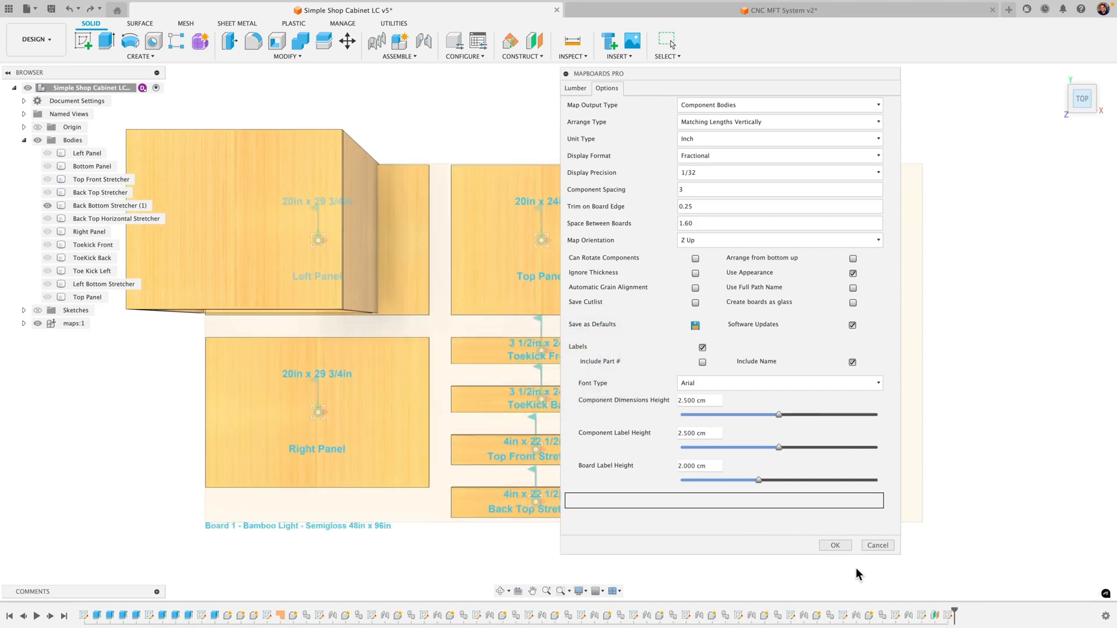
{"action": "left_click", "coordinate": [833, 545]}
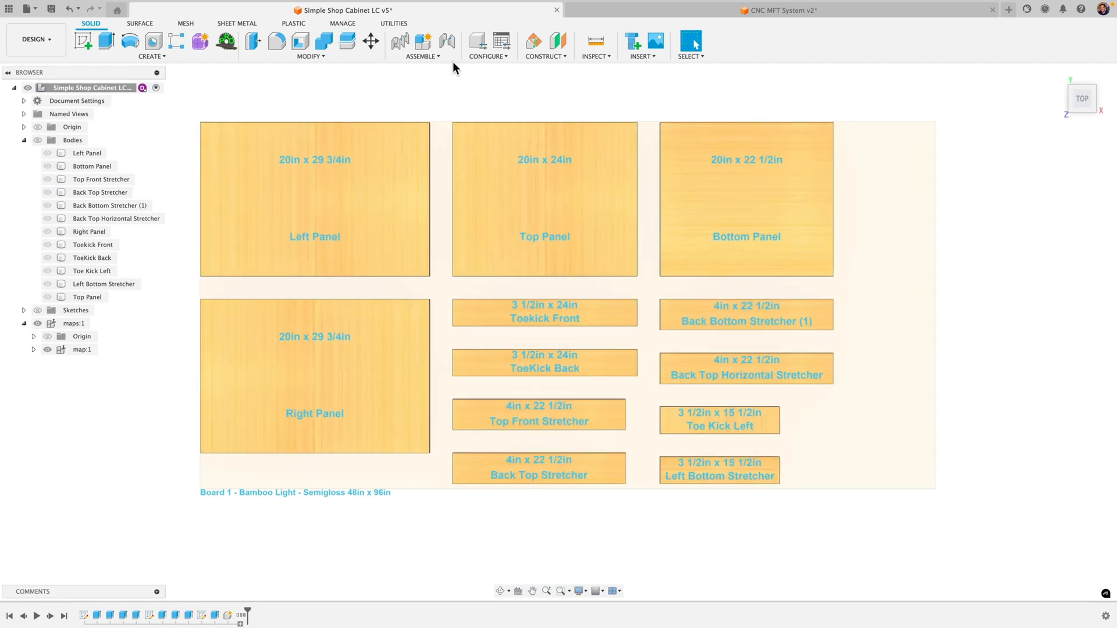
{"action": "mouse_move", "coordinate": [438, 522]}
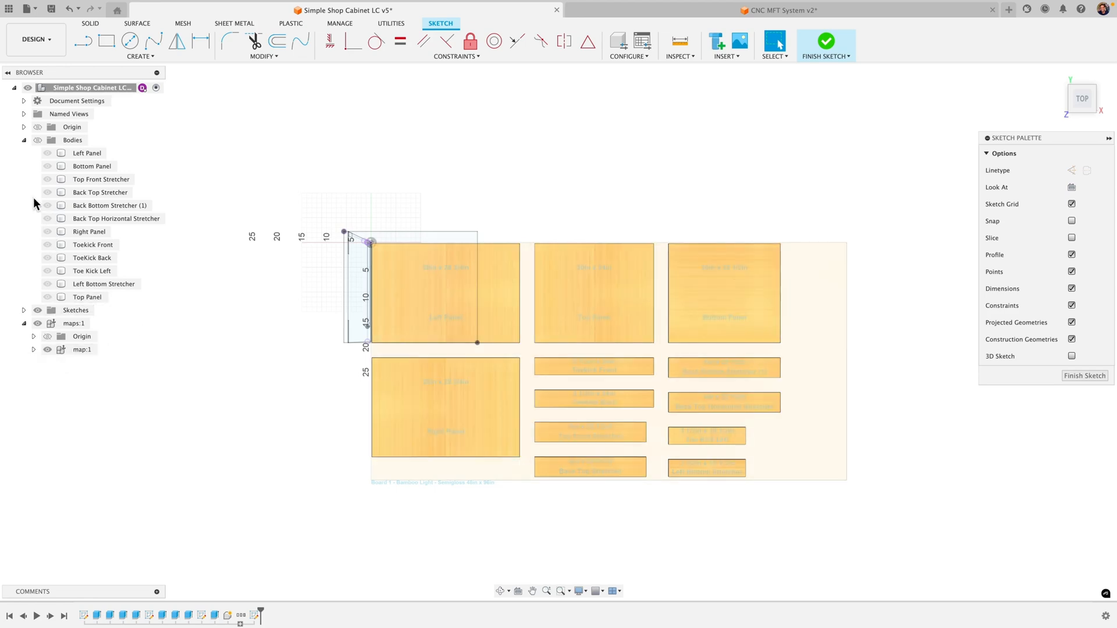
- Show Sketch3 and dimension the first rough-cut line at 32 in from the board's left edge
{"action": "left_click", "coordinate": [23, 310]}
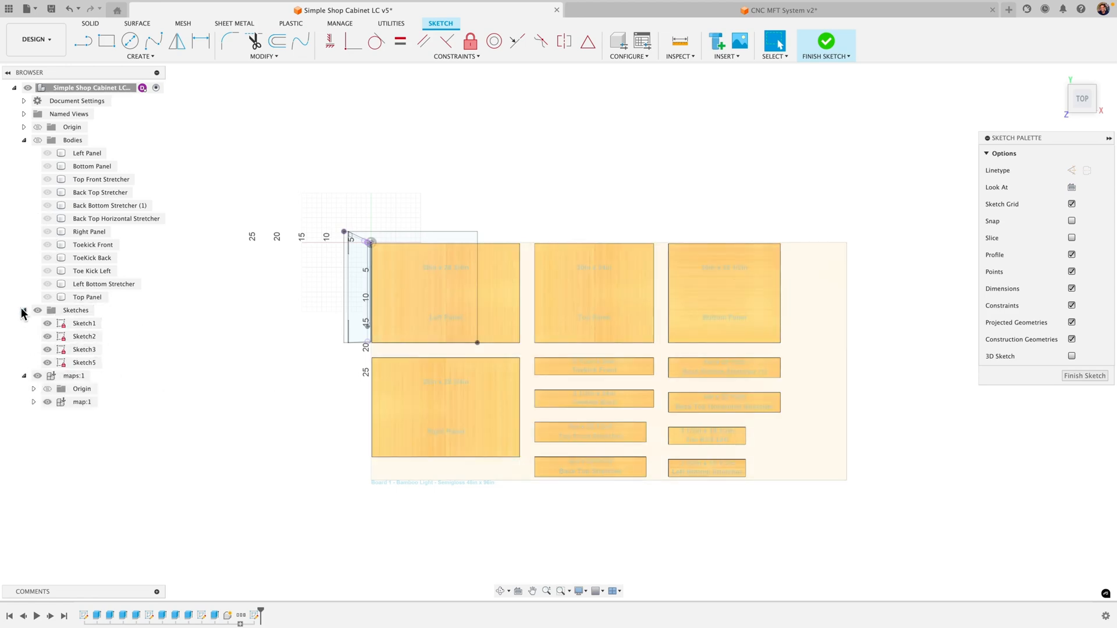
{"action": "left_click", "coordinate": [84, 349]}
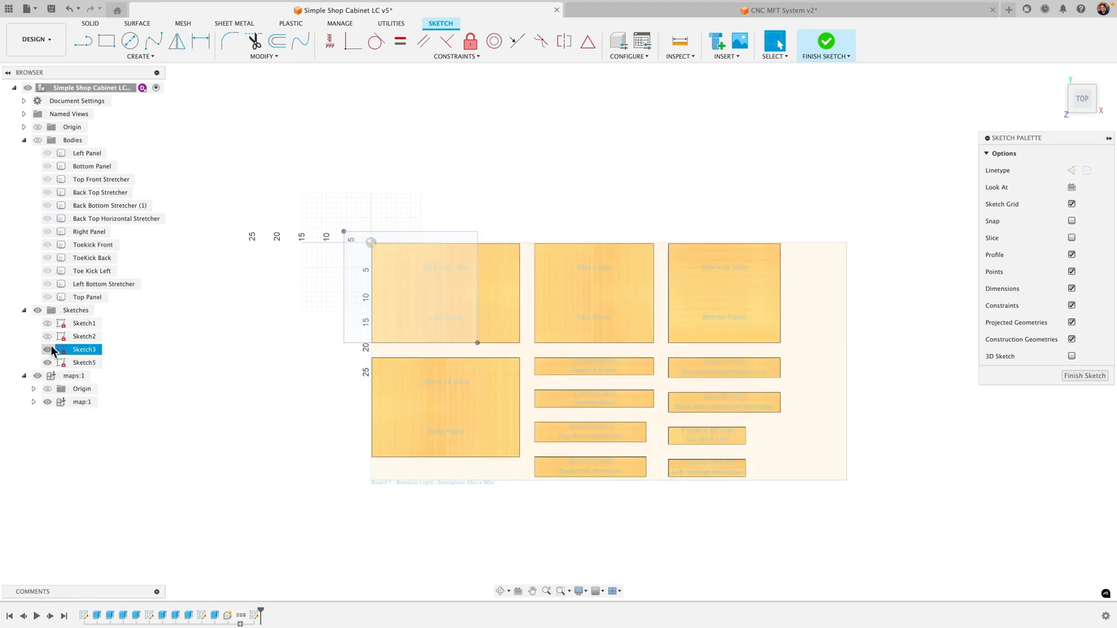
{"action": "left_click", "coordinate": [775, 40]}
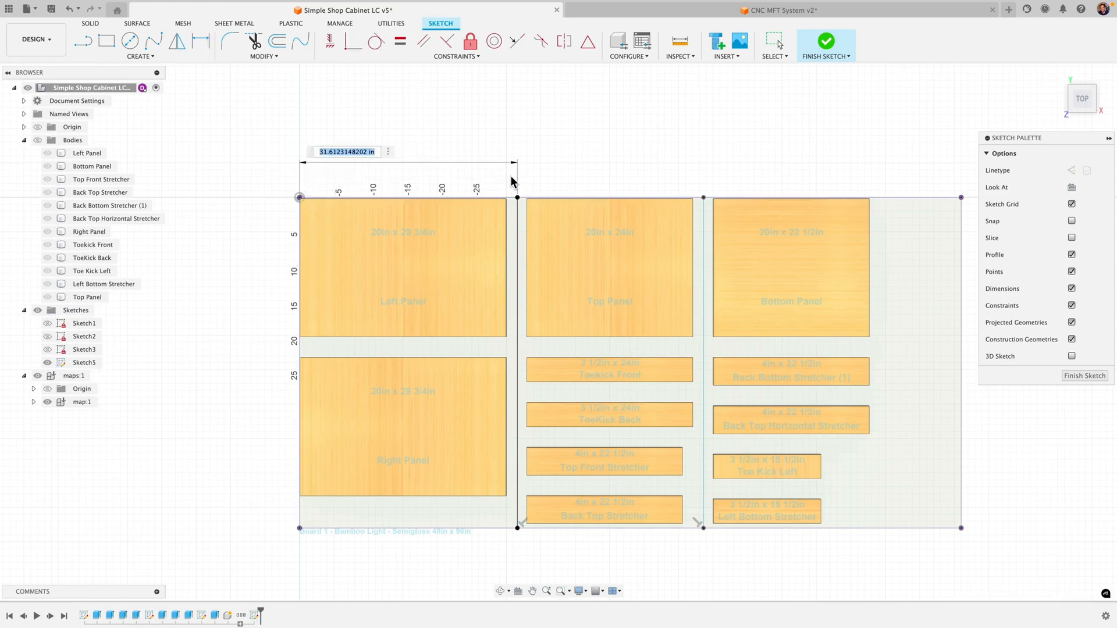
{"action": "type", "text": "32.00"}
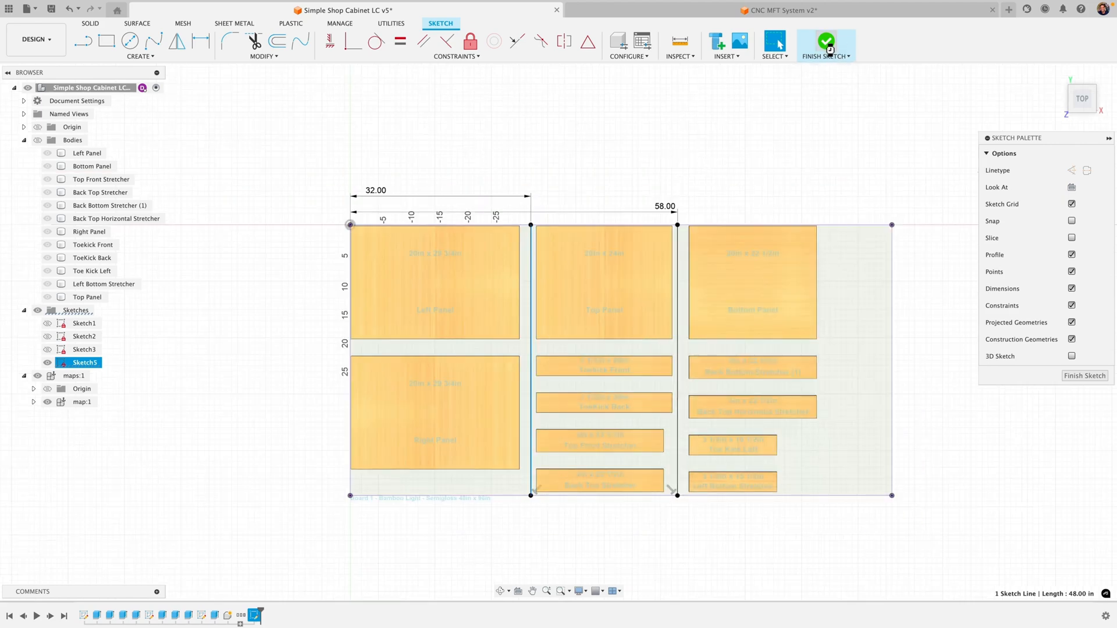
- Finish the rough-cut sketch, collapse Bodies, and expand the maps component to list the map
{"action": "left_click", "coordinate": [826, 41]}
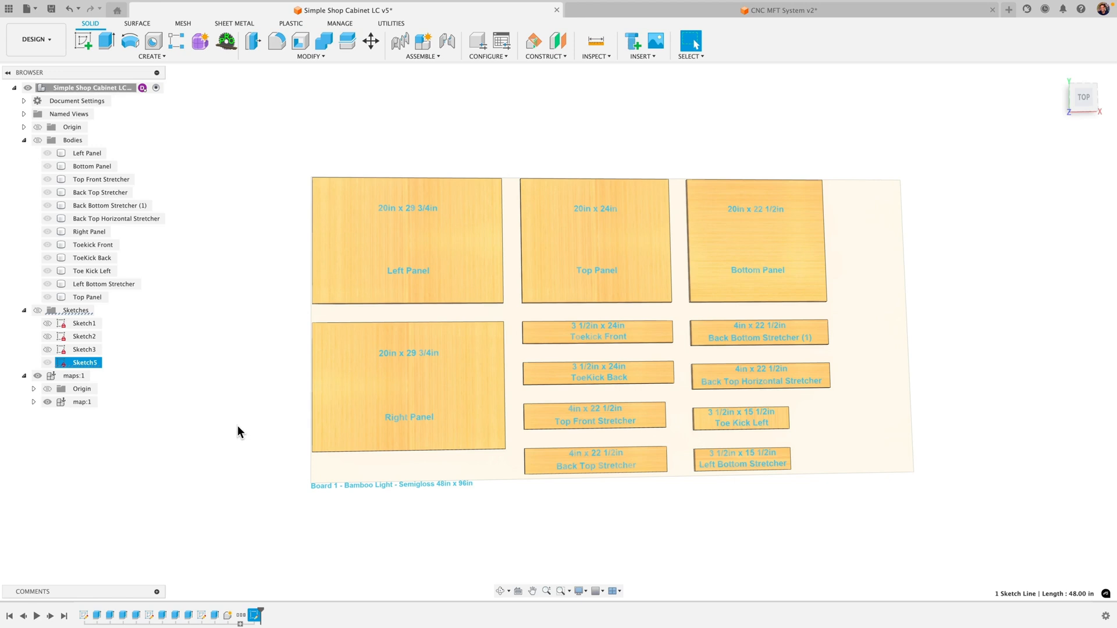
{"action": "mouse_move", "coordinate": [166, 453]}
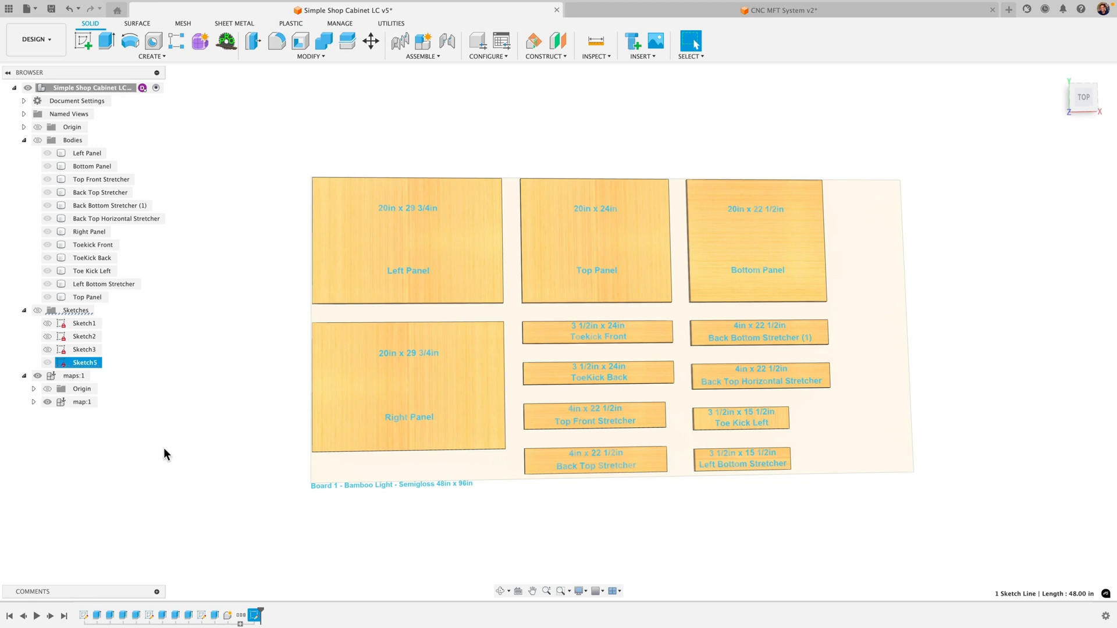
{"action": "mouse_move", "coordinate": [224, 41]}
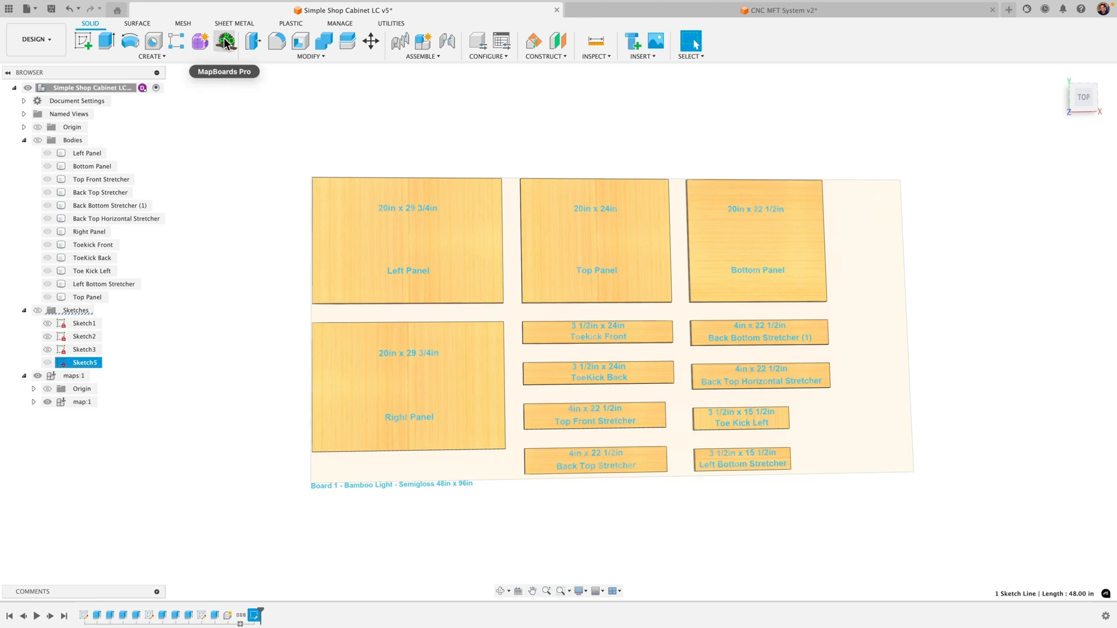
{"action": "mouse_move", "coordinate": [225, 41]}
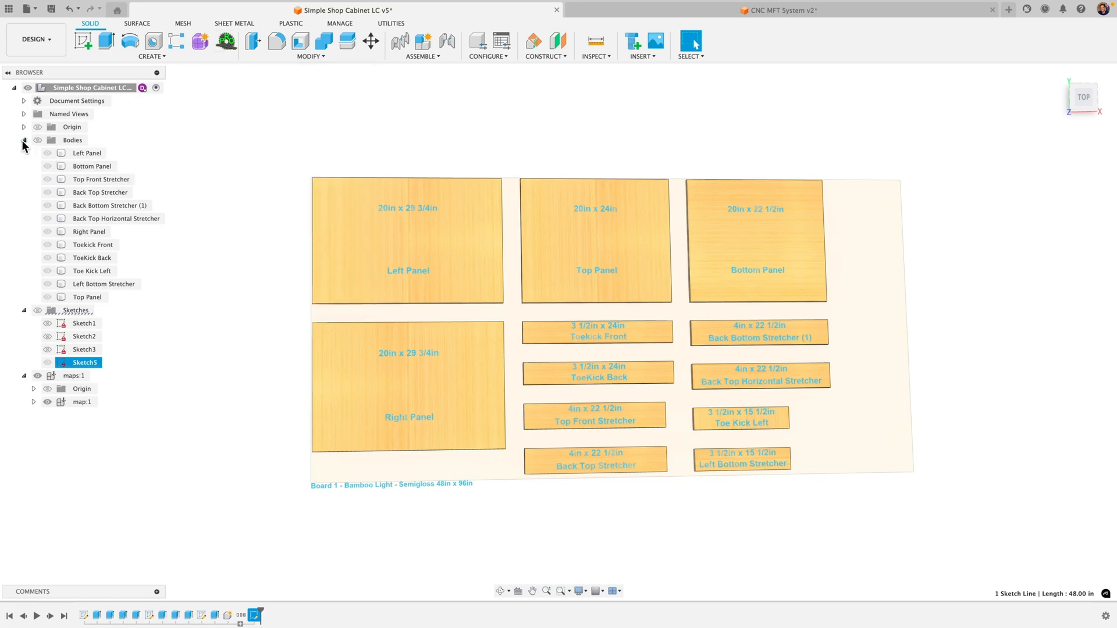
{"action": "left_click", "coordinate": [23, 140]}
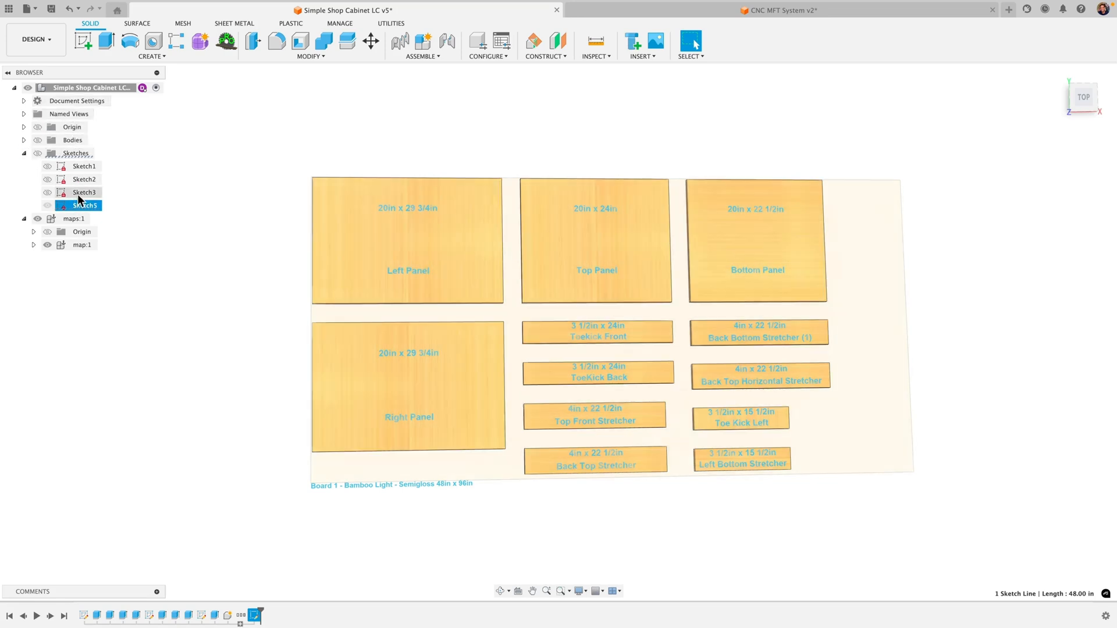
{"action": "left_click", "coordinate": [32, 218]}
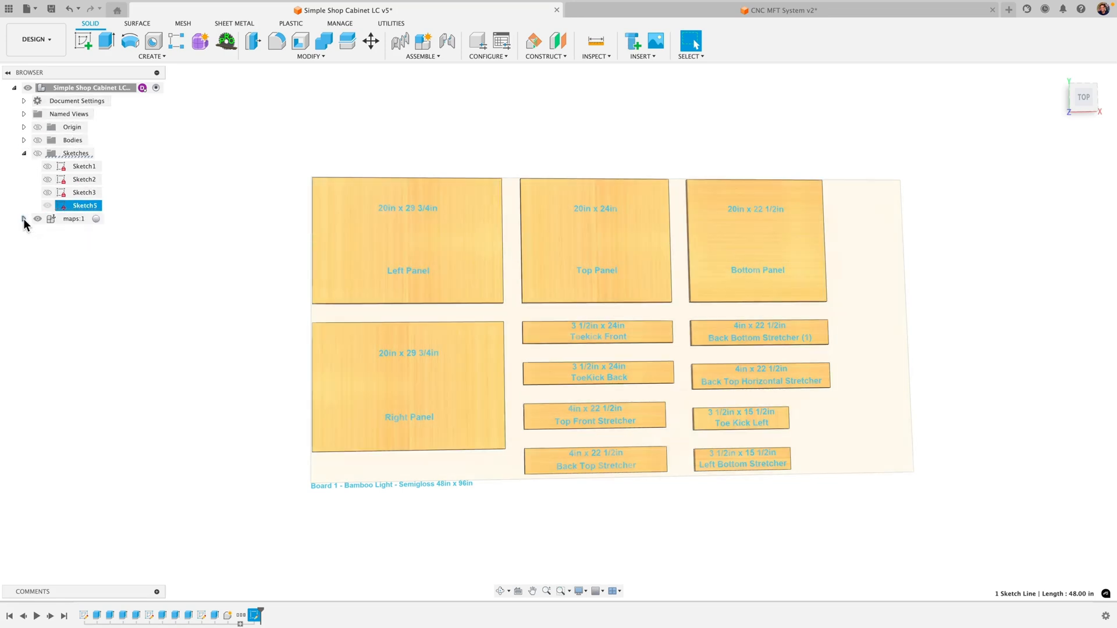
{"action": "left_click", "coordinate": [24, 218]}
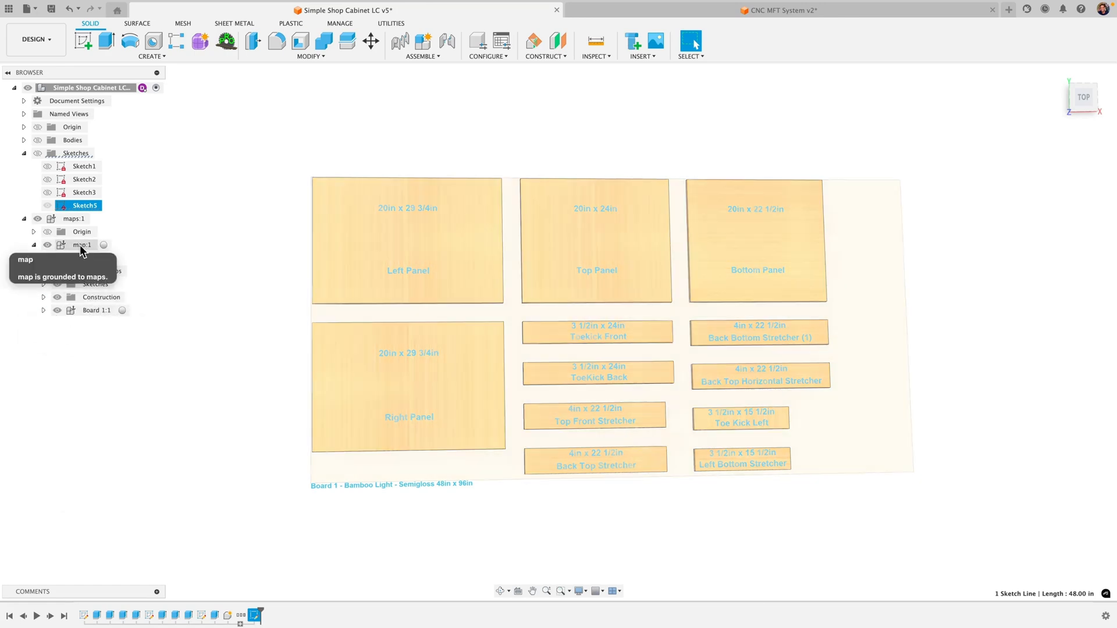
- Run Map Report on map:1 with output kept on Print and save it as a PDF
{"action": "right_click", "coordinate": [81, 244]}
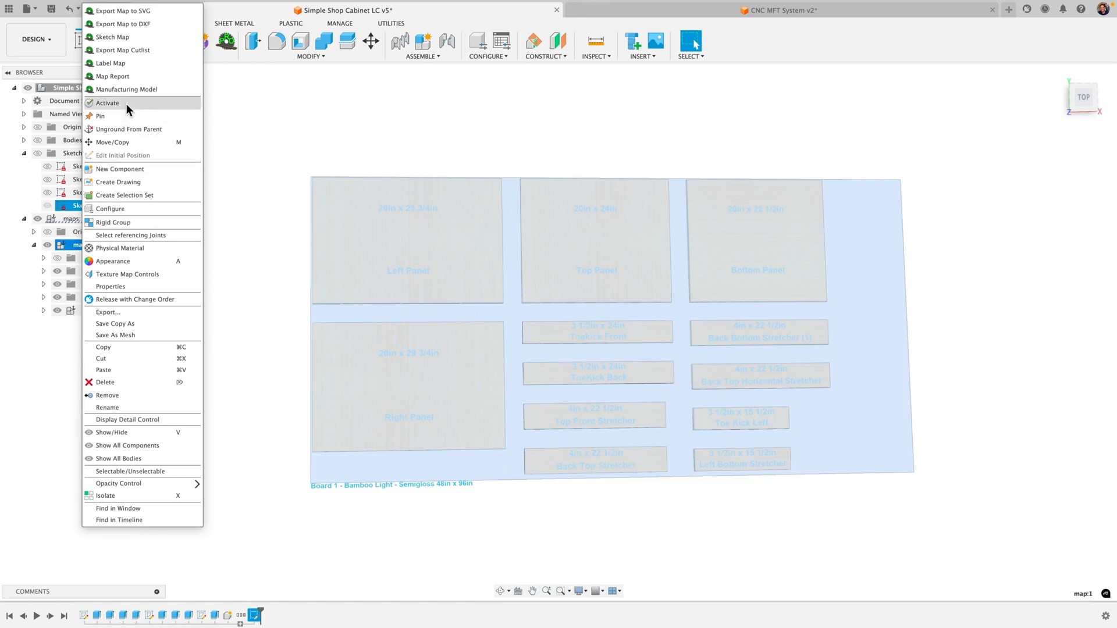
{"action": "mouse_move", "coordinate": [127, 90]}
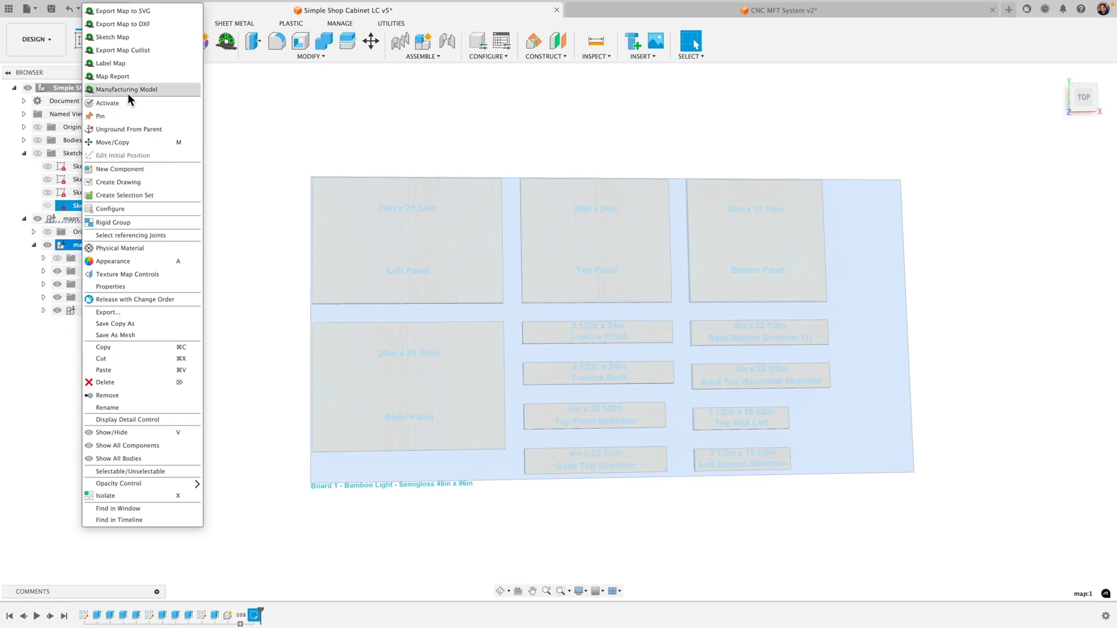
{"action": "mouse_move", "coordinate": [132, 77]}
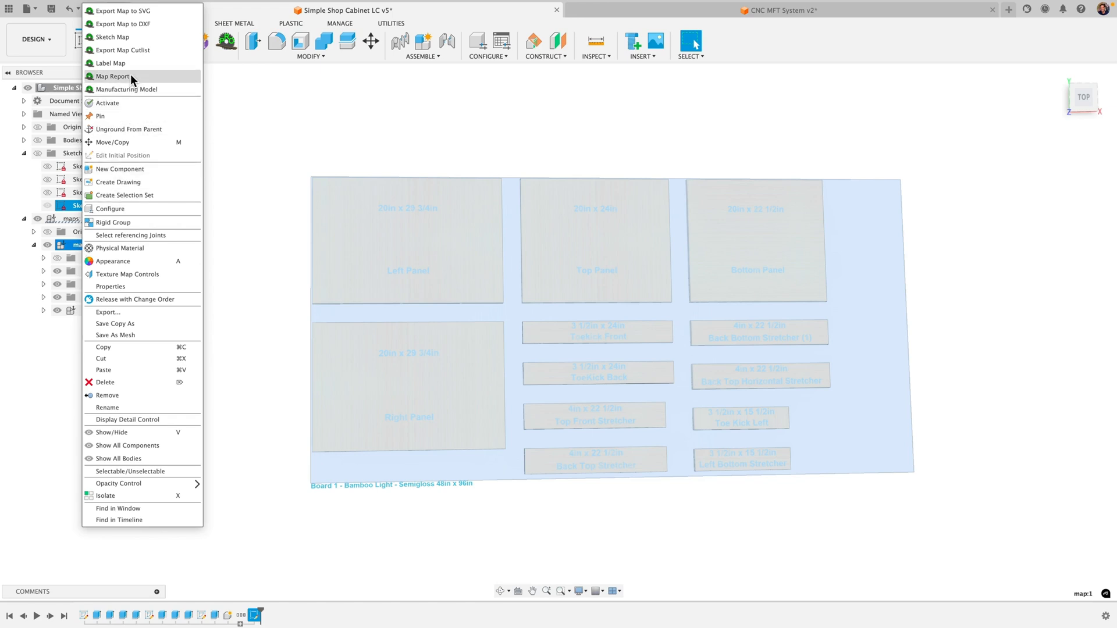
{"action": "mouse_move", "coordinate": [128, 50]}
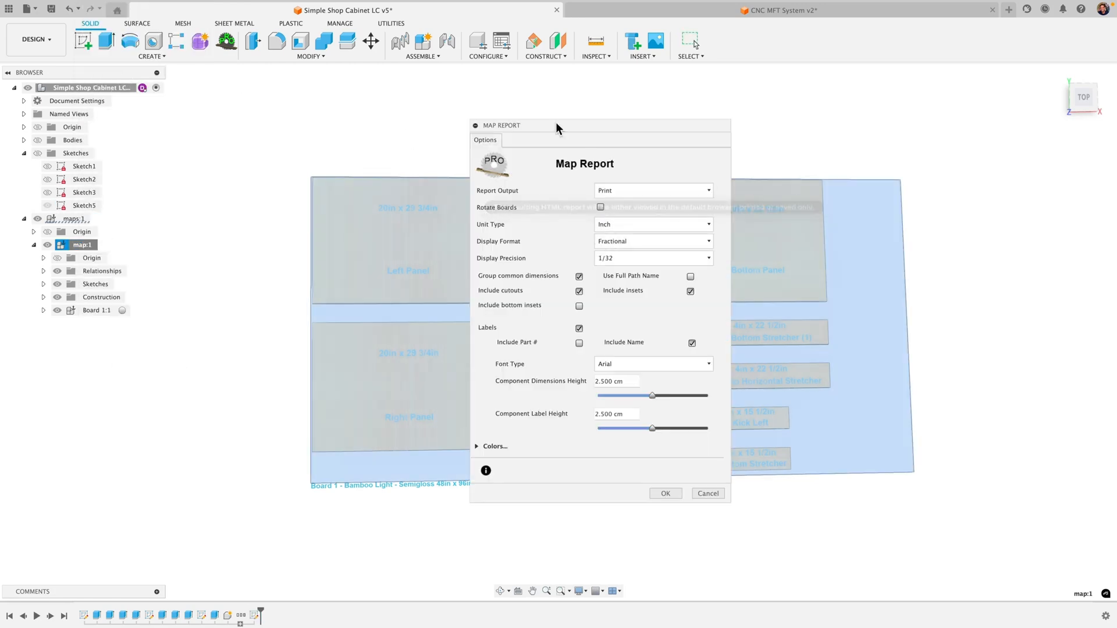
{"action": "left_click", "coordinate": [651, 190]}
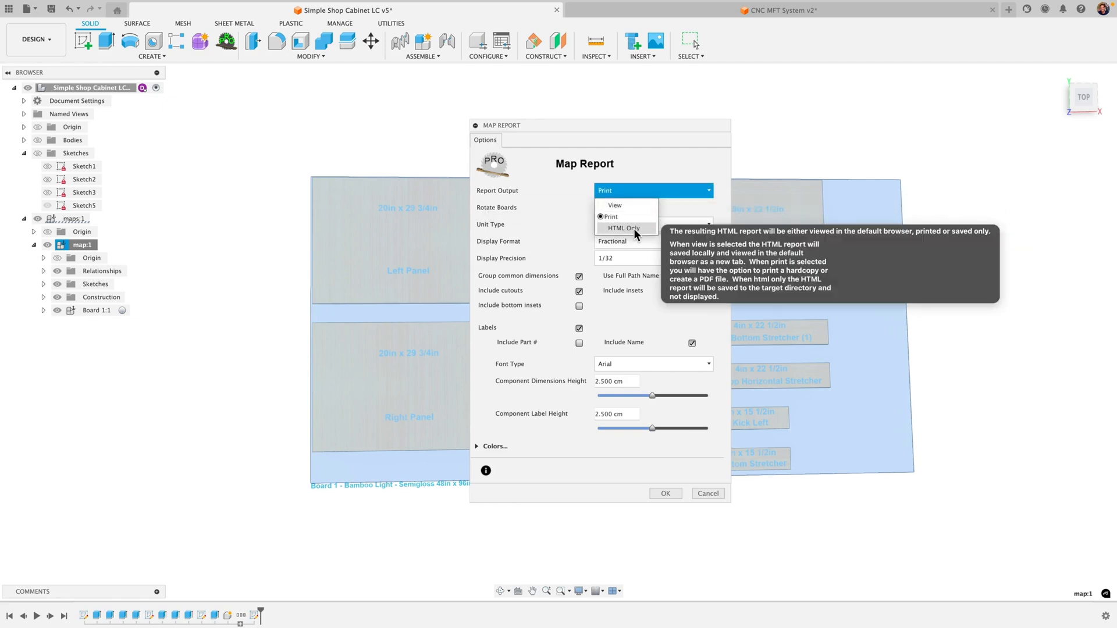
{"action": "left_click", "coordinate": [609, 216]}
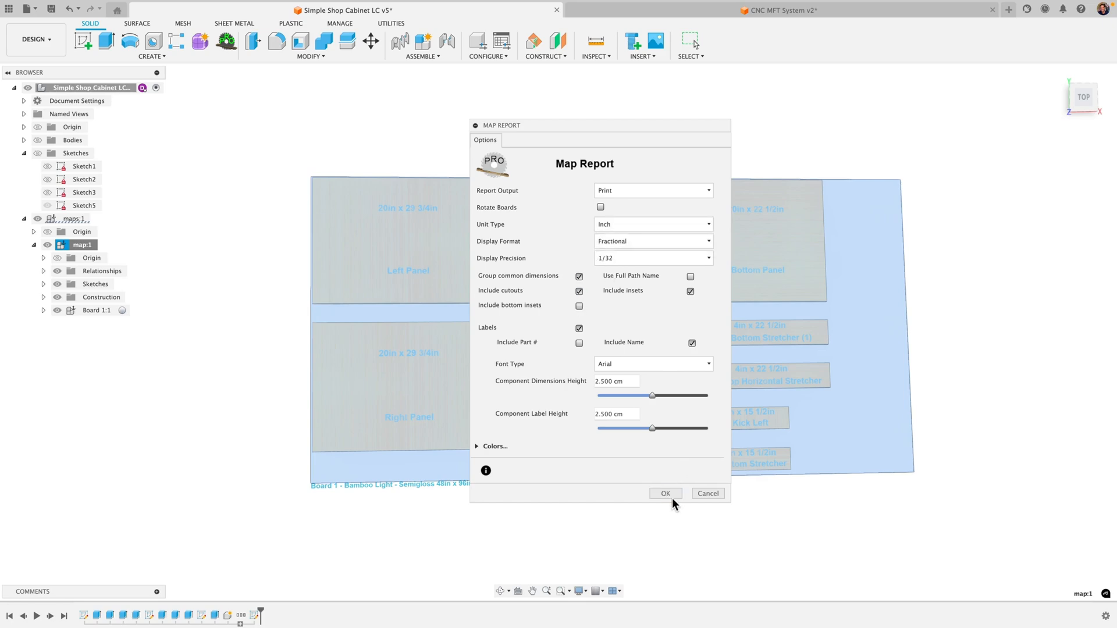
{"action": "left_click", "coordinate": [665, 493]}
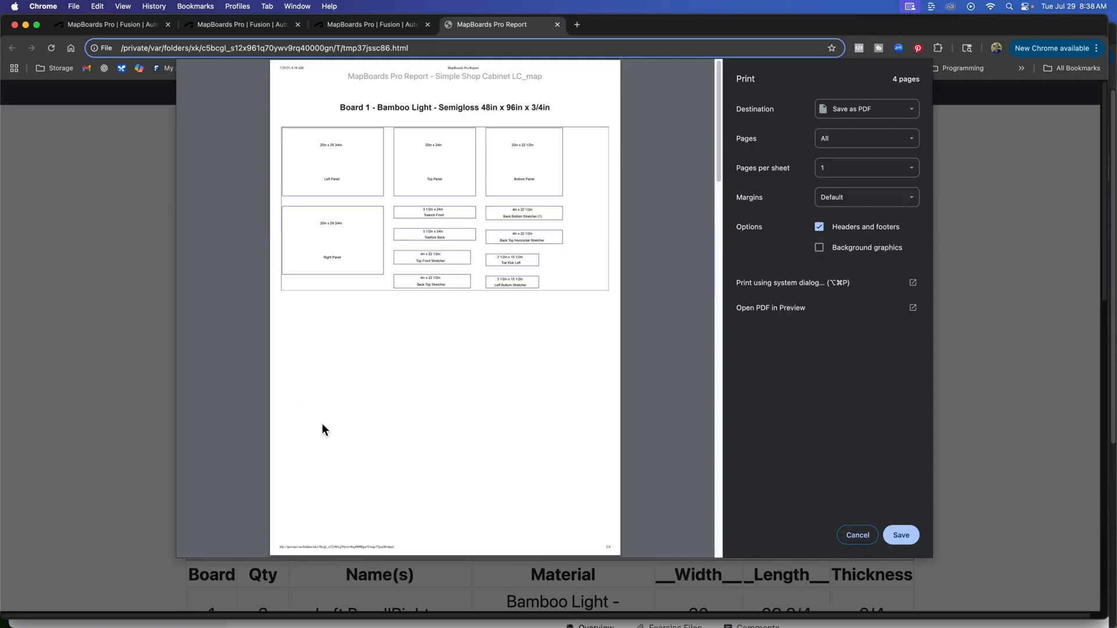
{"action": "mouse_move", "coordinate": [956, 507]}
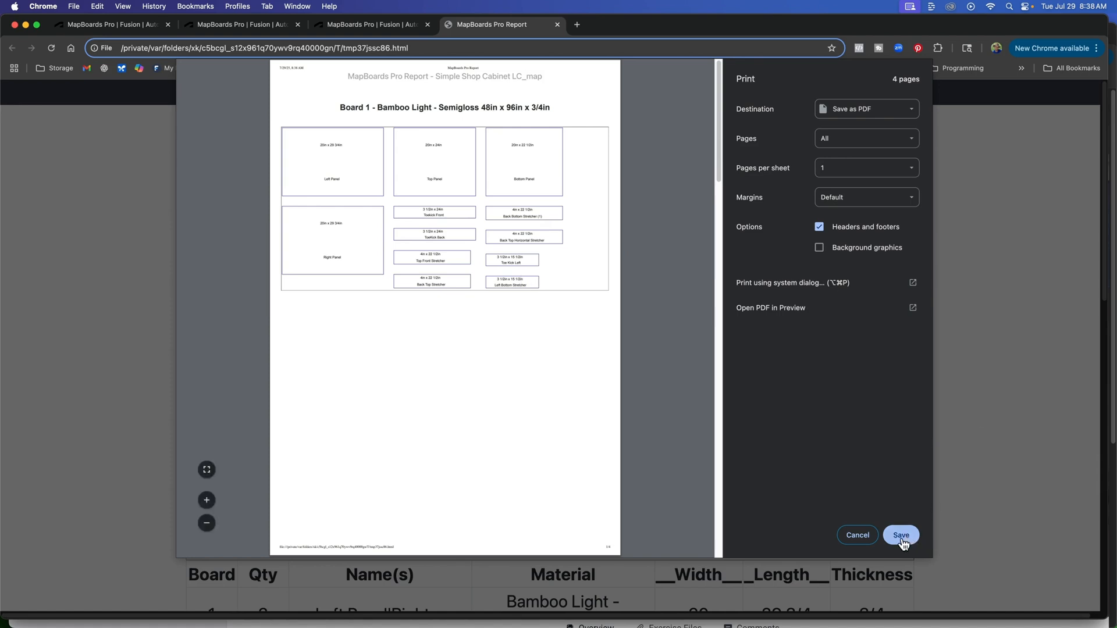
{"action": "left_click", "coordinate": [900, 535]}
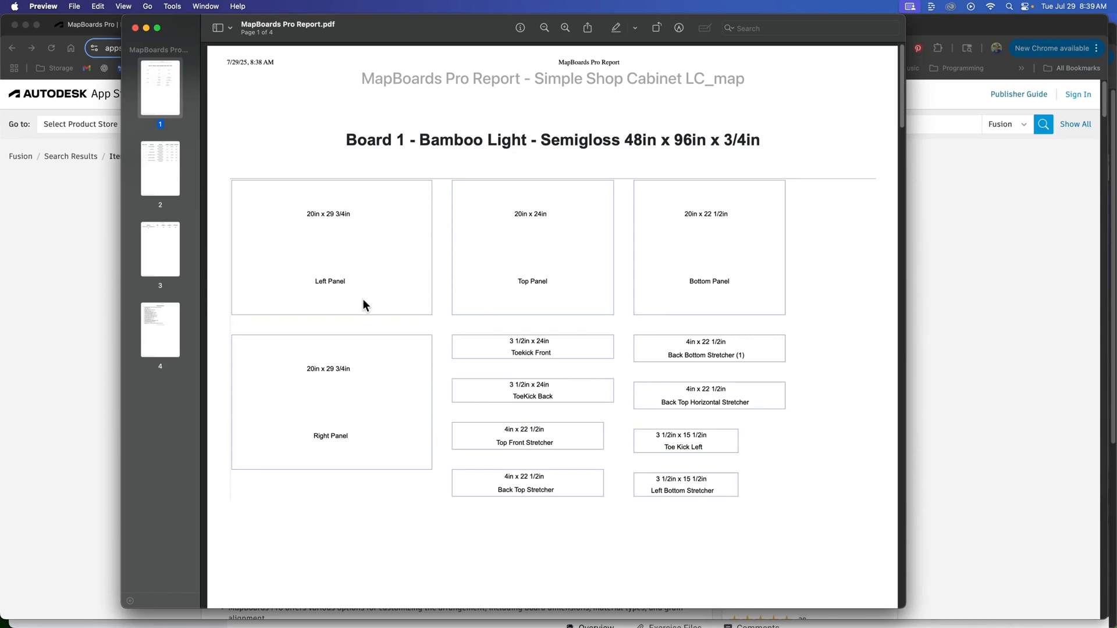
{"action": "mouse_move", "coordinate": [383, 258]}
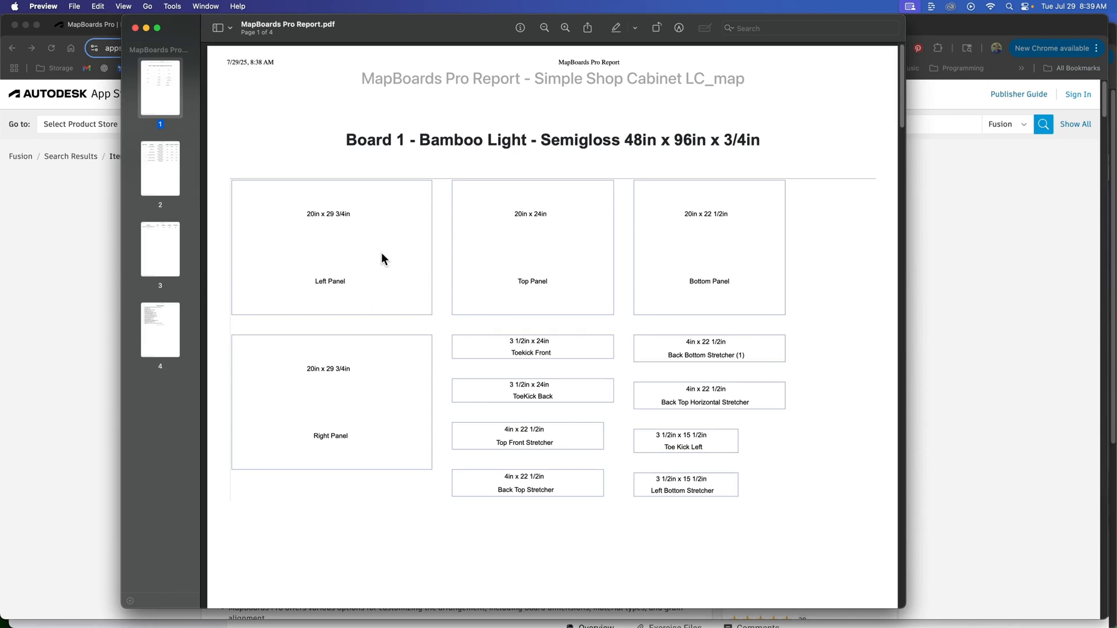
{"action": "mouse_move", "coordinate": [163, 177]}
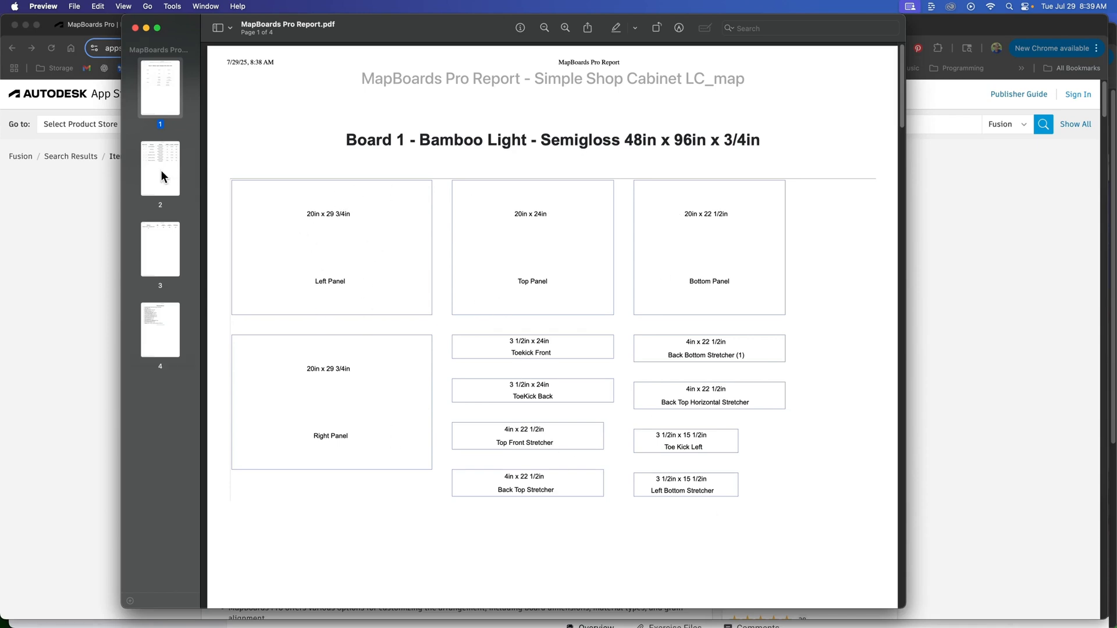
- Review the report's page 2 cut-list table in Preview, then return toward the later pages
{"action": "left_click", "coordinate": [159, 167]}
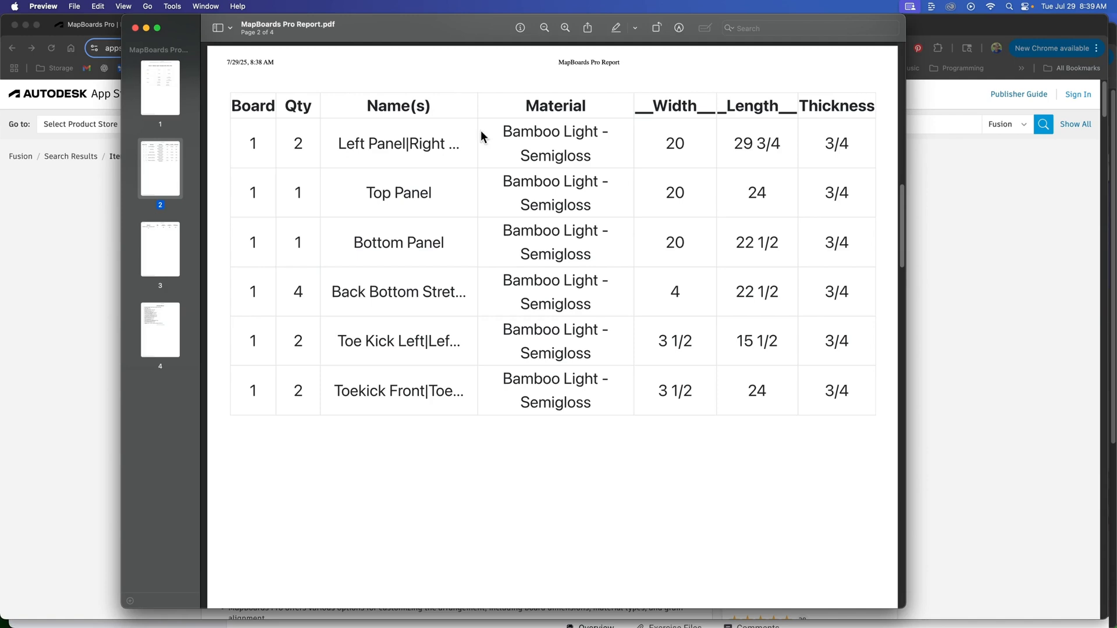
{"action": "mouse_move", "coordinate": [293, 188]}
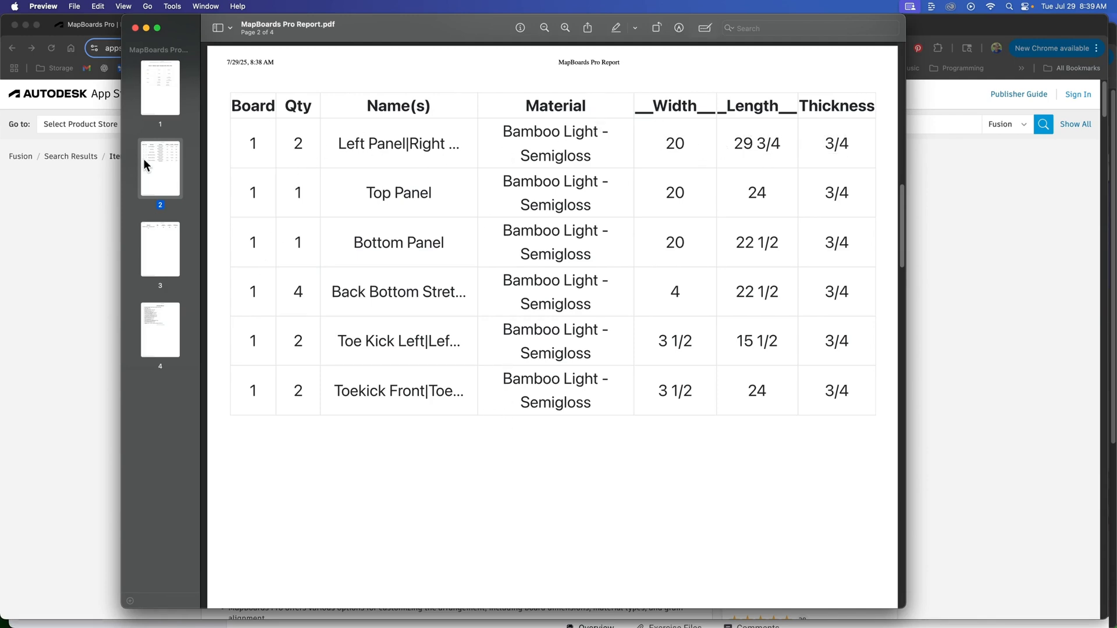
{"action": "left_click", "coordinate": [159, 329]}
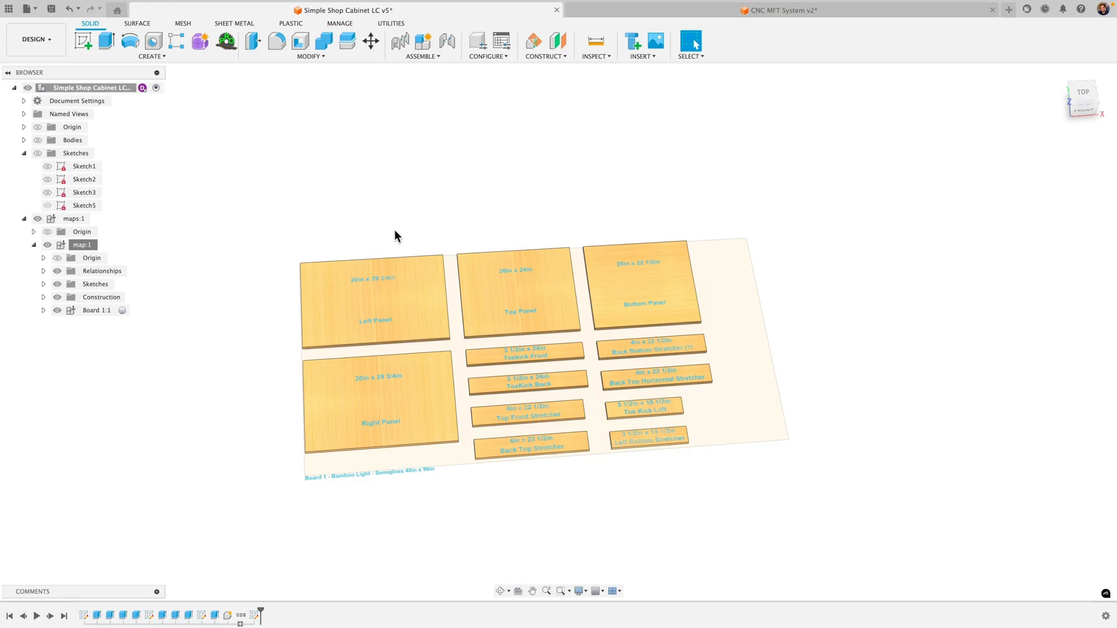
{"action": "mouse_move", "coordinate": [224, 41]}
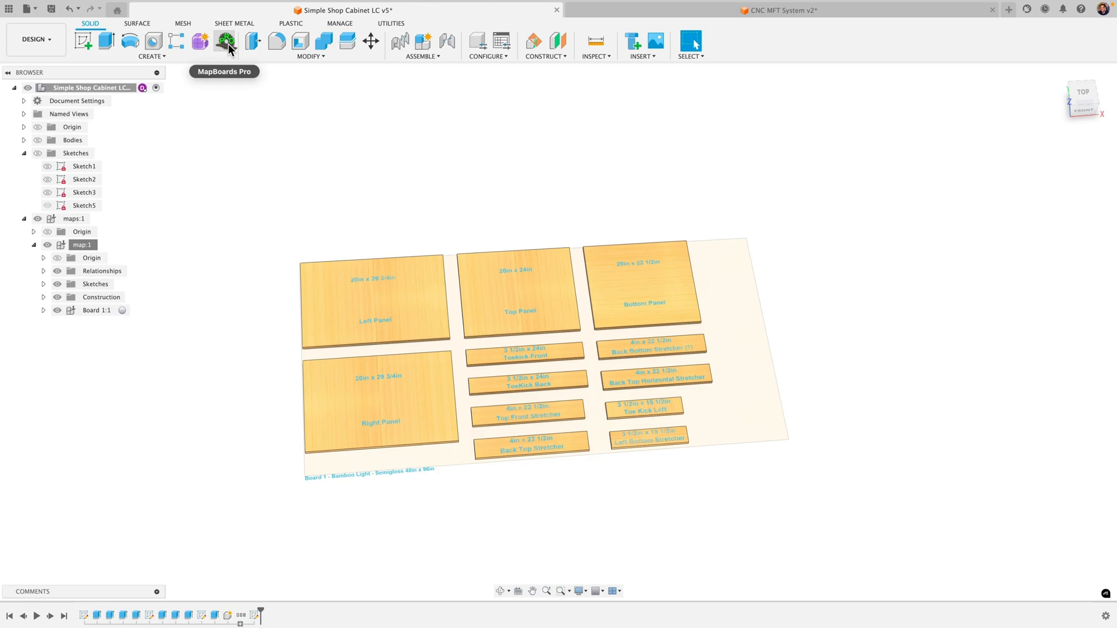
{"action": "mouse_move", "coordinate": [369, 150]}
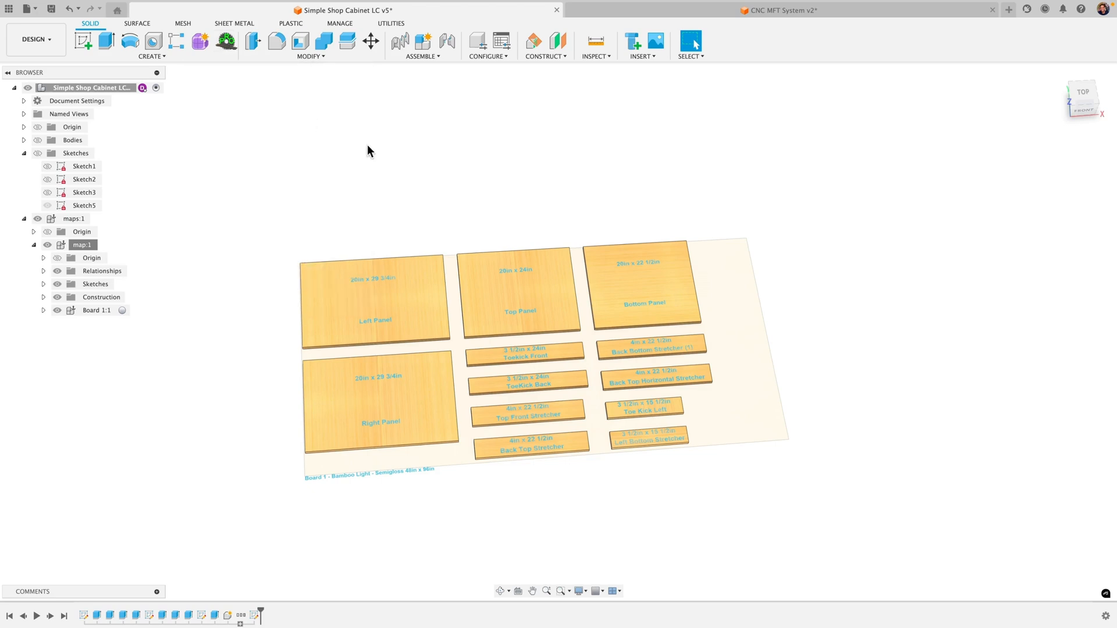
{"action": "mouse_move", "coordinate": [335, 195]}
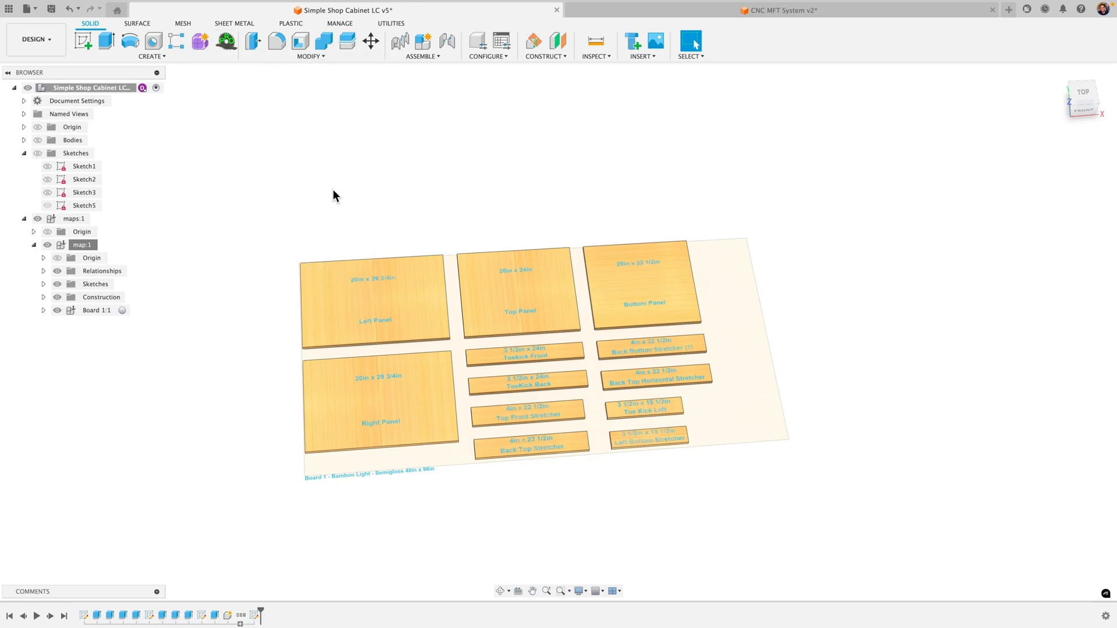
{"action": "mouse_move", "coordinate": [330, 234]}
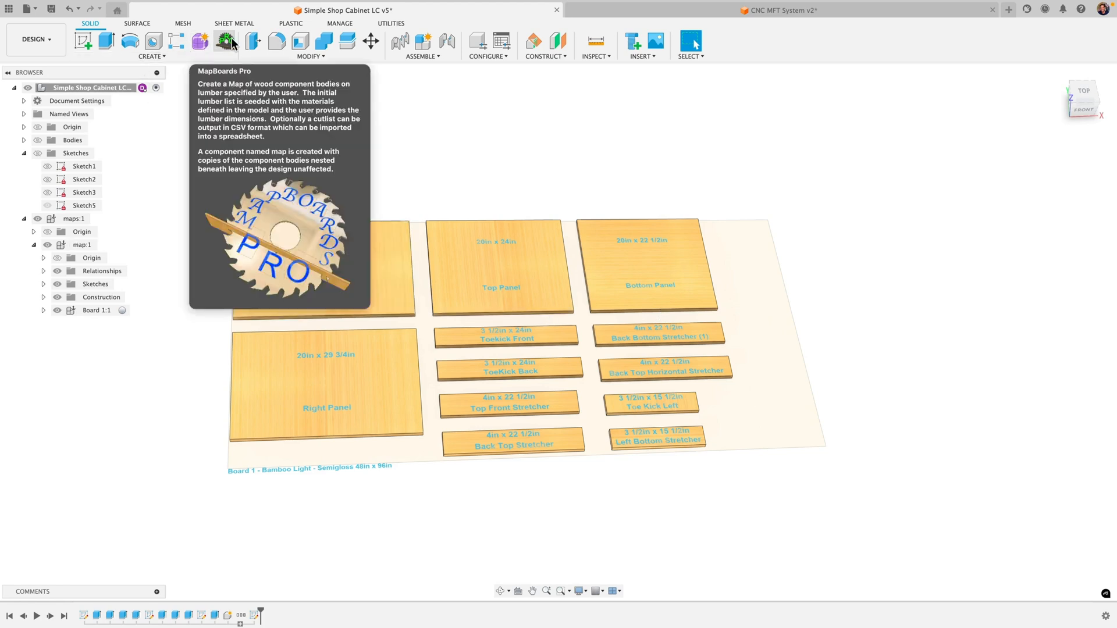
{"action": "mouse_move", "coordinate": [312, 64]}
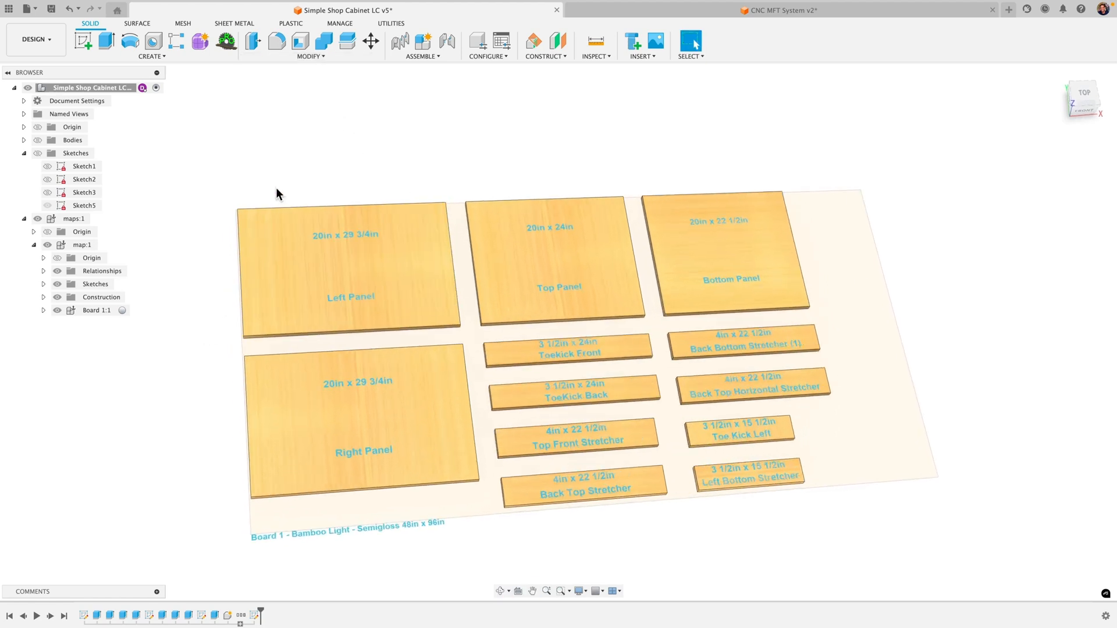
{"action": "left_click", "coordinate": [349, 285]}
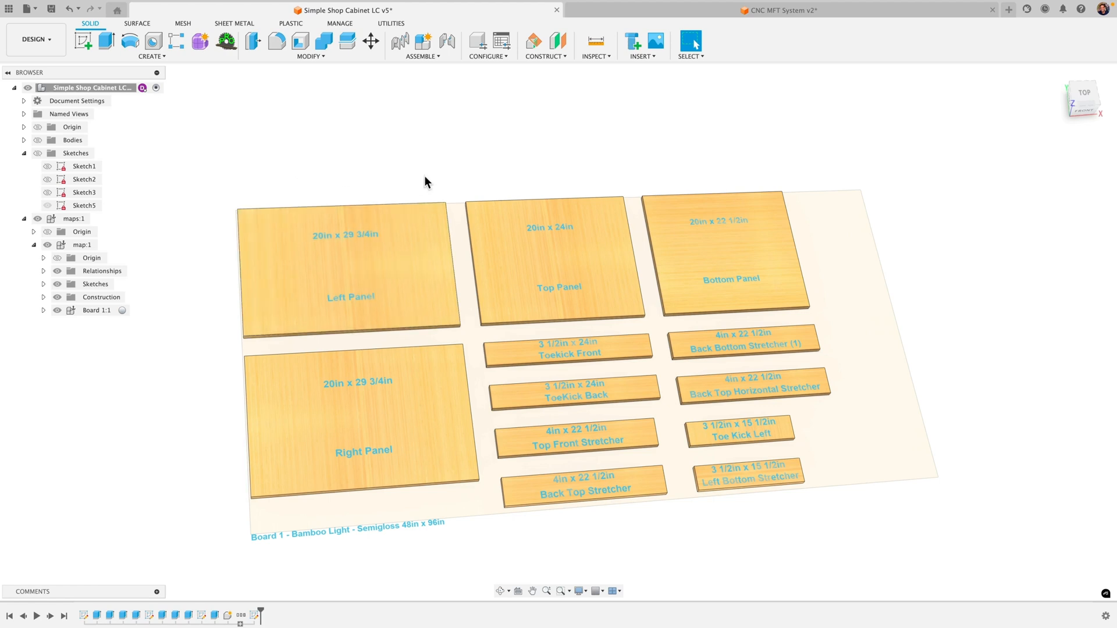
{"action": "mouse_move", "coordinate": [582, 175]}
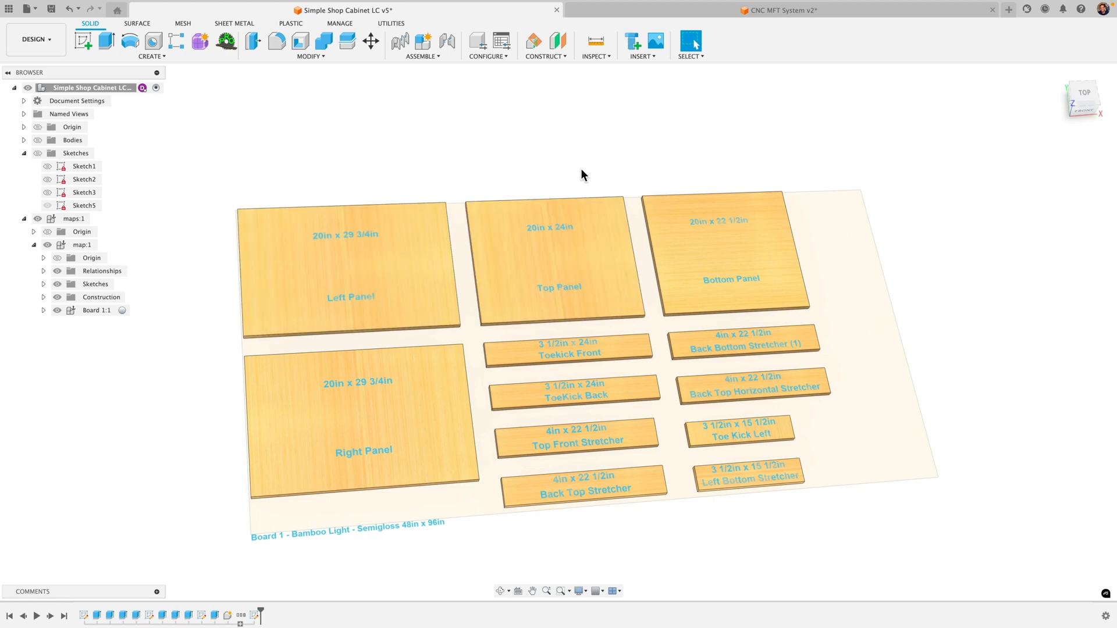